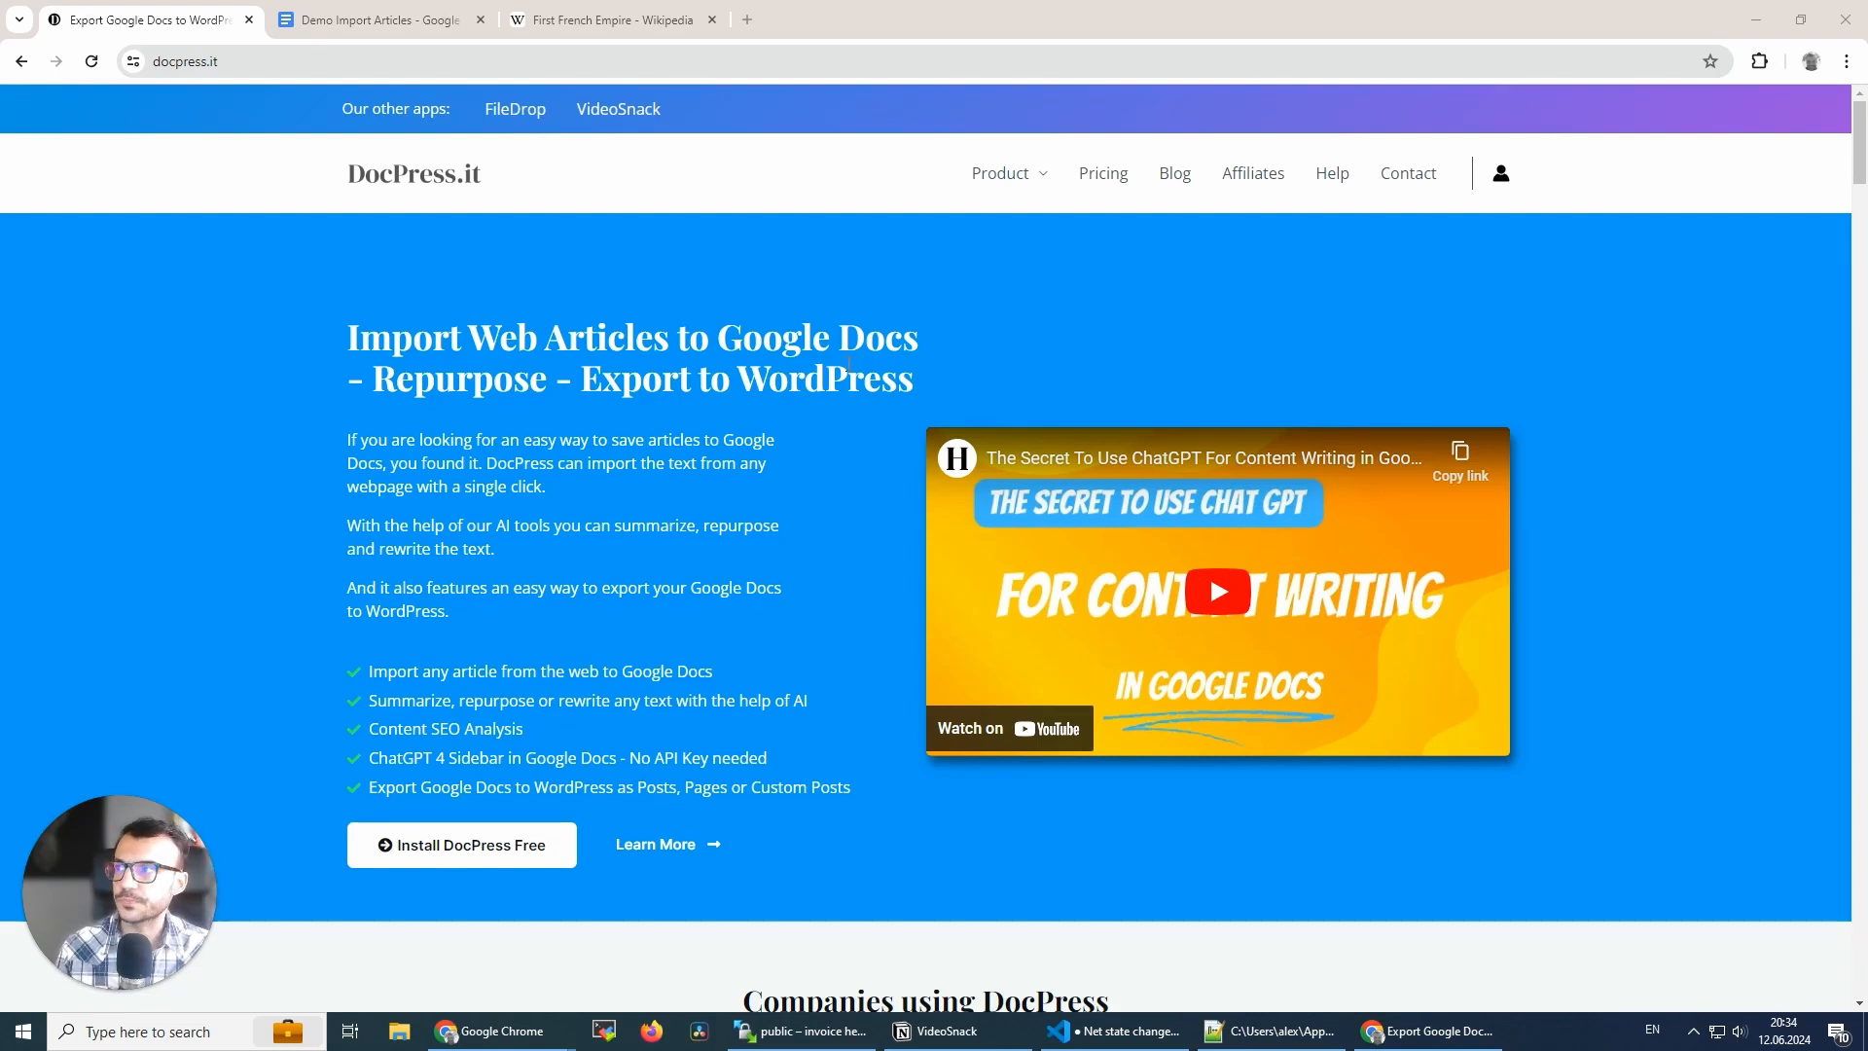
{"action": "mouse_move", "coordinate": [548, 187]}
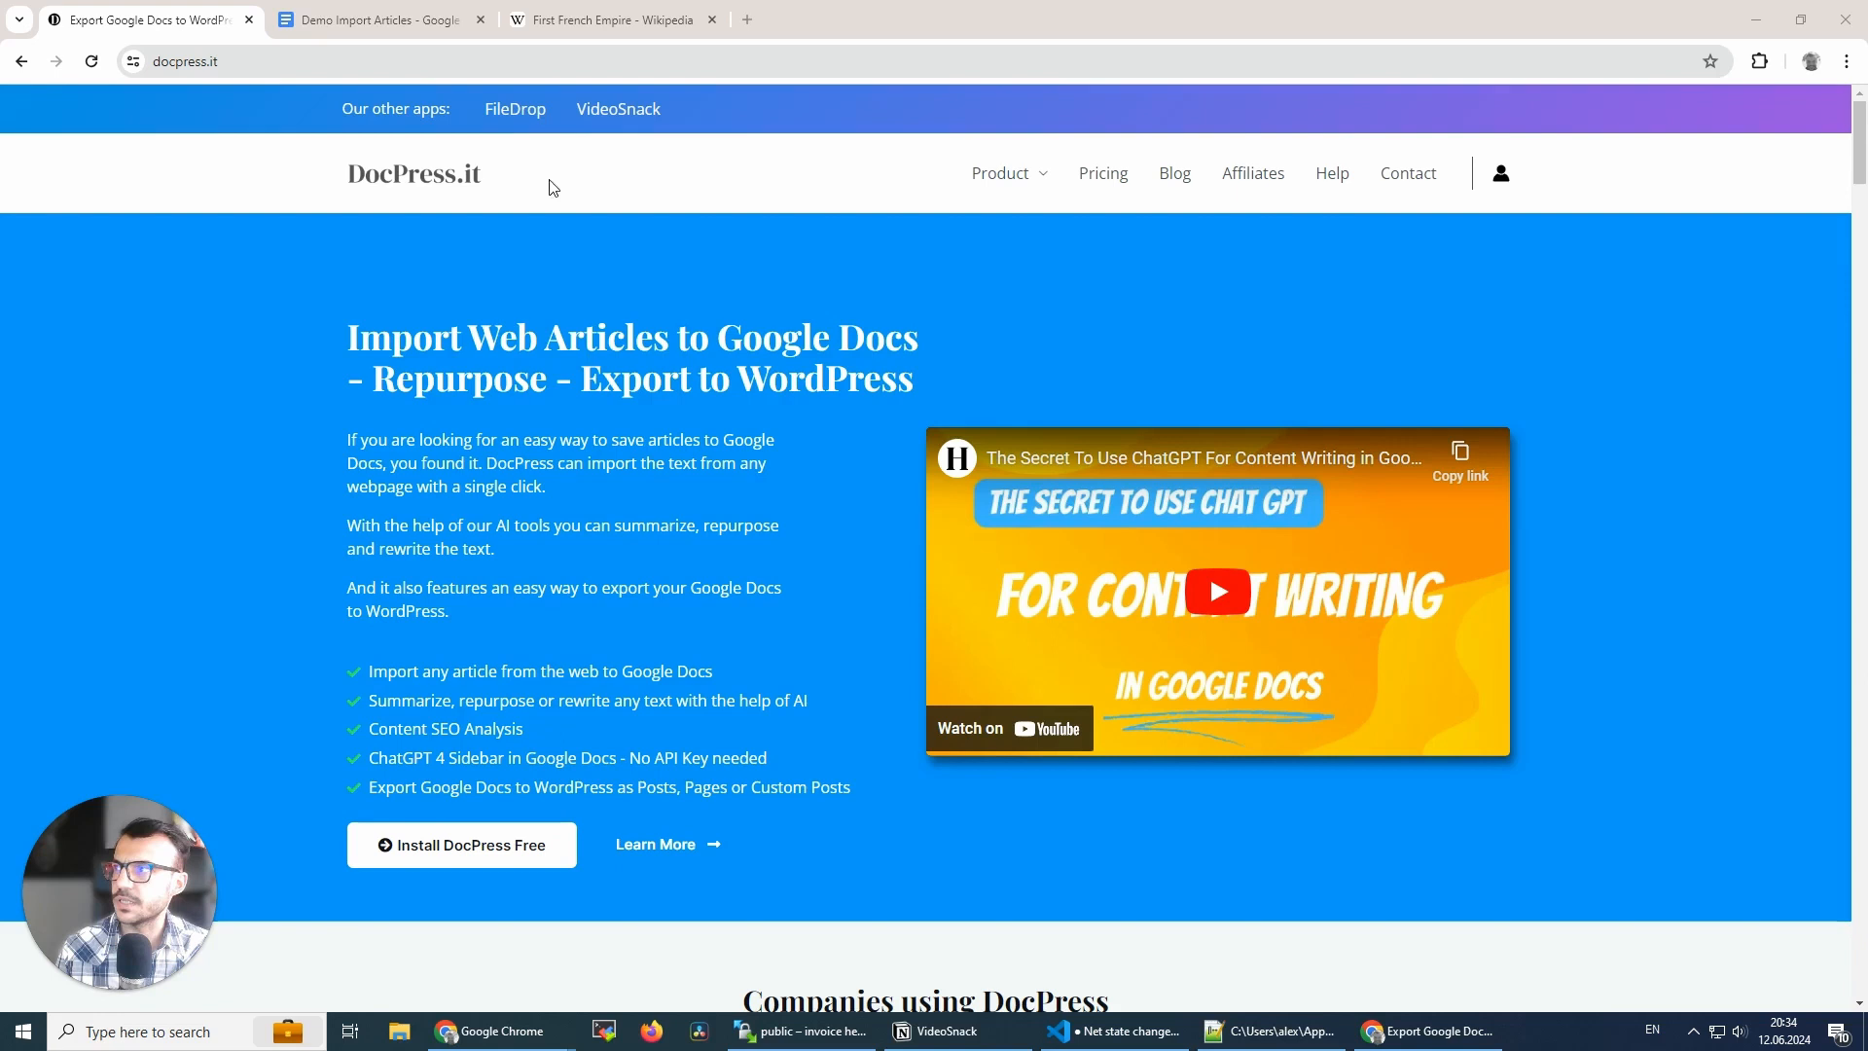
- Grab the First French Empire article URL from Wikipedia and return to Demo Import Articles
{"action": "left_click", "coordinate": [611, 20]}
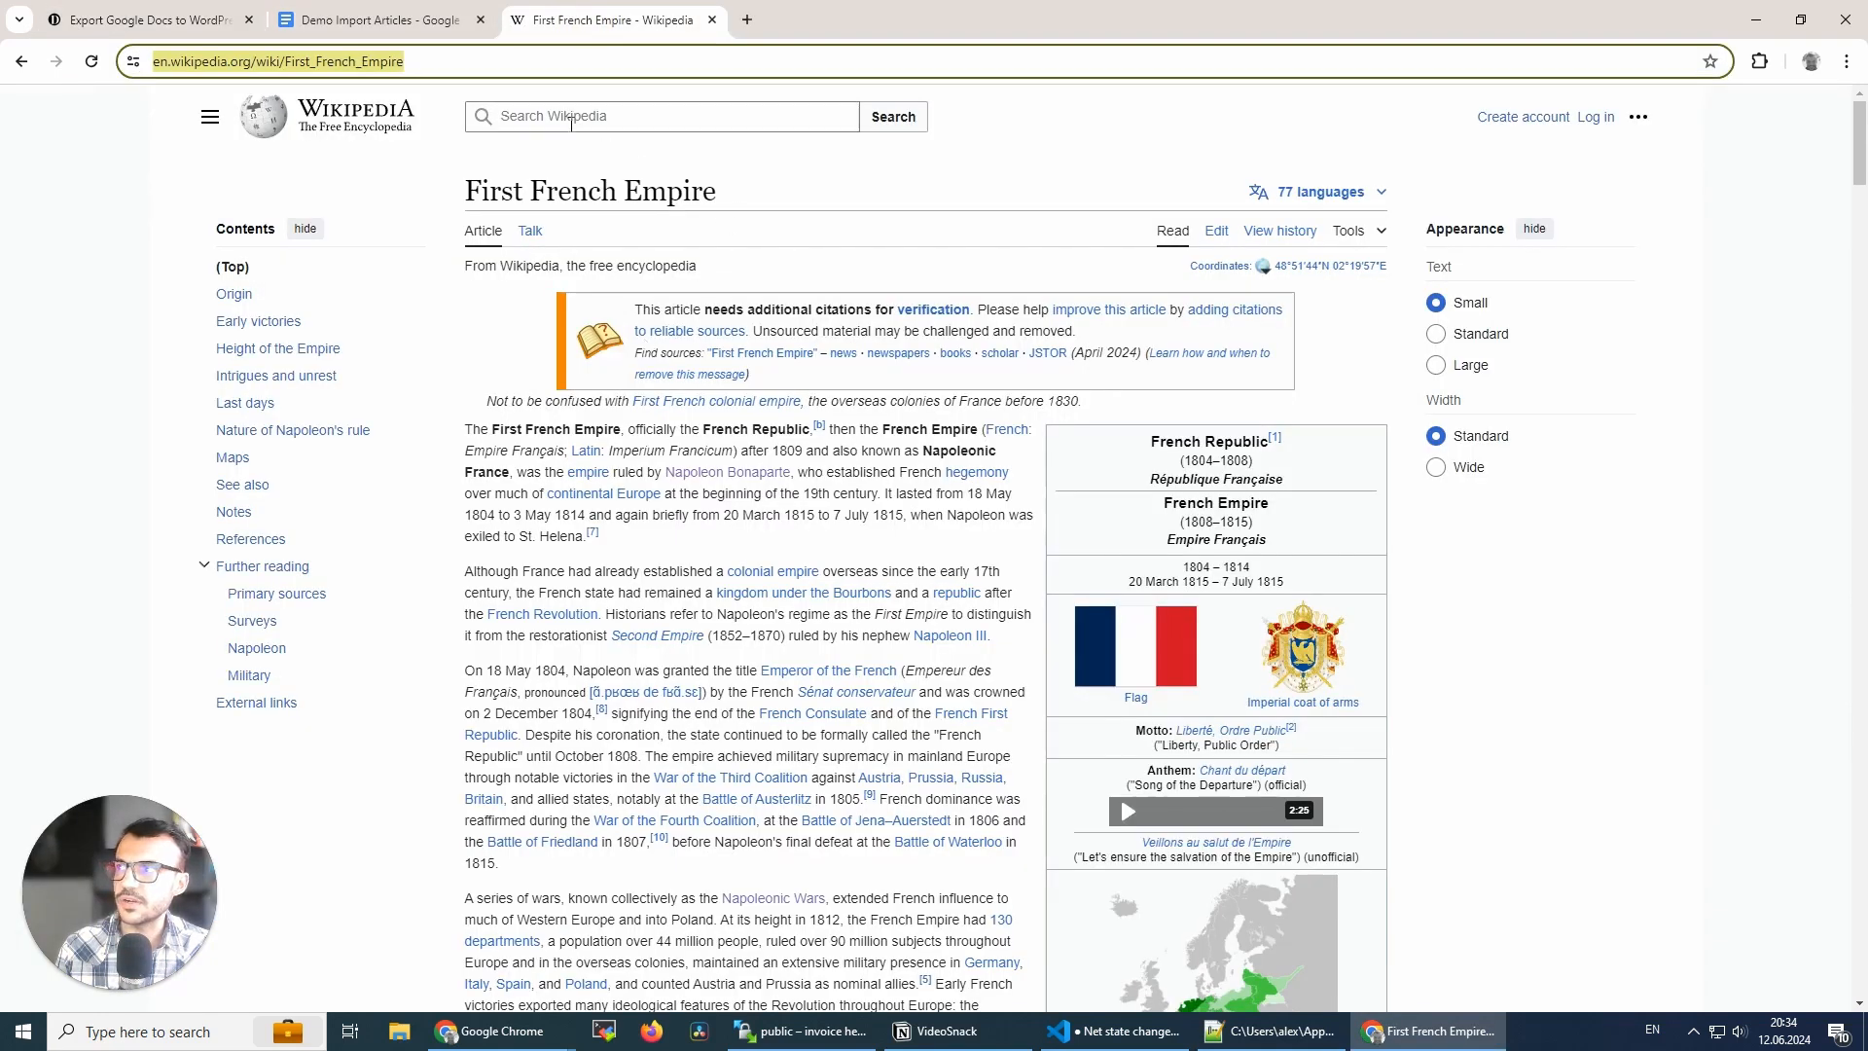
{"action": "mouse_move", "coordinate": [569, 115]}
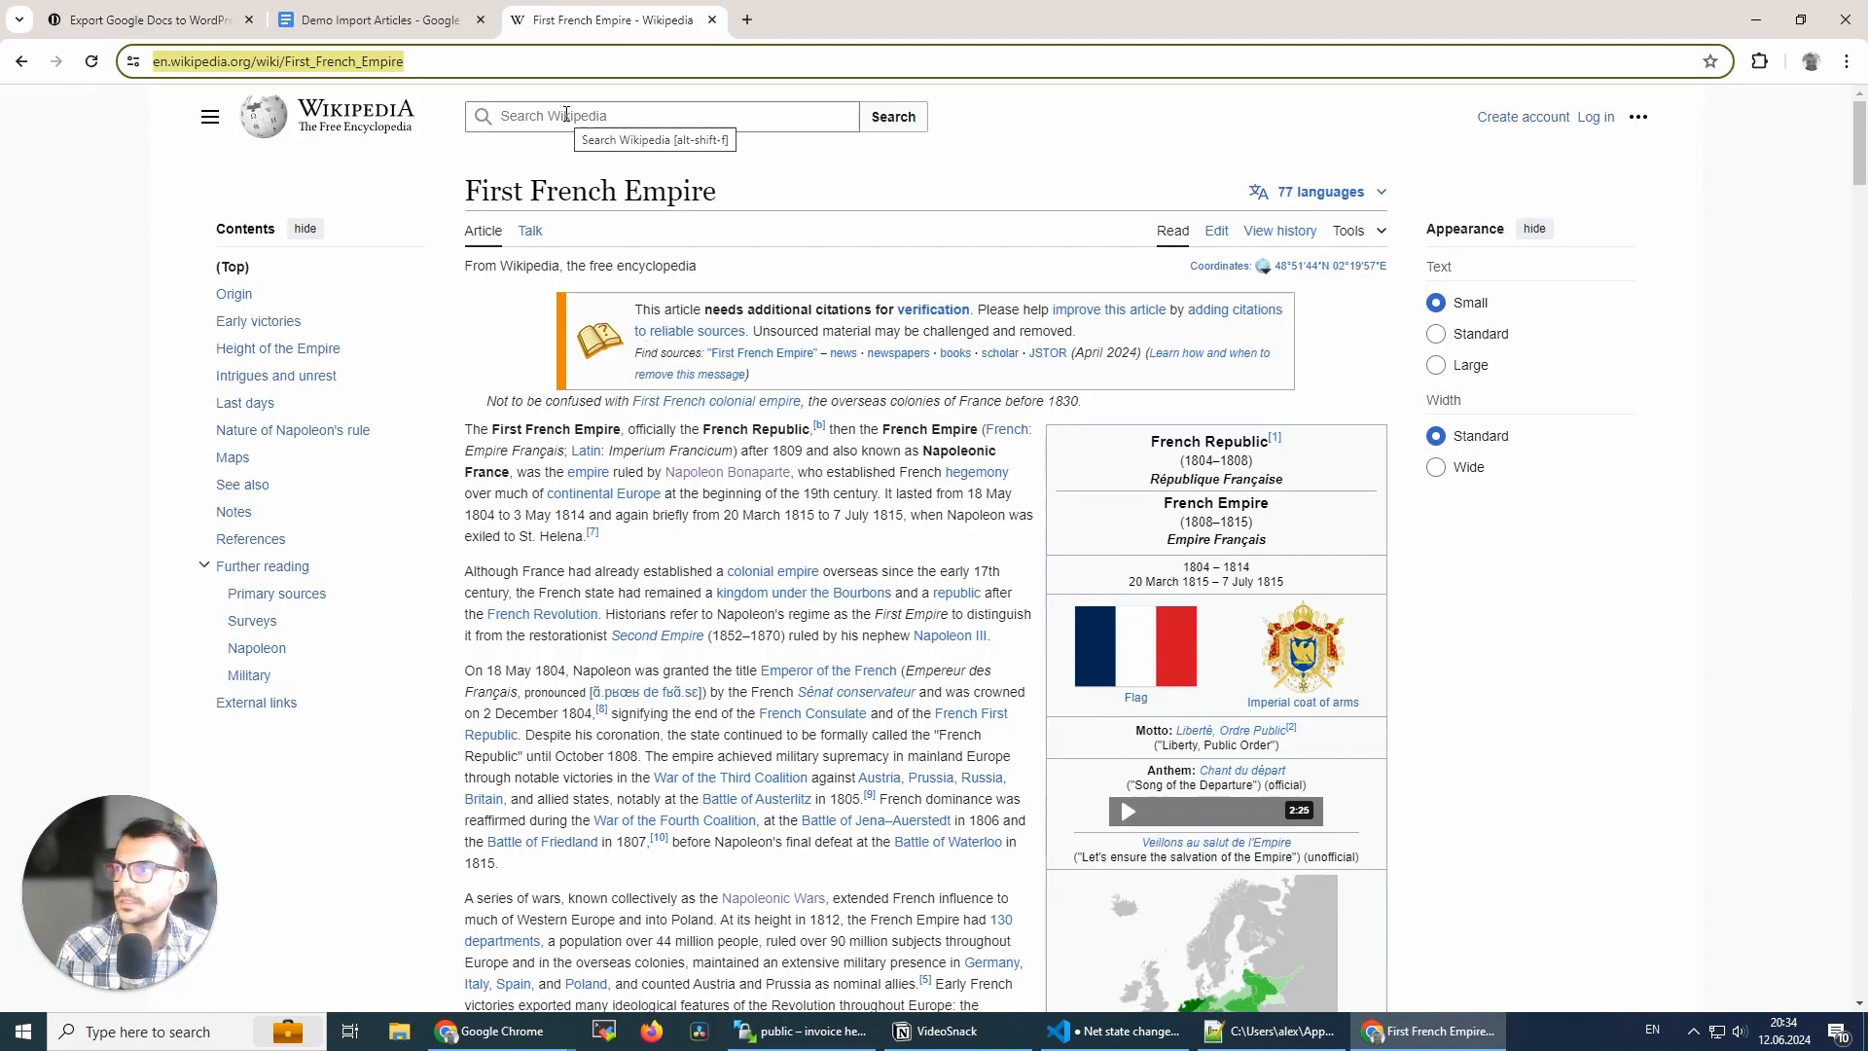
{"action": "left_click", "coordinate": [378, 20]}
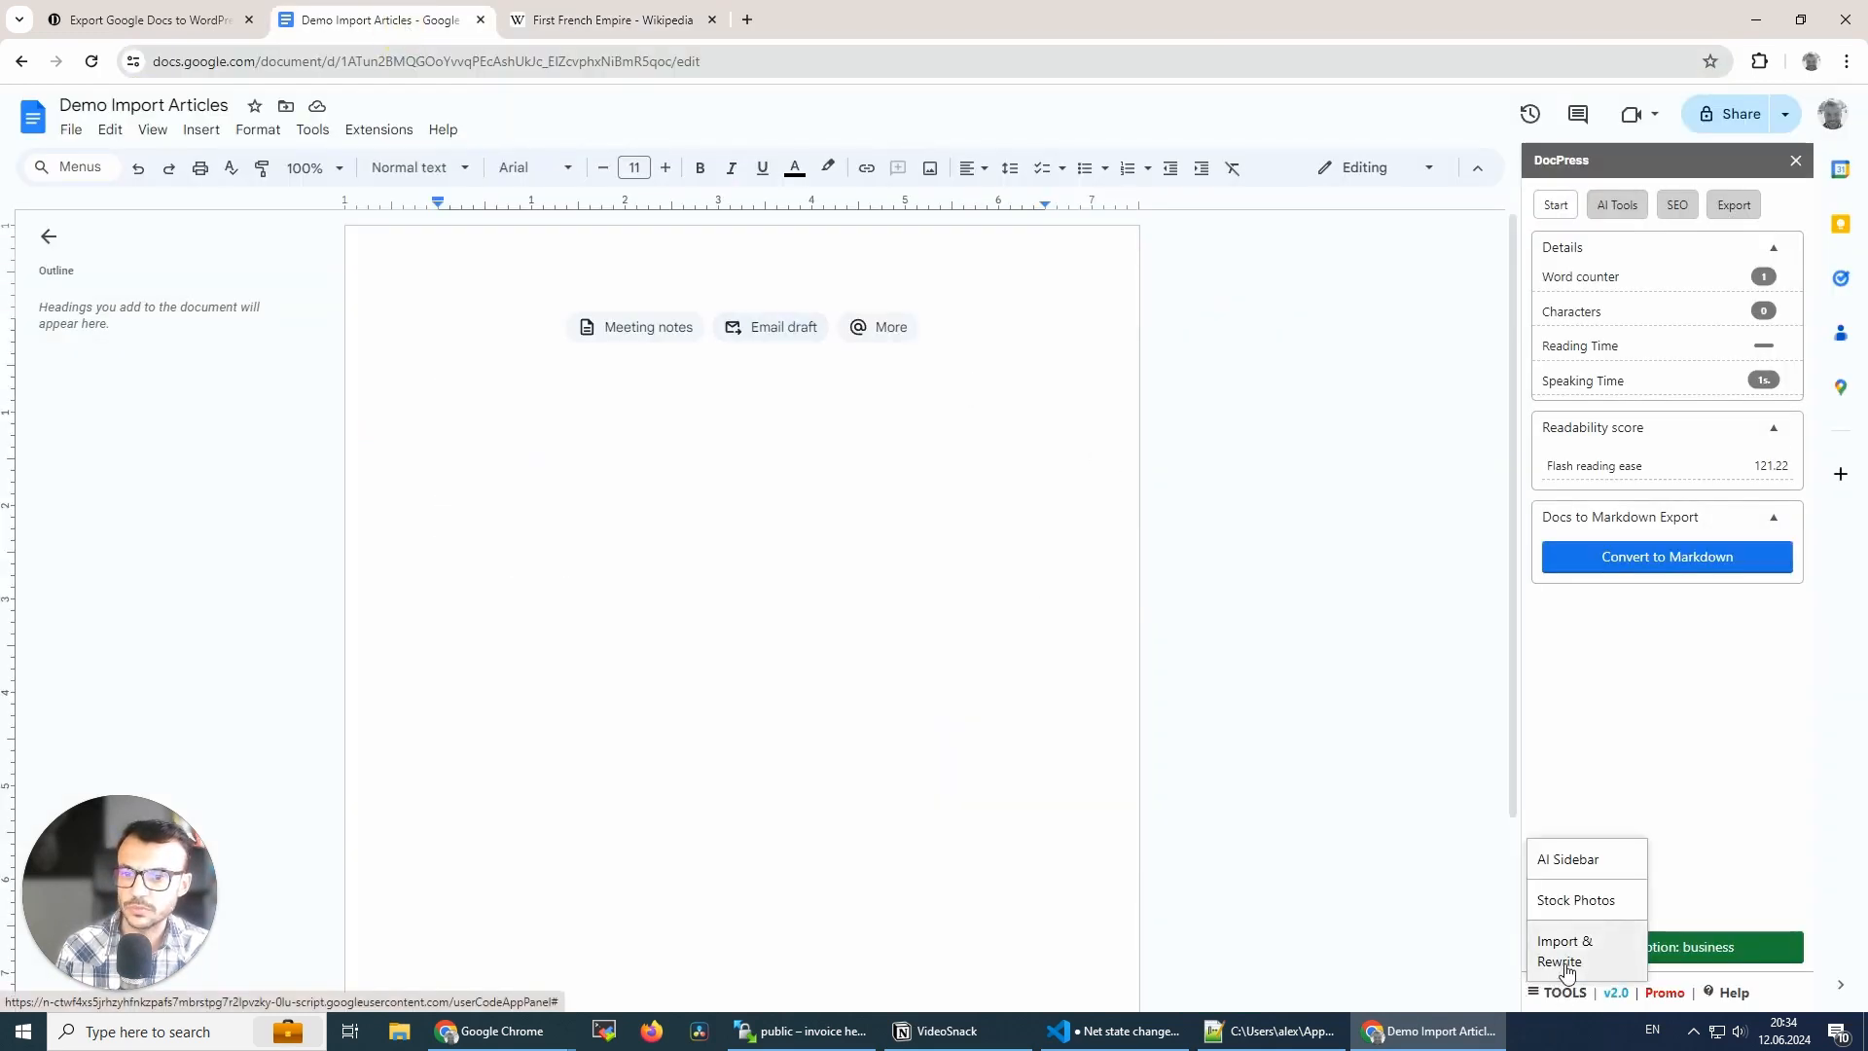
- Open DocPress Import & Rewrite, enter the First French Empire article URL, and import it
{"action": "left_click", "coordinate": [1565, 950]}
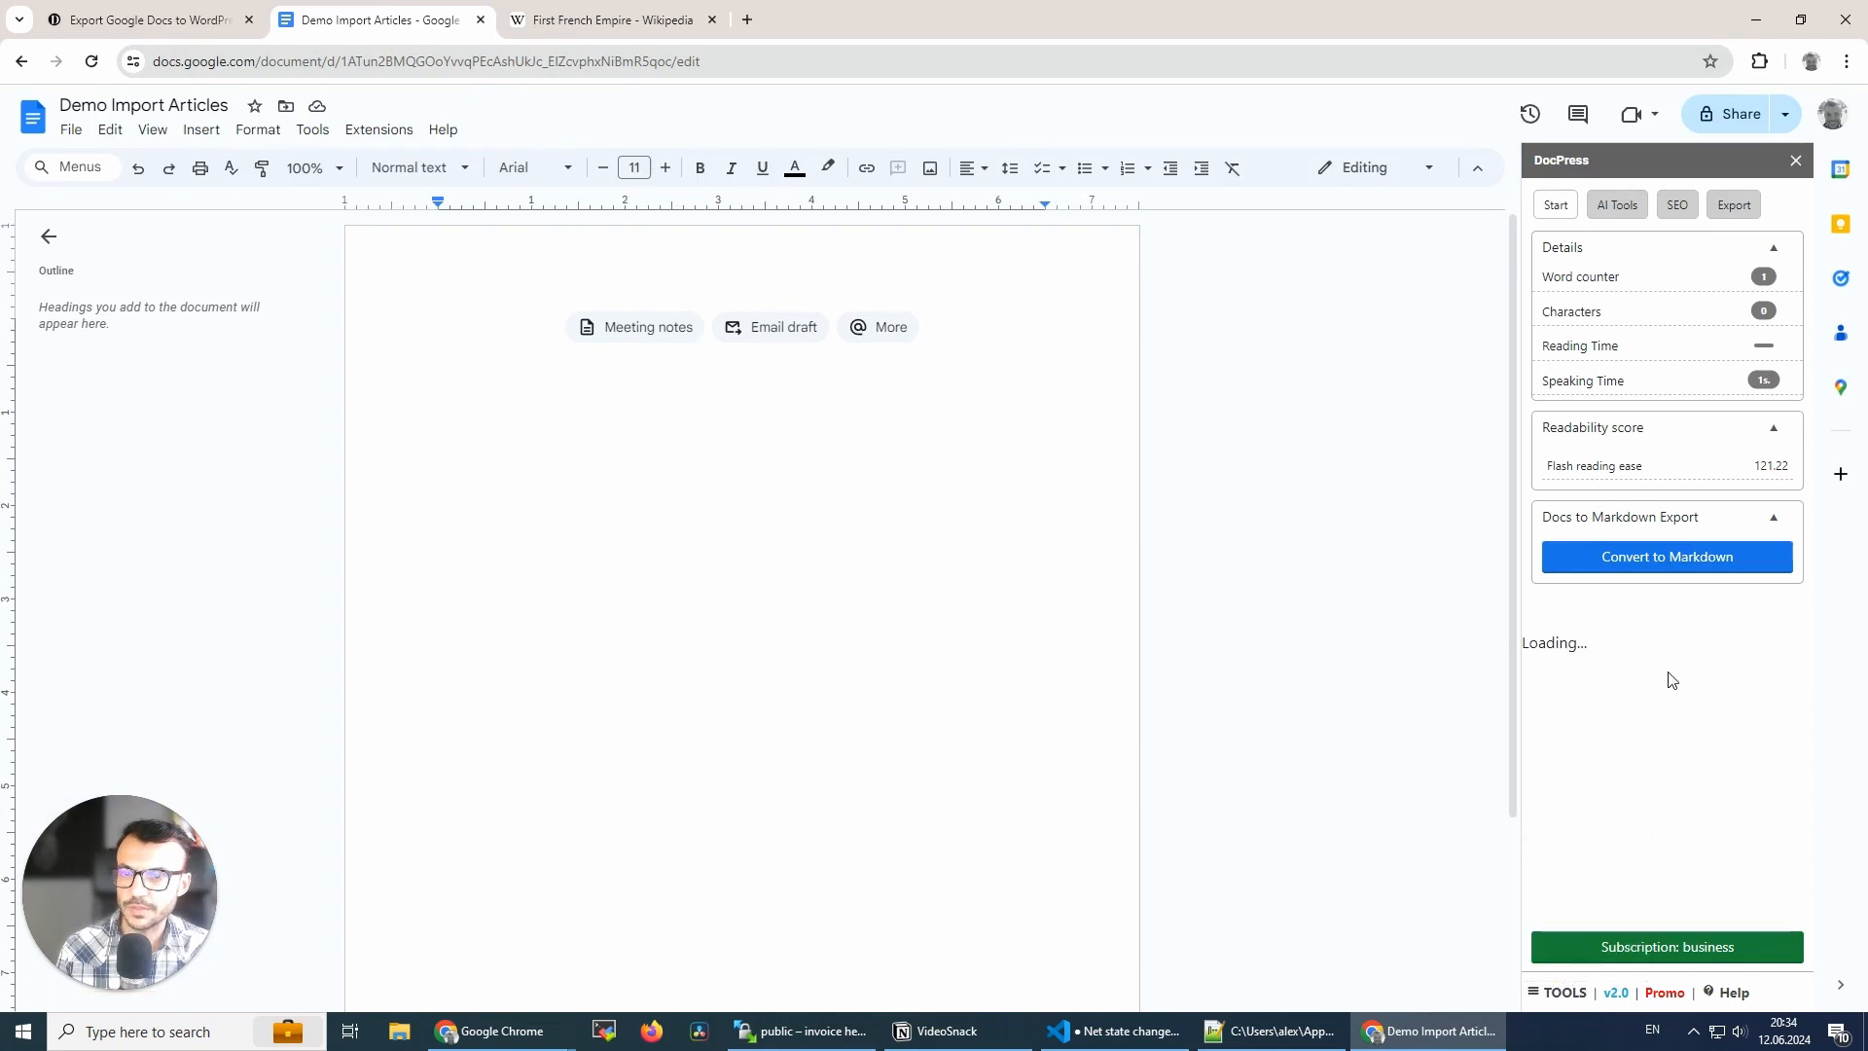
{"action": "left_click", "coordinate": [1615, 203]}
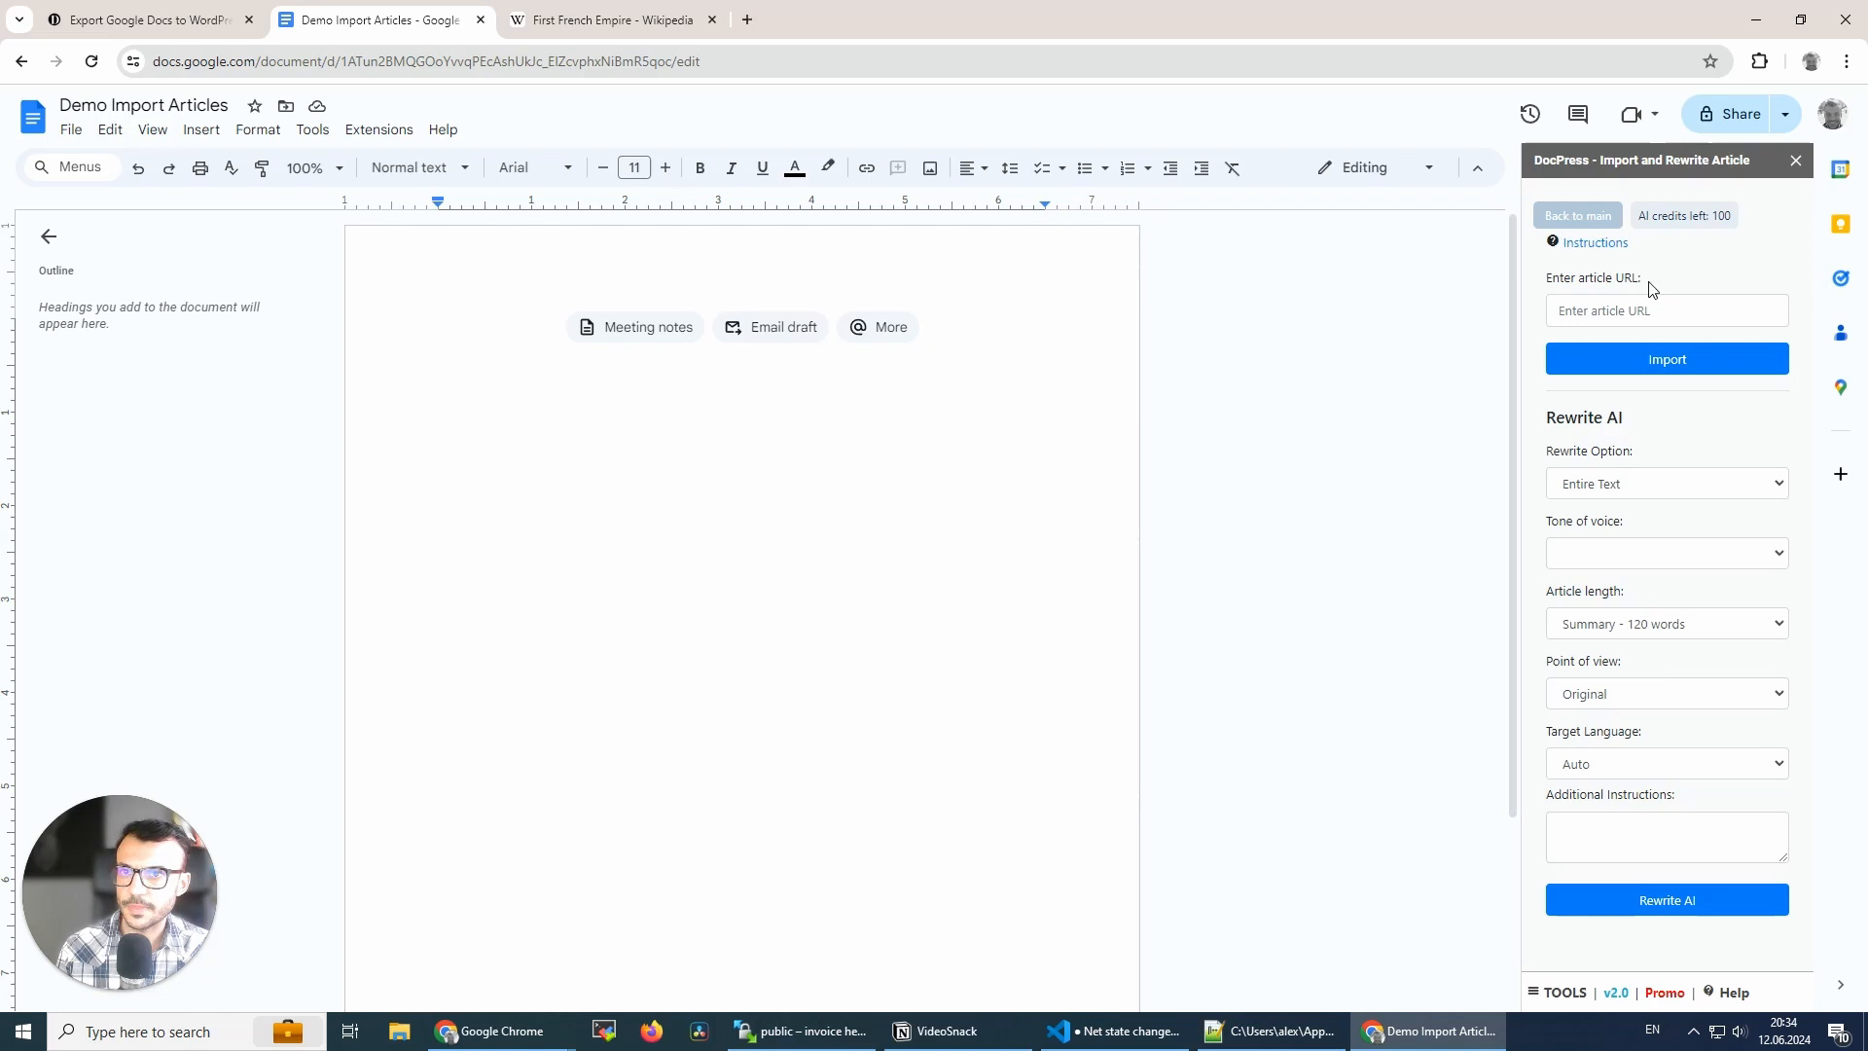
{"action": "left_click", "coordinate": [1666, 311]}
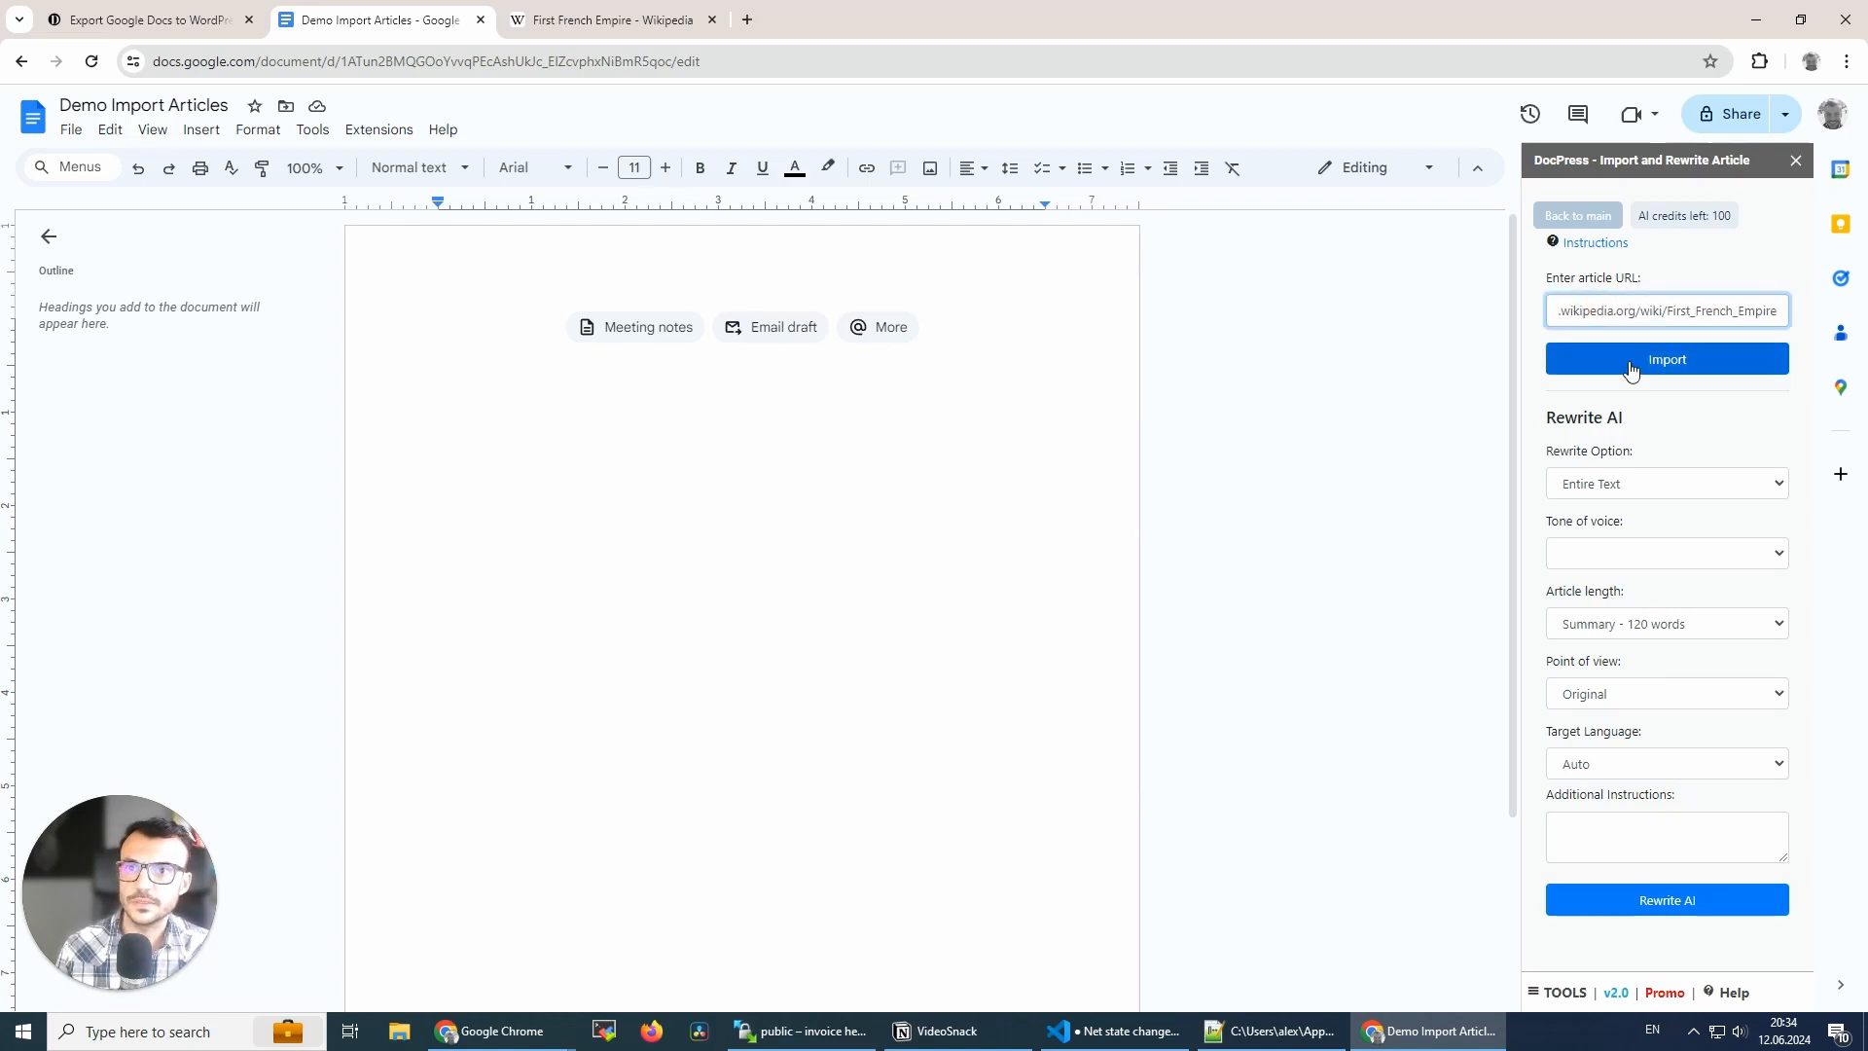
{"action": "left_click", "coordinate": [1667, 359]}
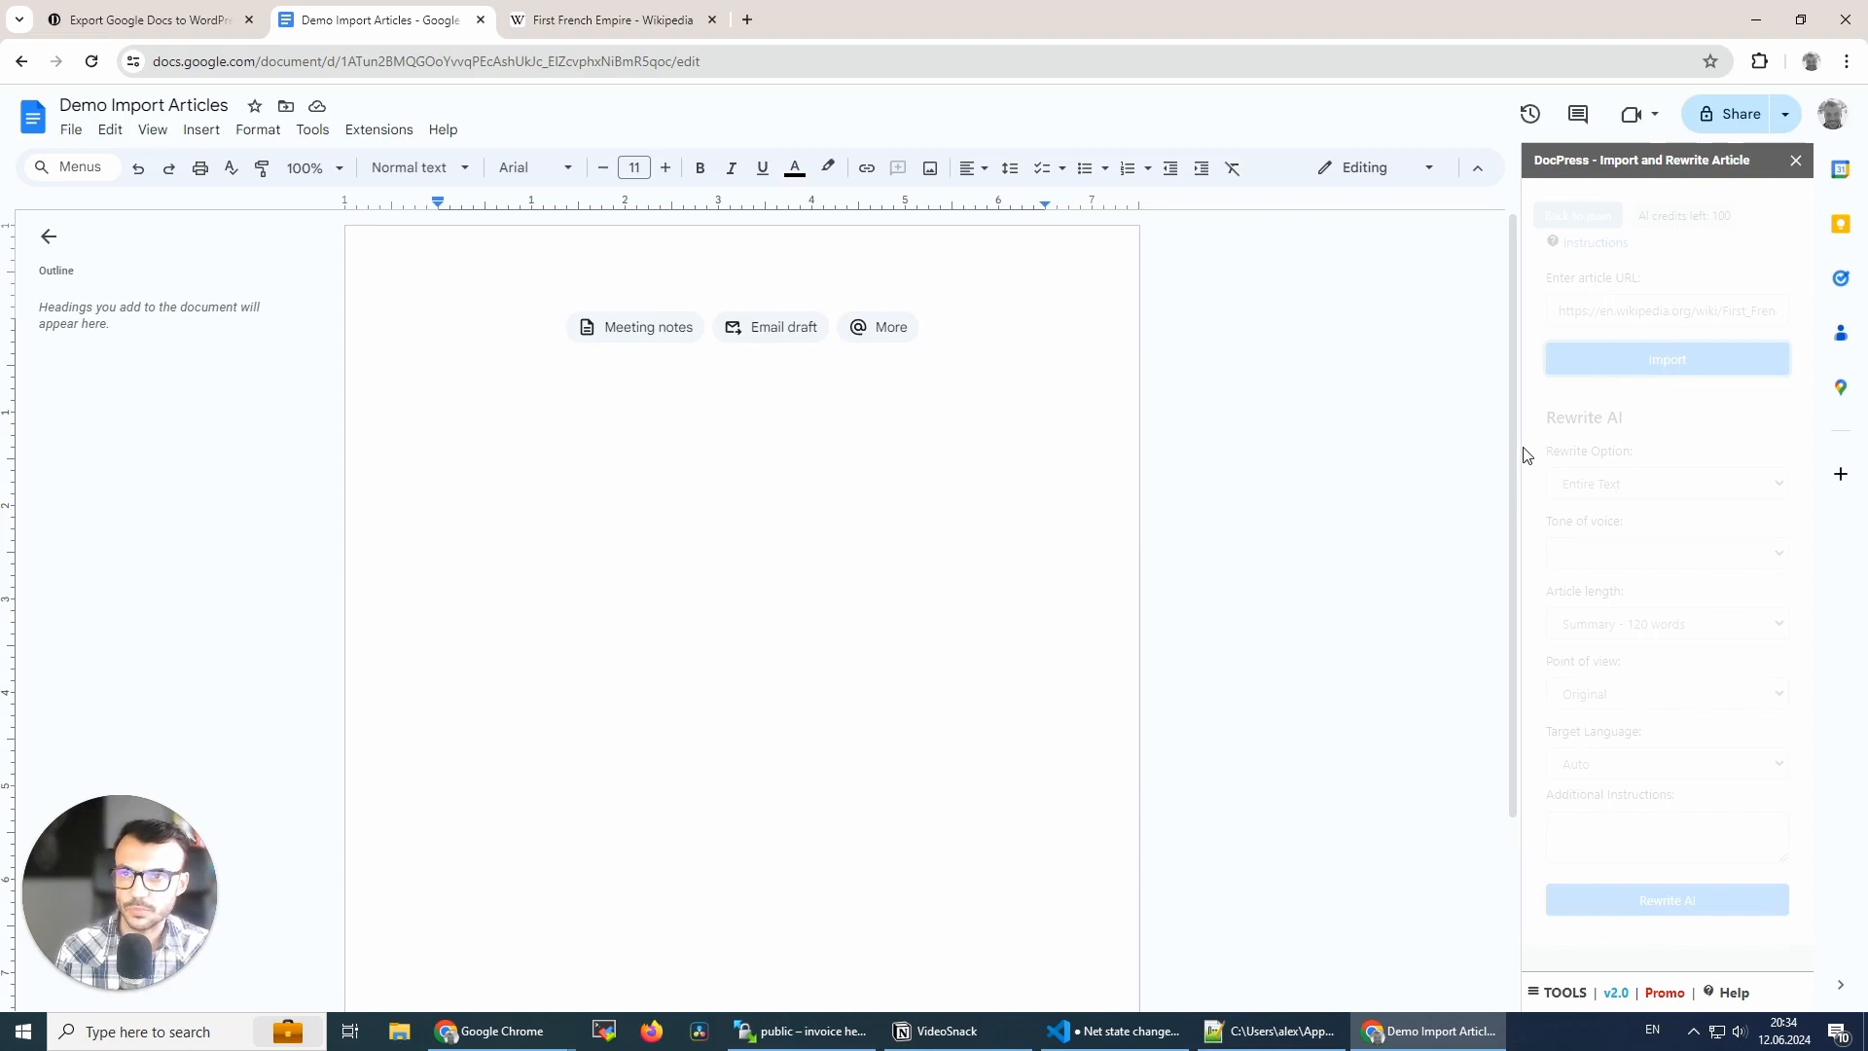
- Let the import finish and scroll through the 12-page article down to Further Reading
{"action": "left_click", "coordinate": [1666, 359]}
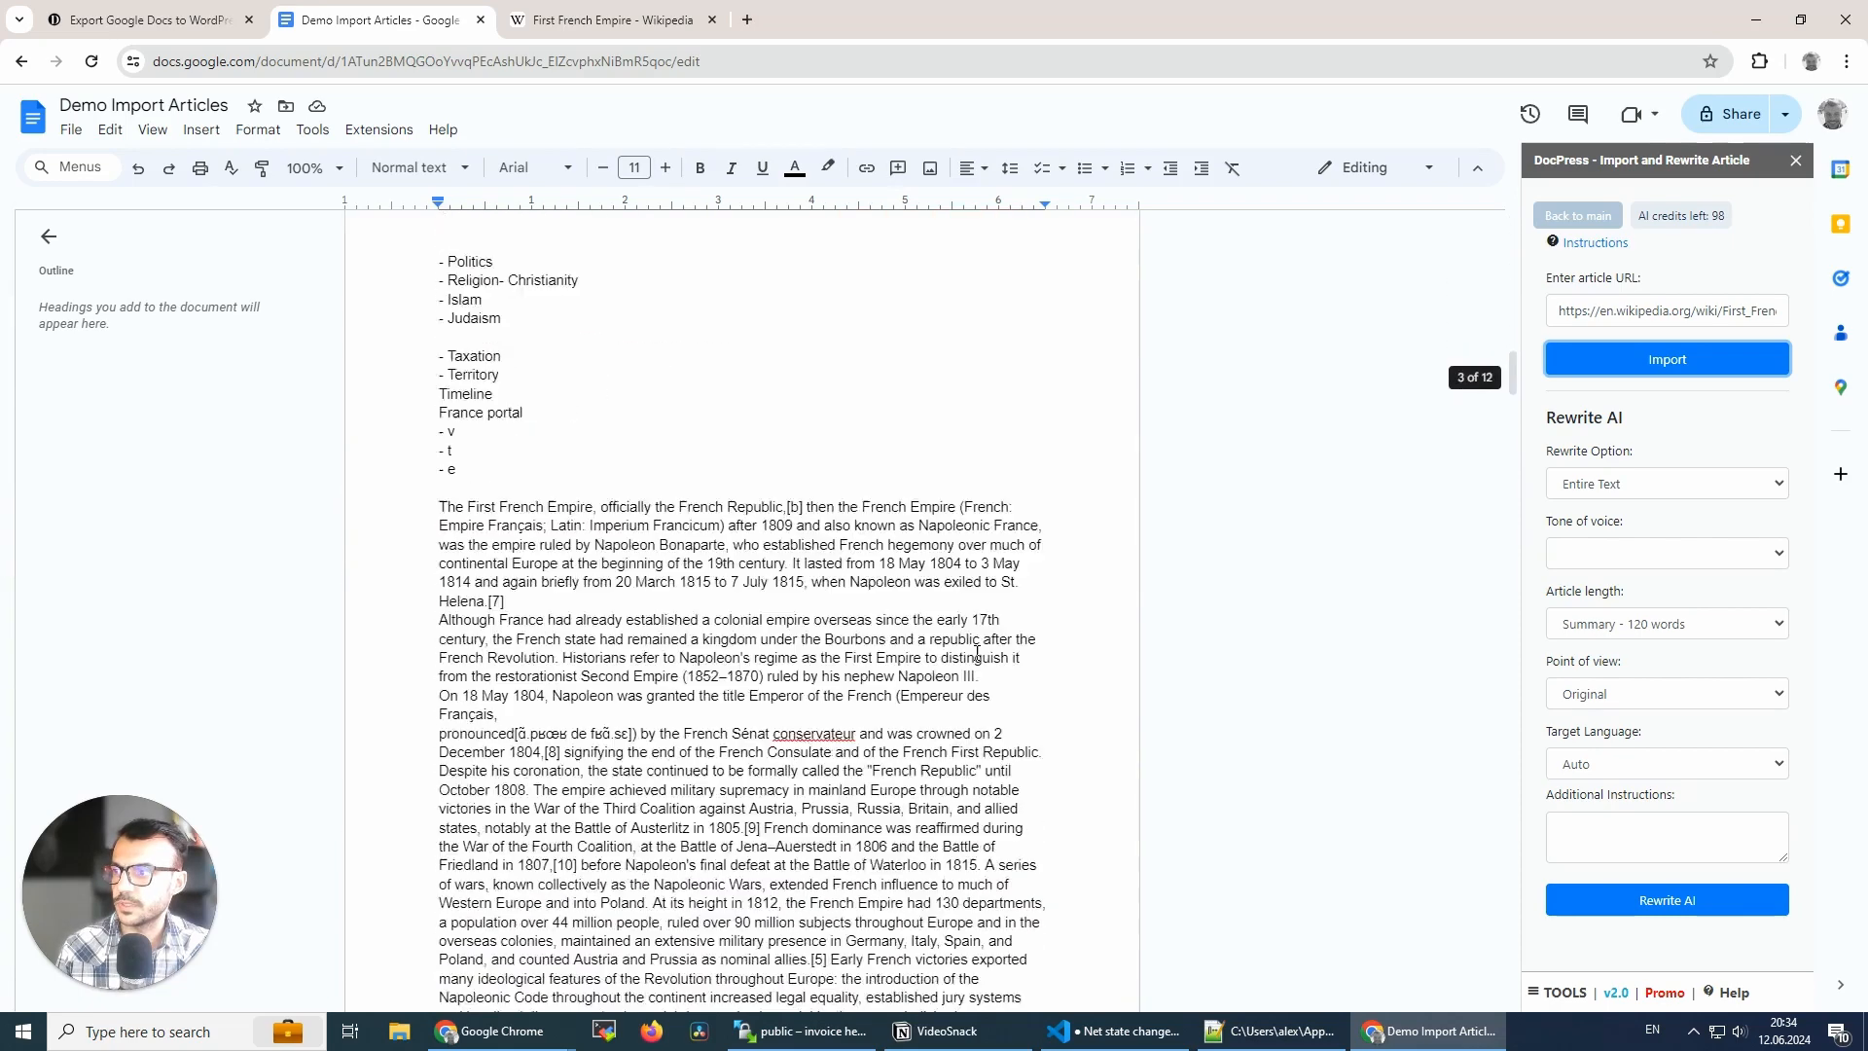
{"action": "scroll", "scroll_direction": "down", "scroll_amount": 3}
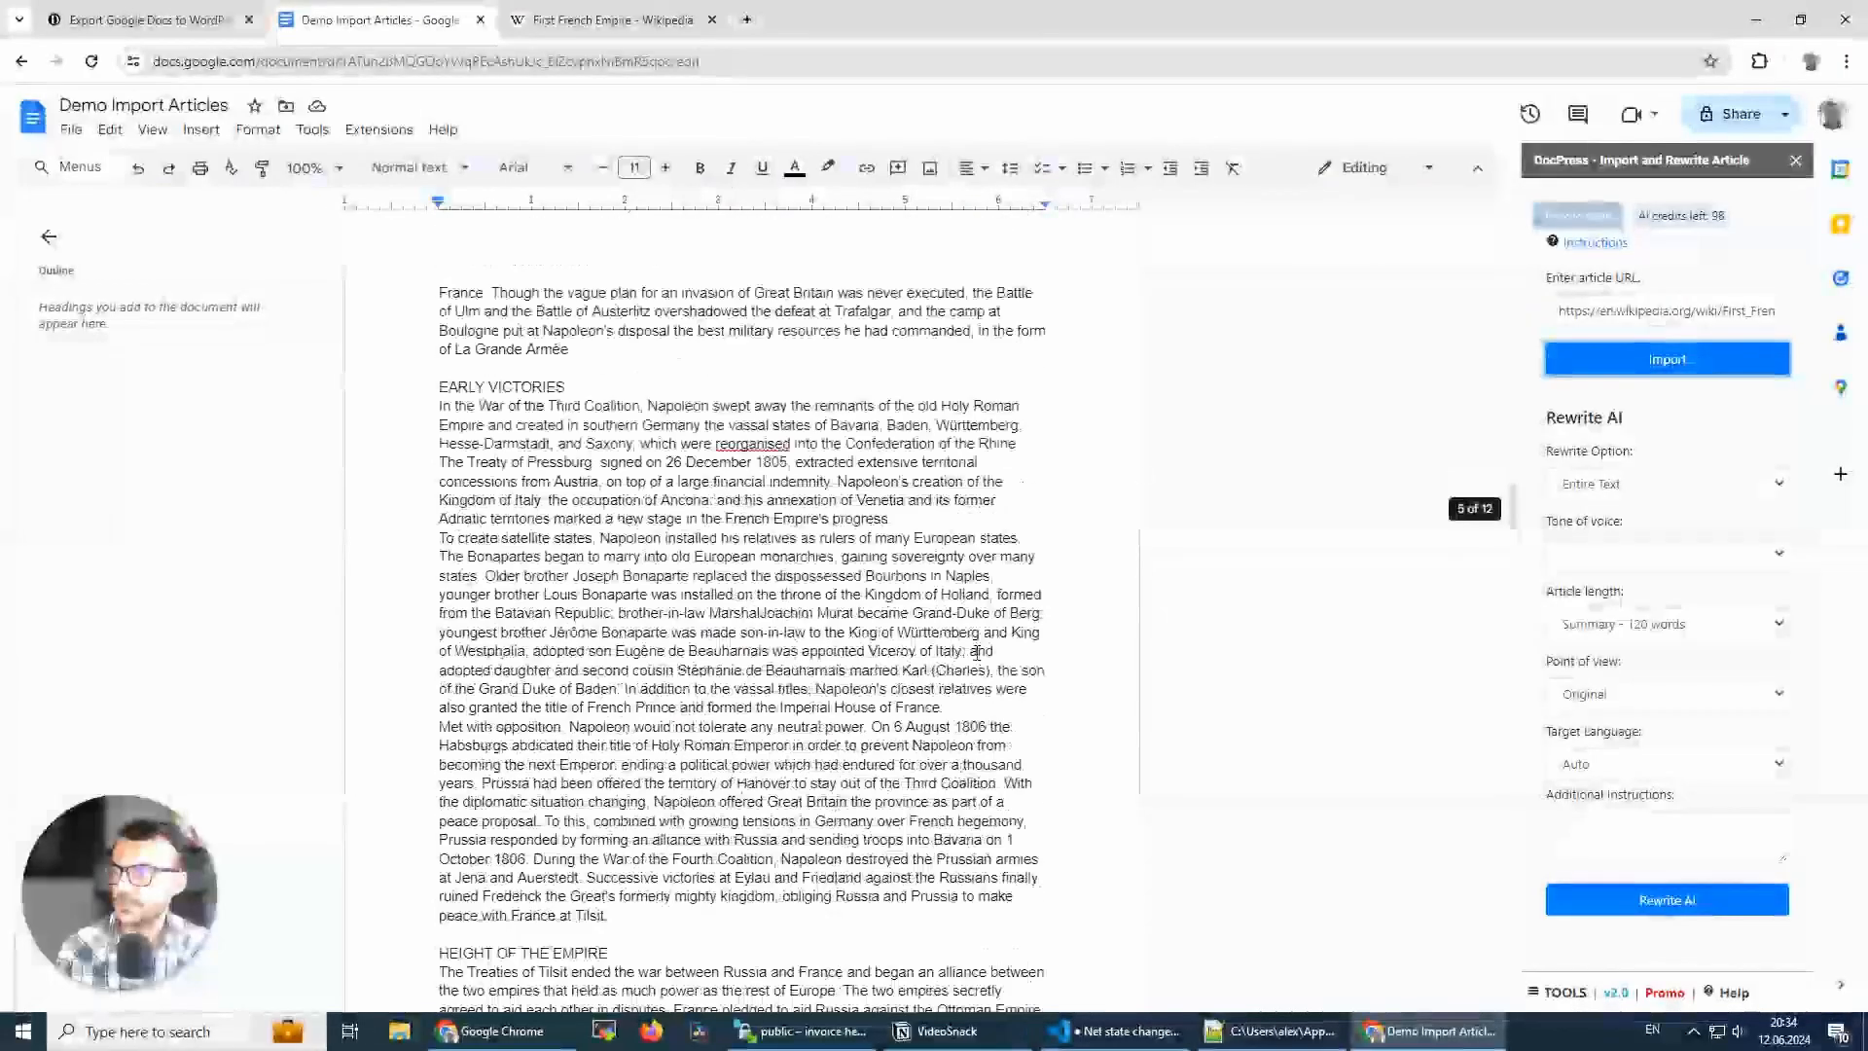
{"action": "scroll", "scroll_direction": "down", "scroll_amount": 3}
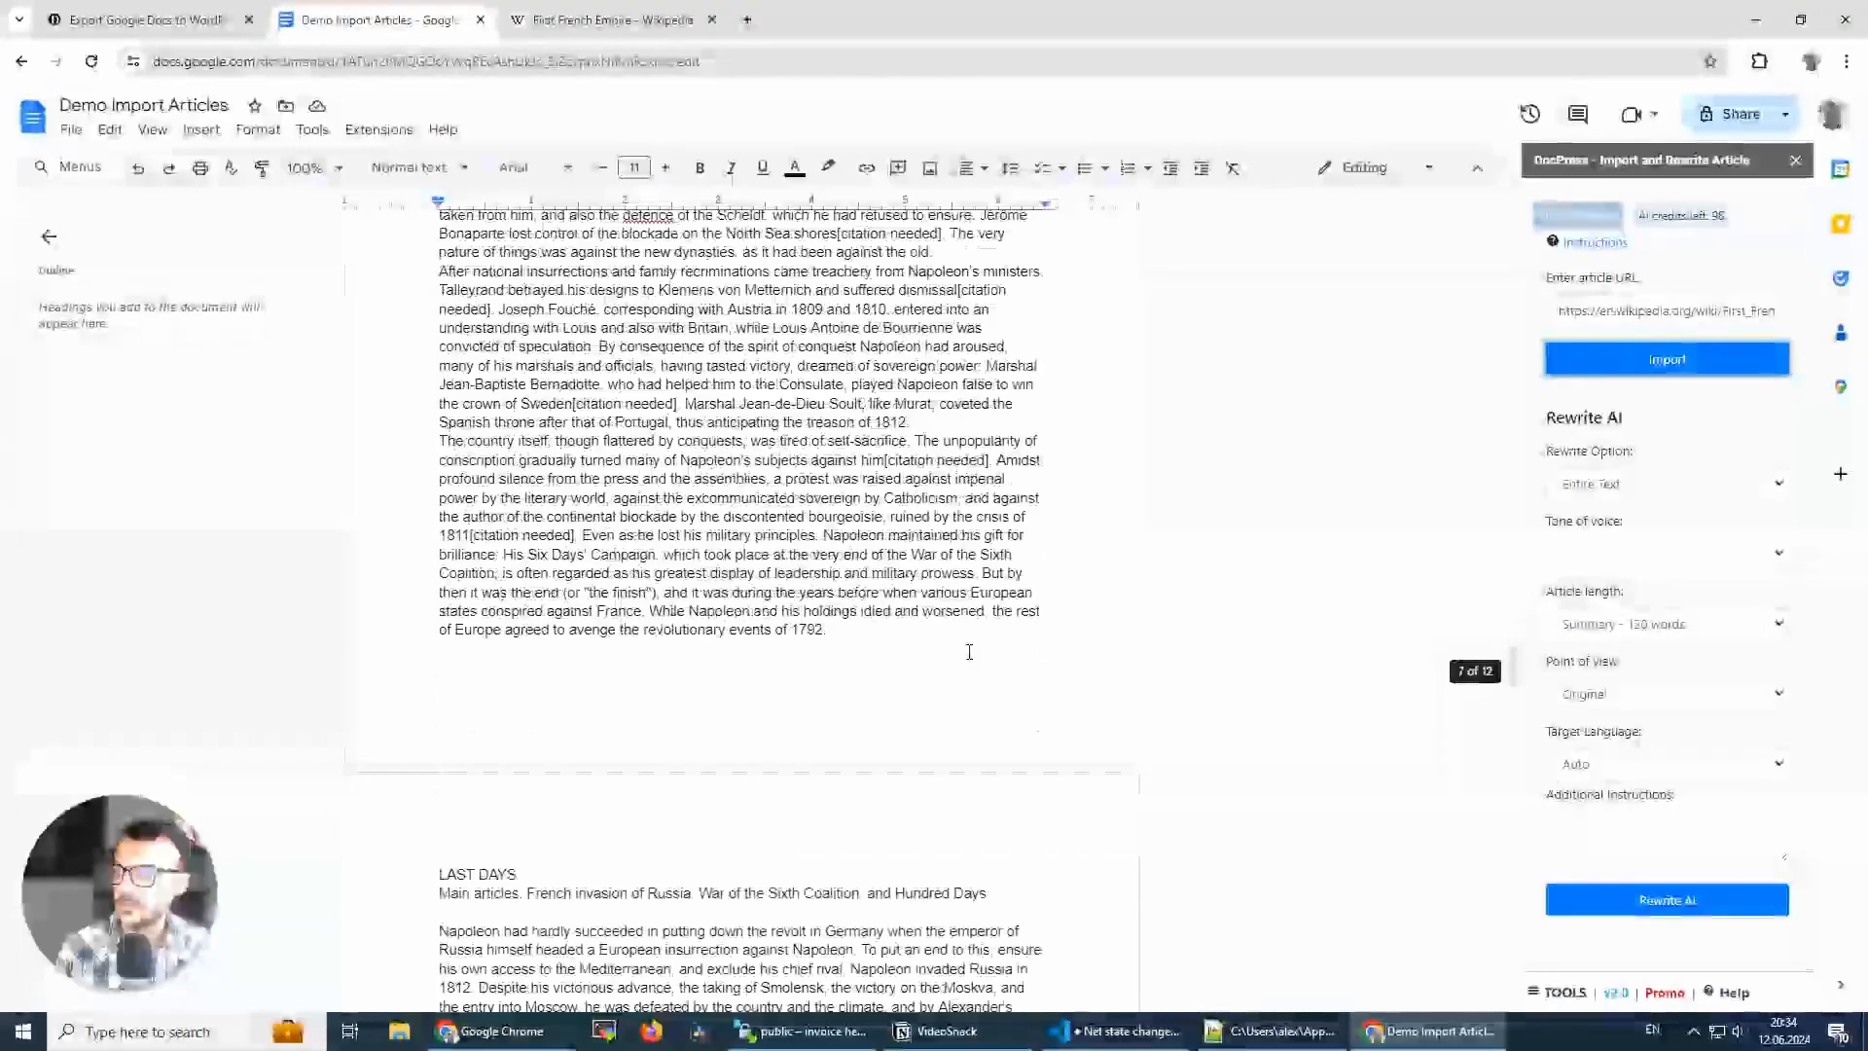
{"action": "scroll", "scroll_direction": "down", "scroll_amount": 3}
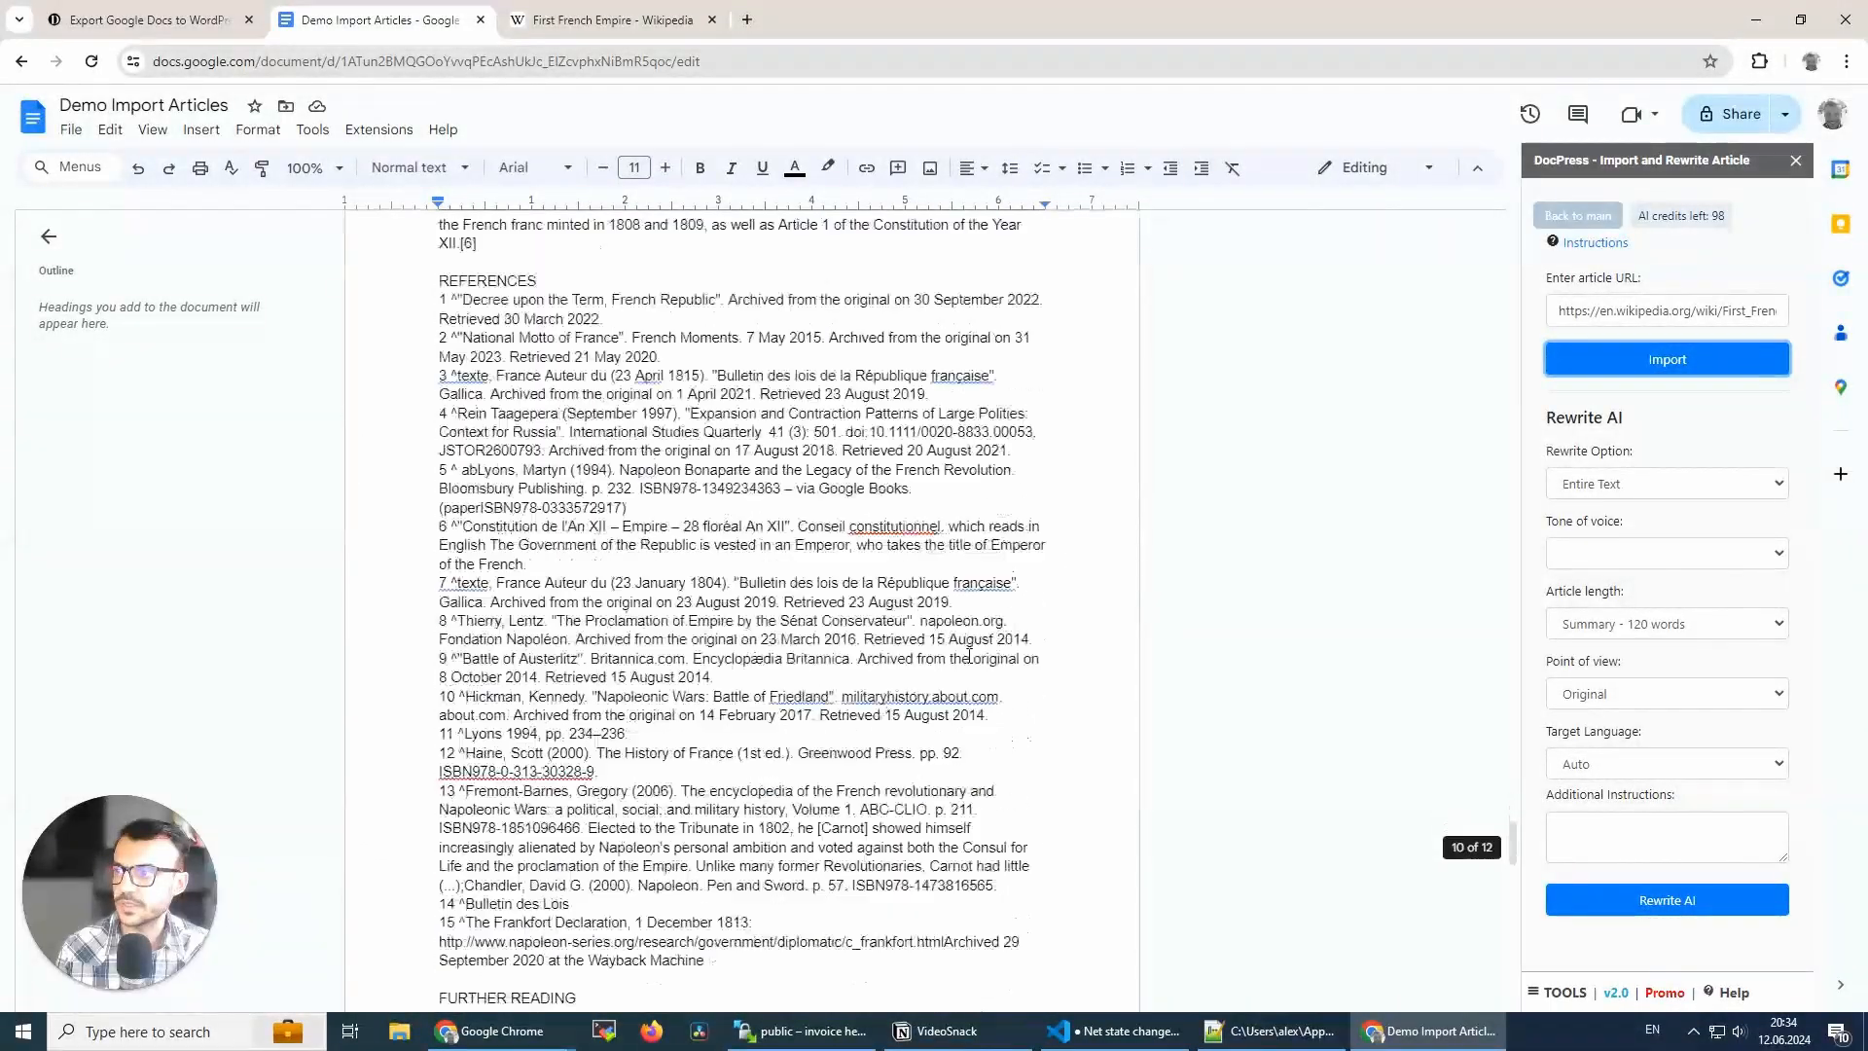
{"action": "scroll", "scroll_direction": "down", "scroll_amount": 3}
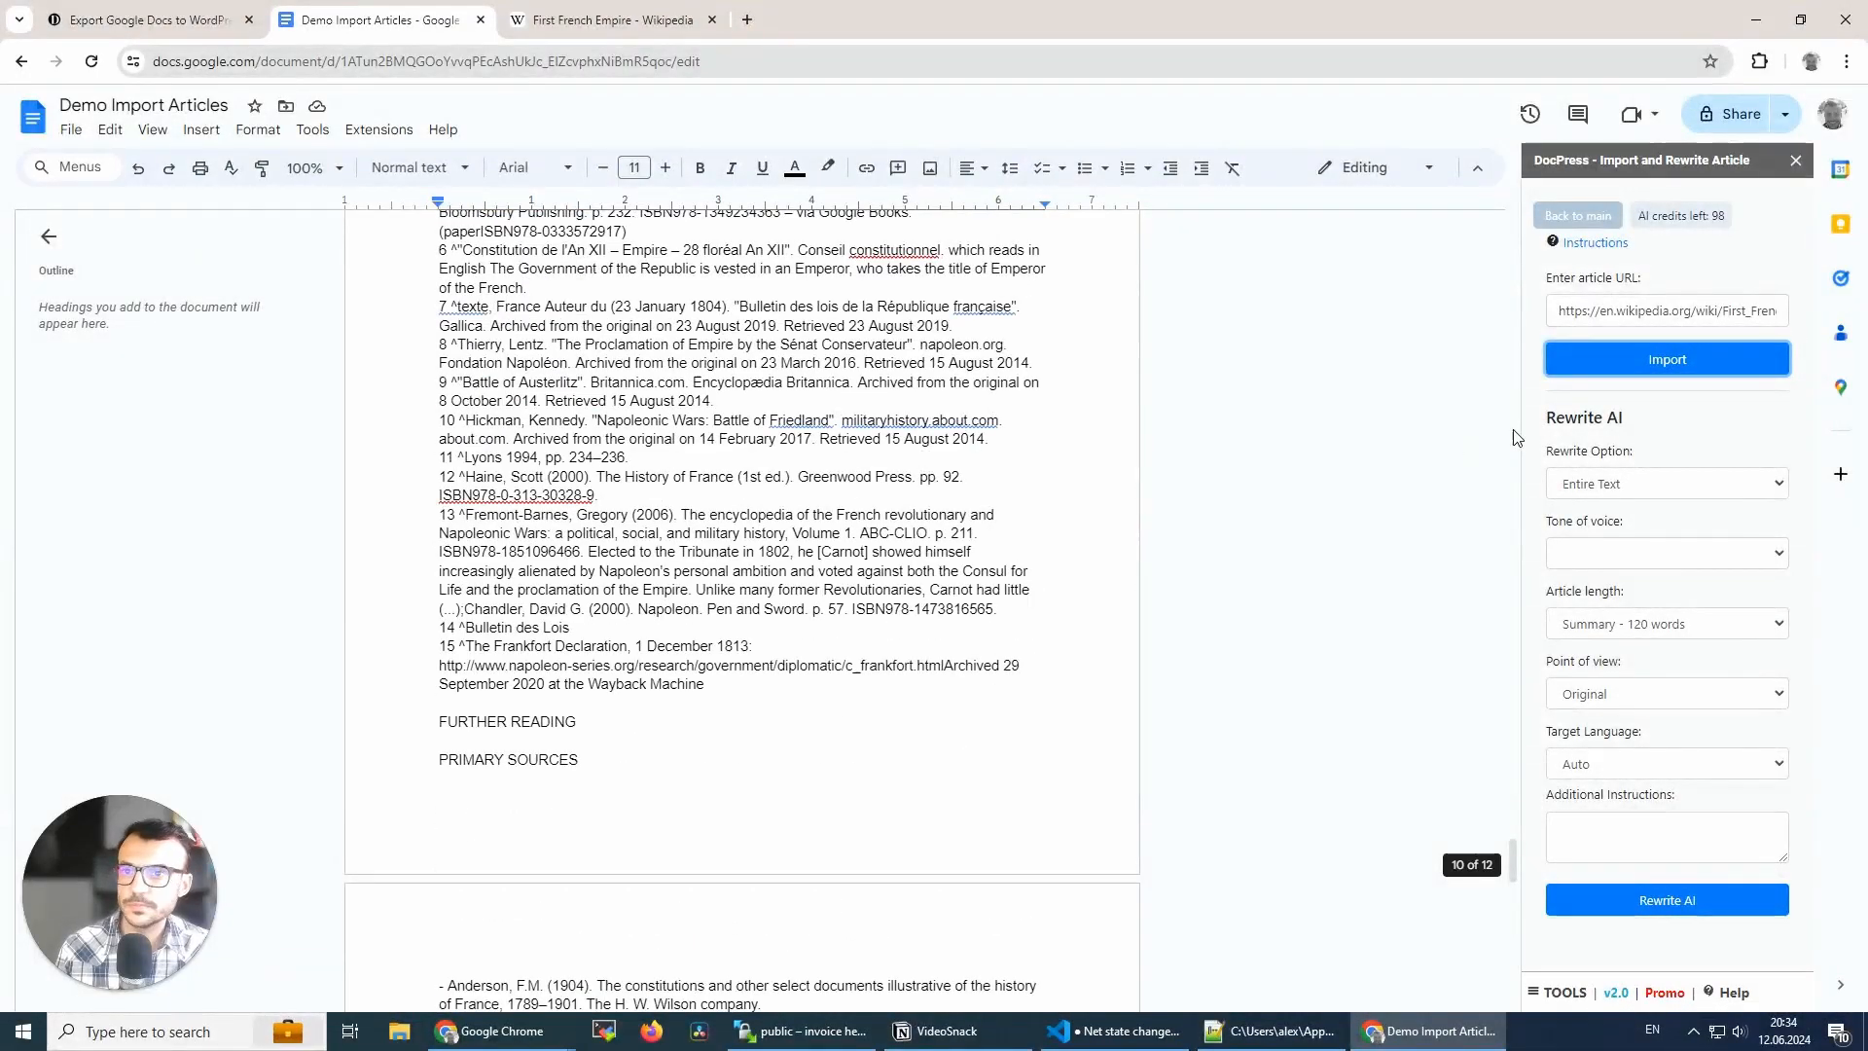
{"action": "mouse_move", "coordinate": [1702, 522]}
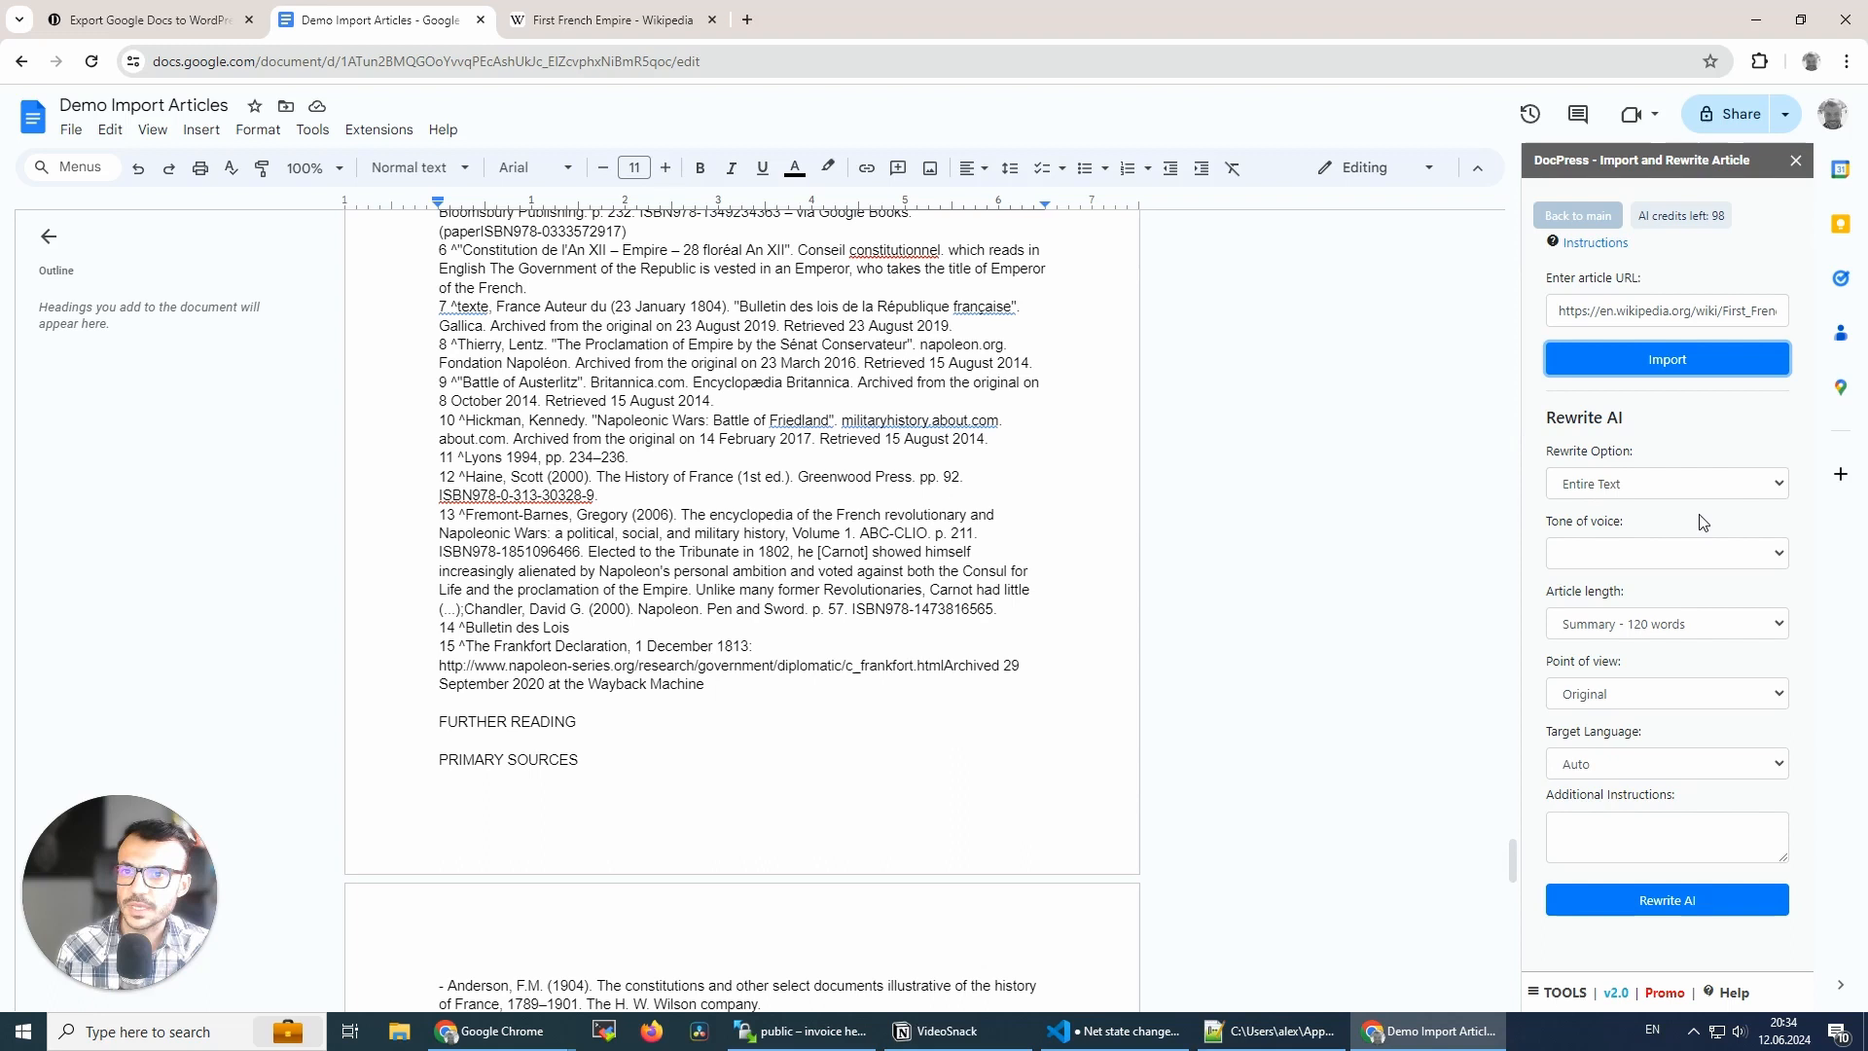
{"action": "mouse_move", "coordinate": [1596, 439]}
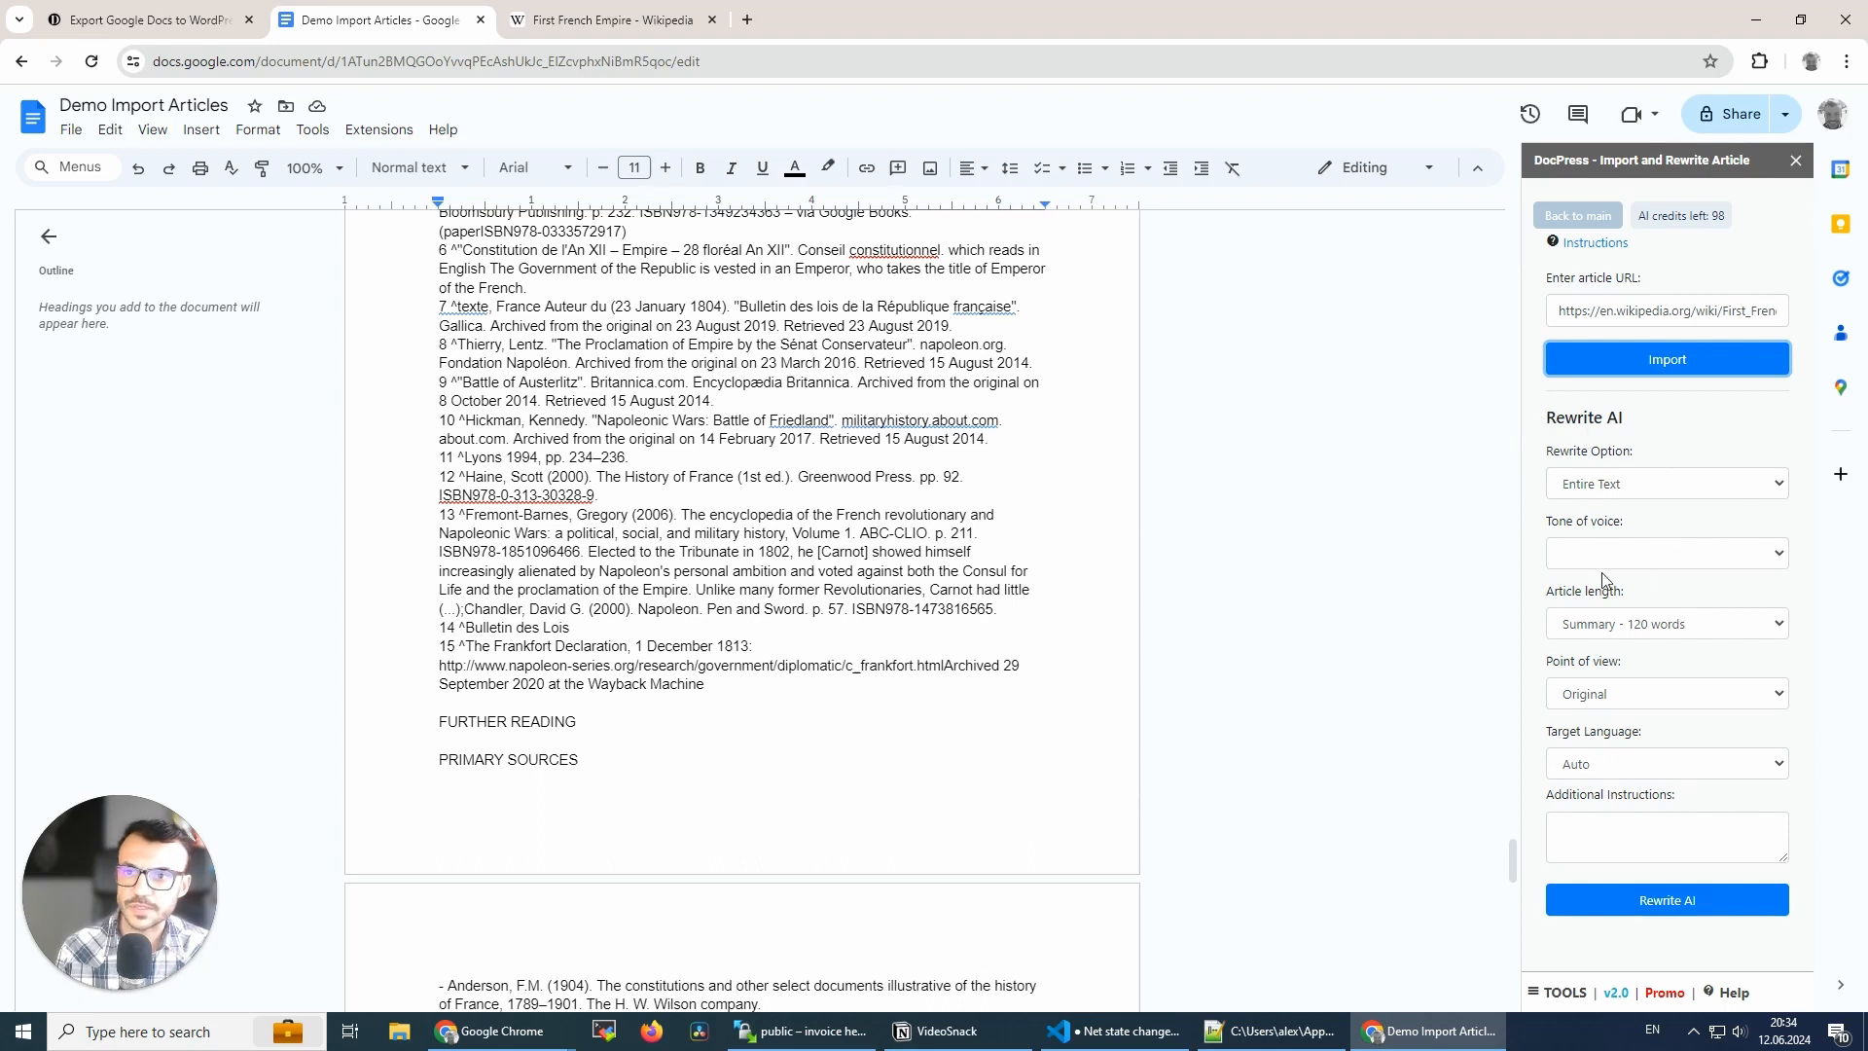
- Set the rewrite to Summary - 120 words, Original point of view, Spanish, adding bullet points
{"action": "left_click", "coordinate": [1666, 483]}
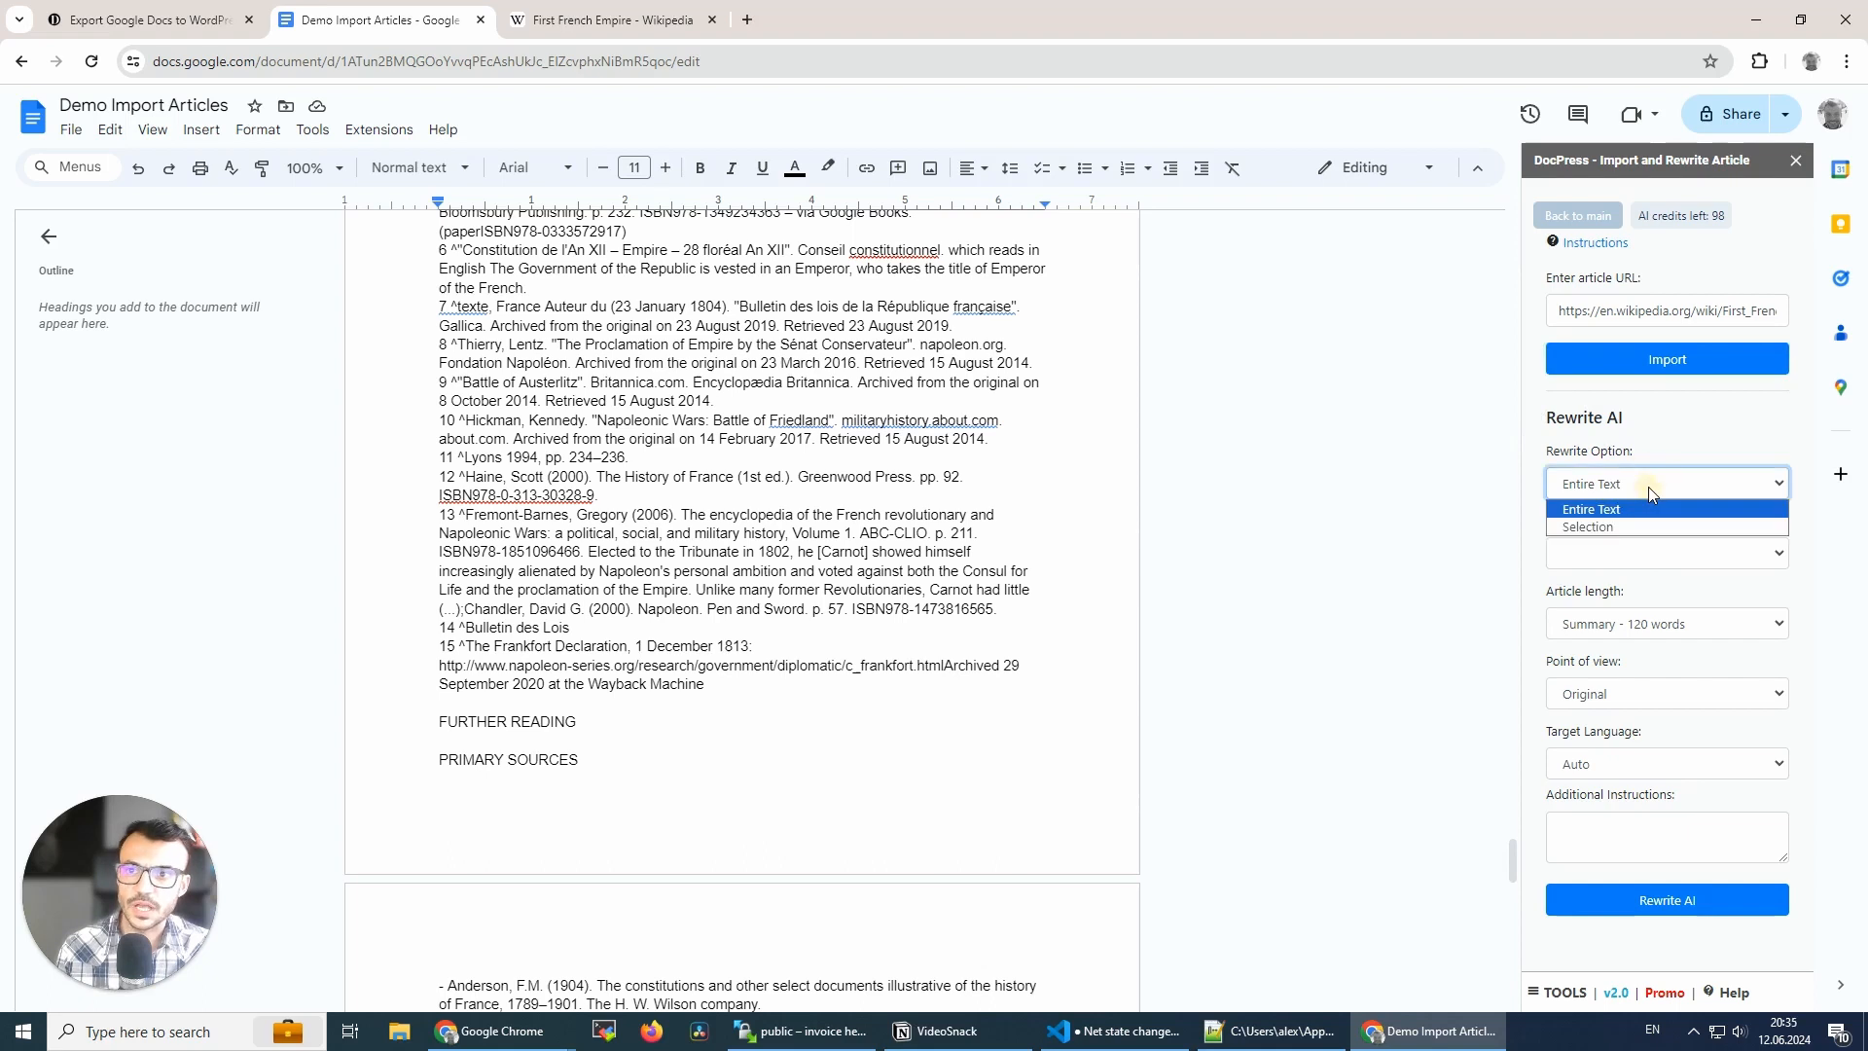
{"action": "mouse_move", "coordinate": [1620, 500]}
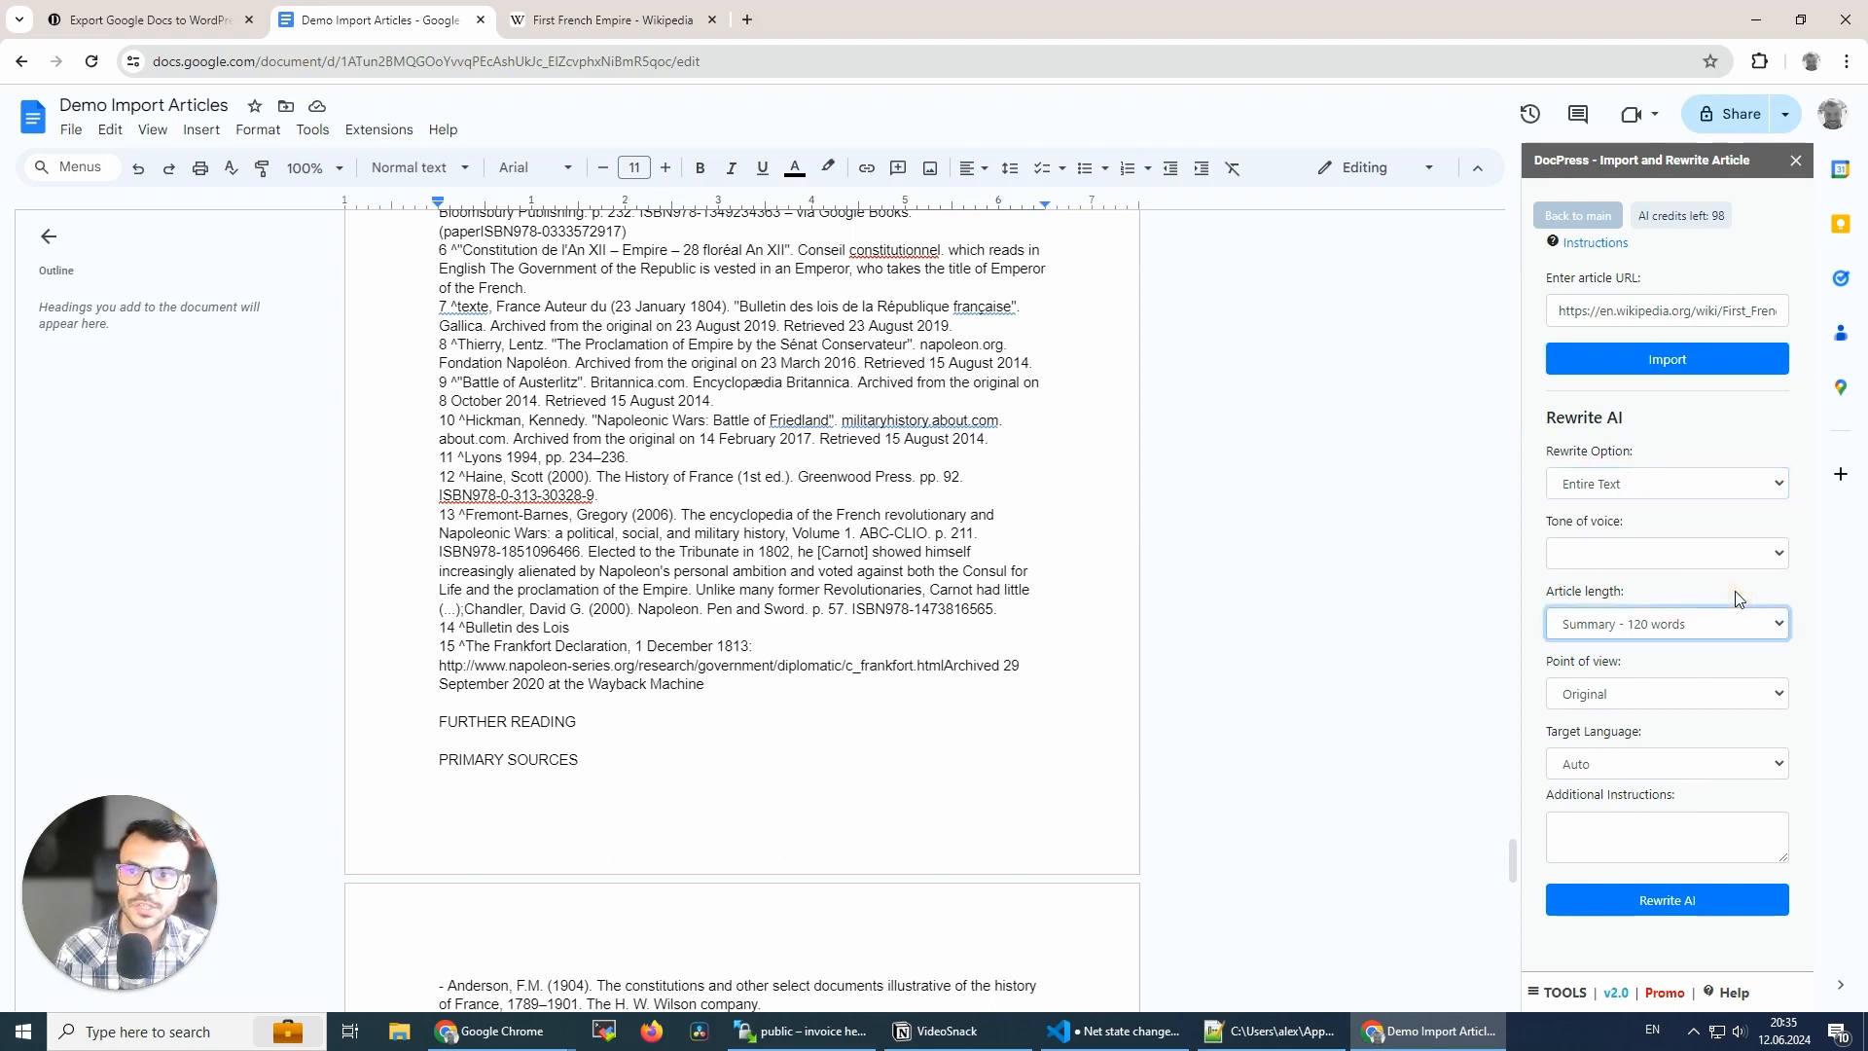
{"action": "left_click", "coordinate": [1665, 552]}
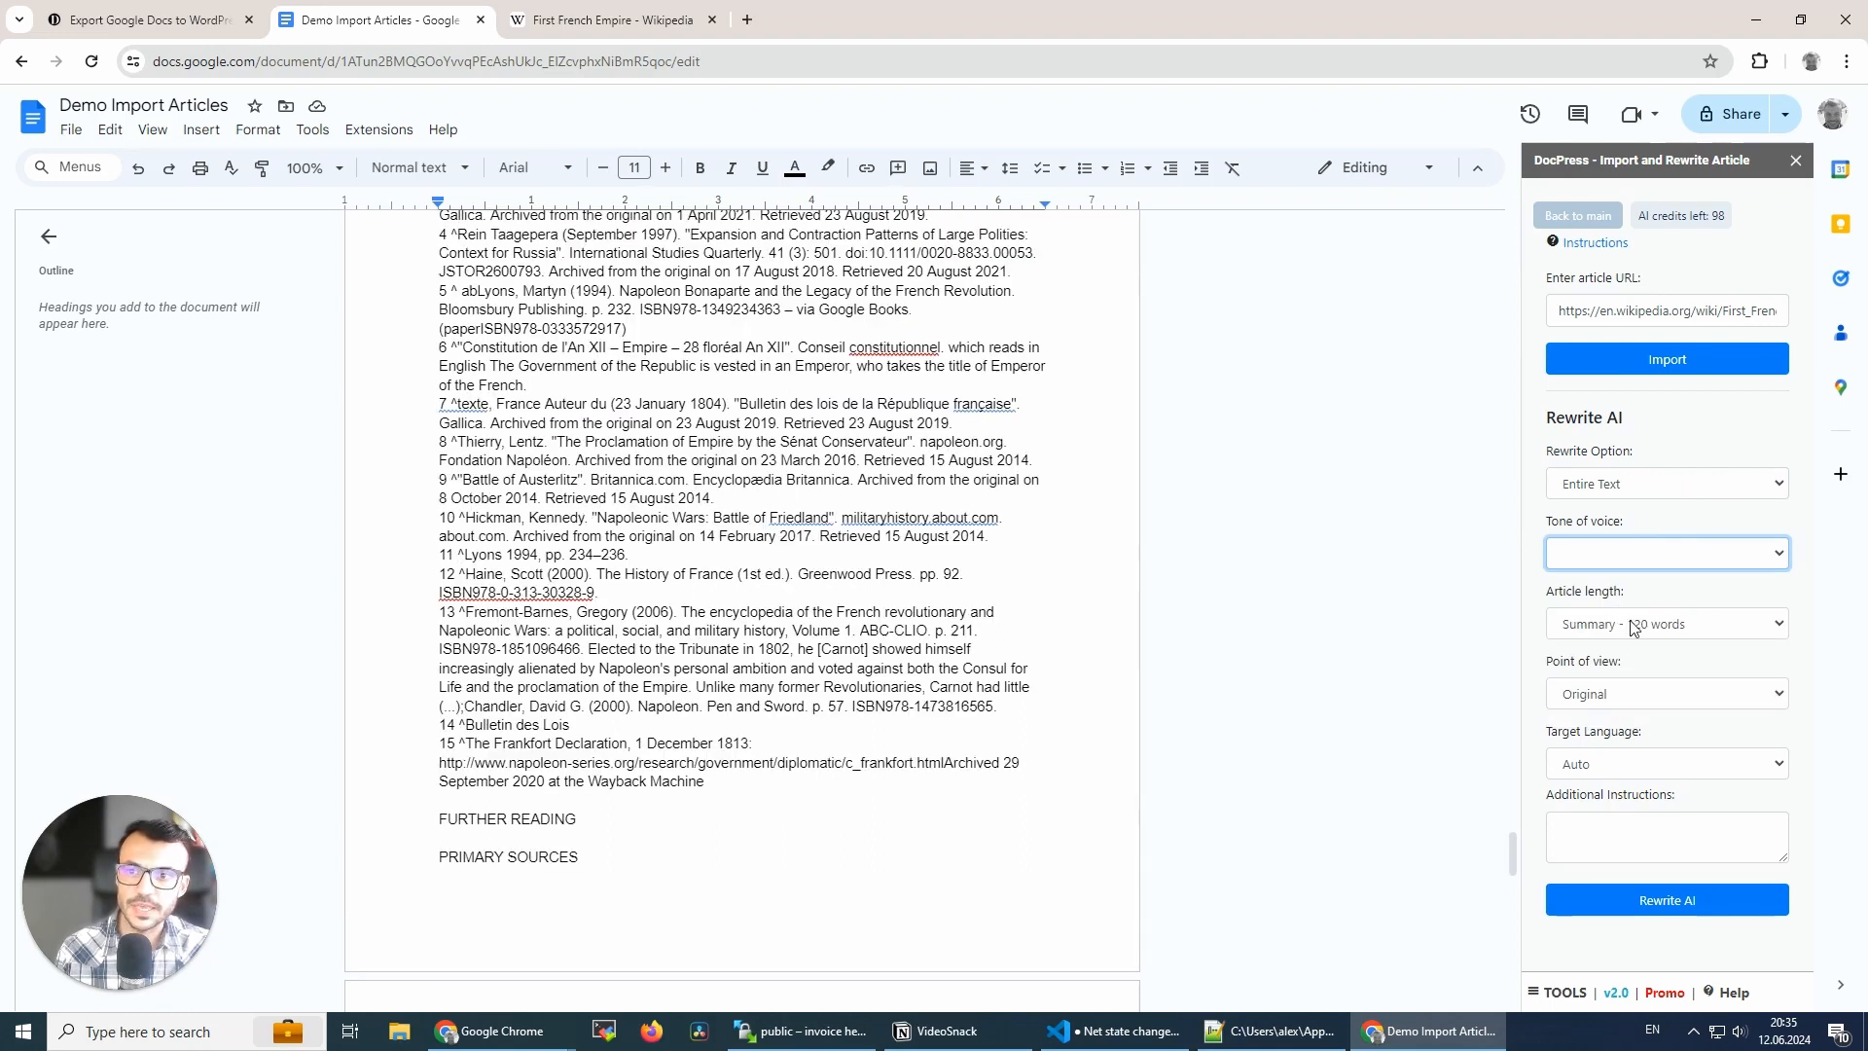
{"action": "left_click", "coordinate": [1665, 622]}
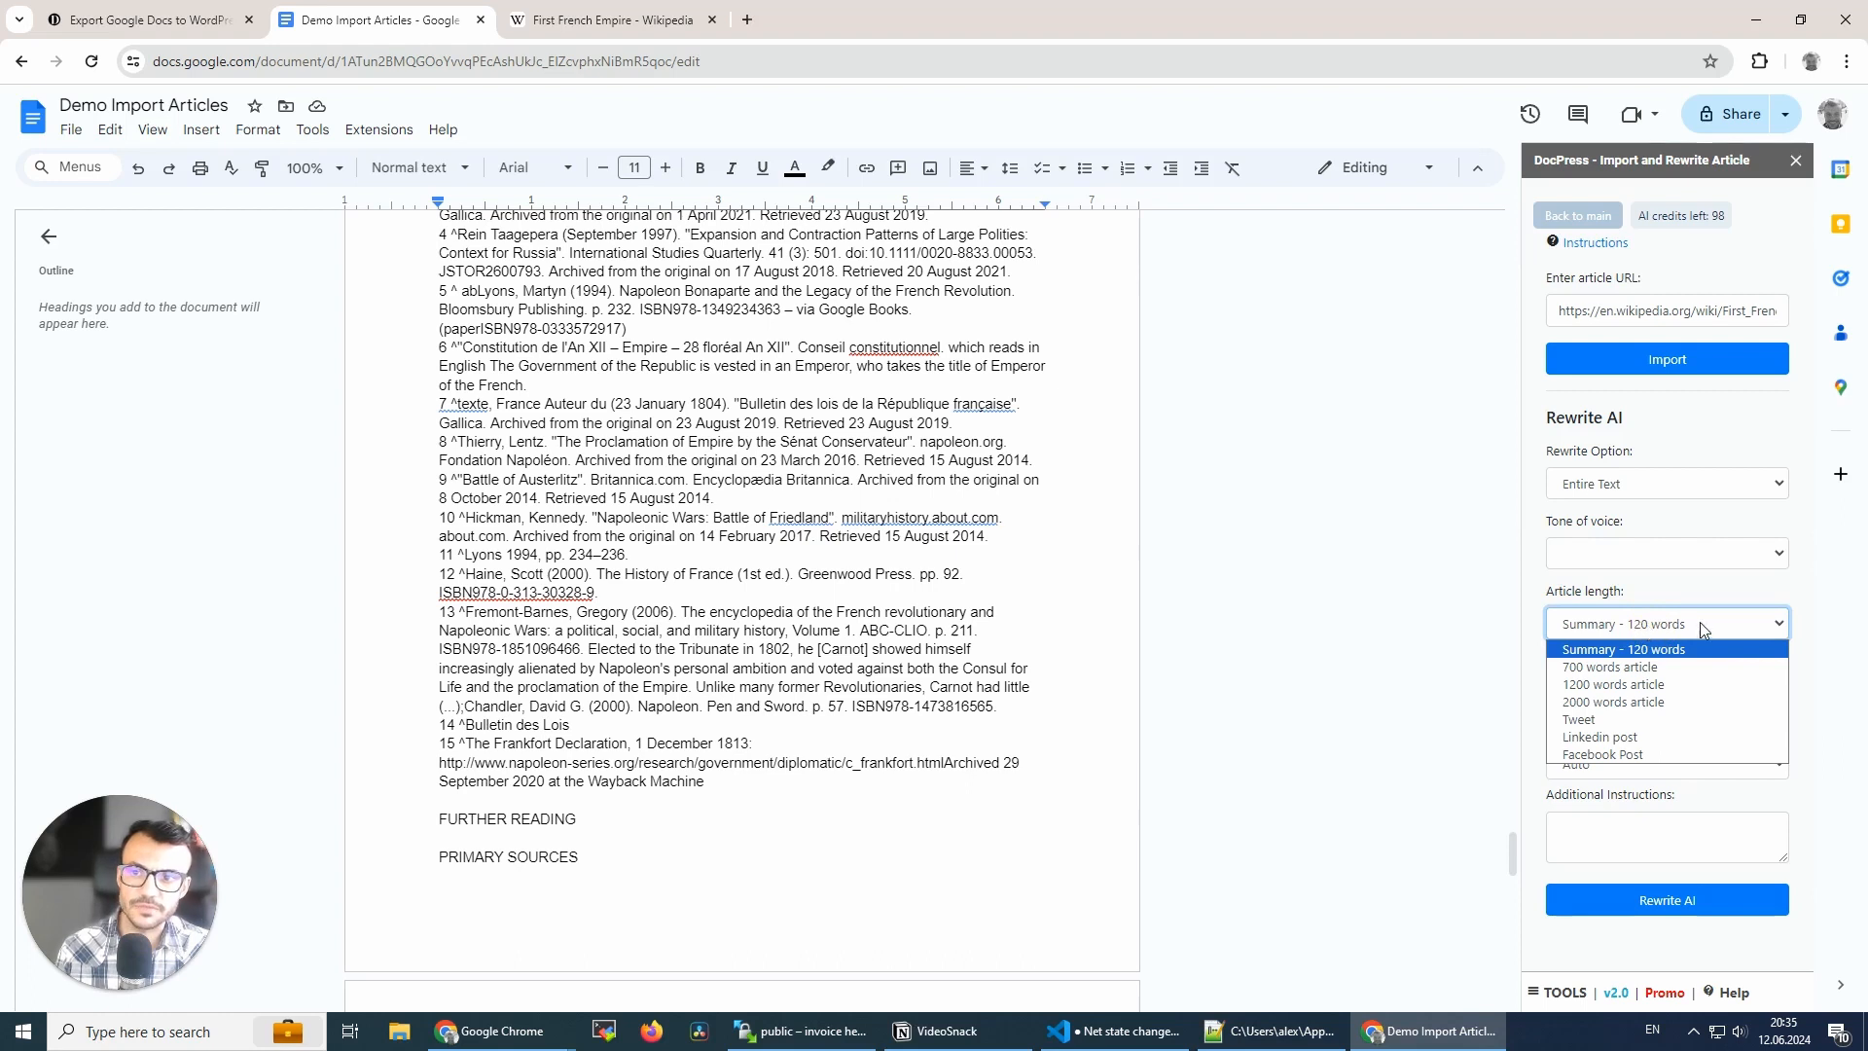
{"action": "mouse_move", "coordinate": [1644, 661]}
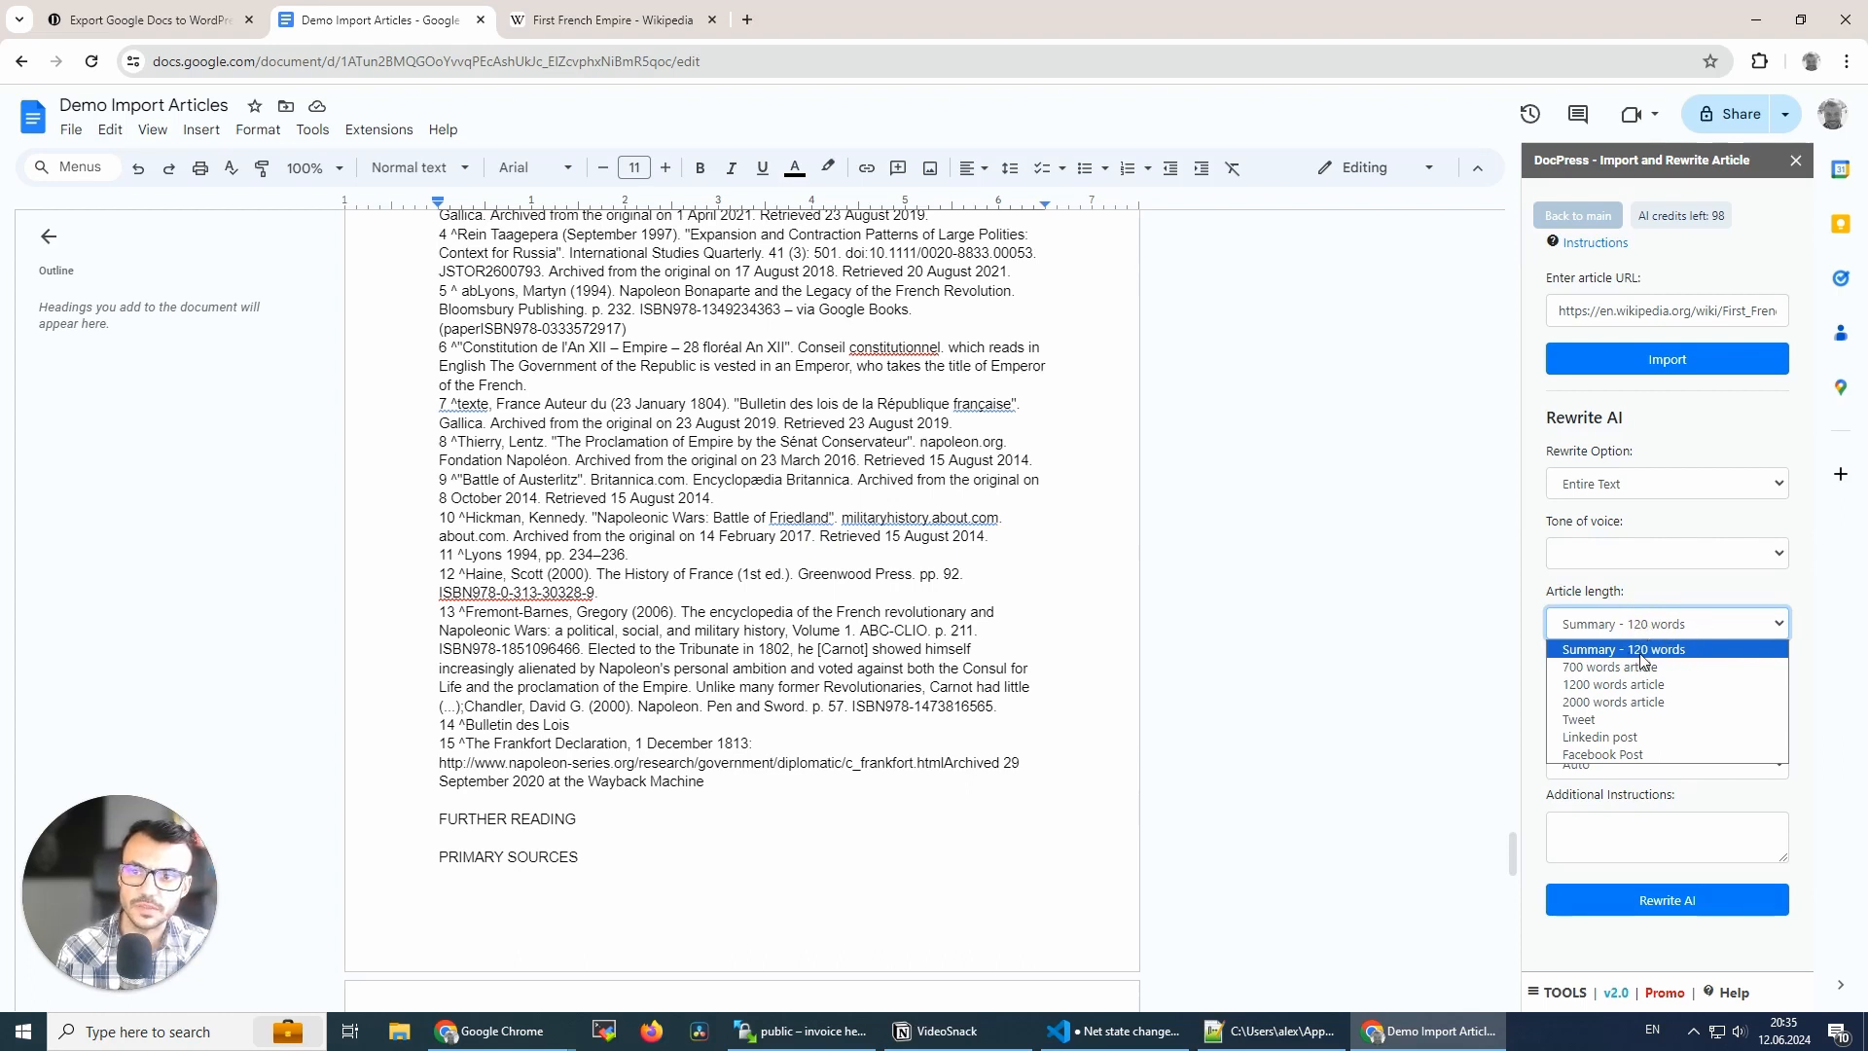
{"action": "mouse_move", "coordinate": [1612, 665]}
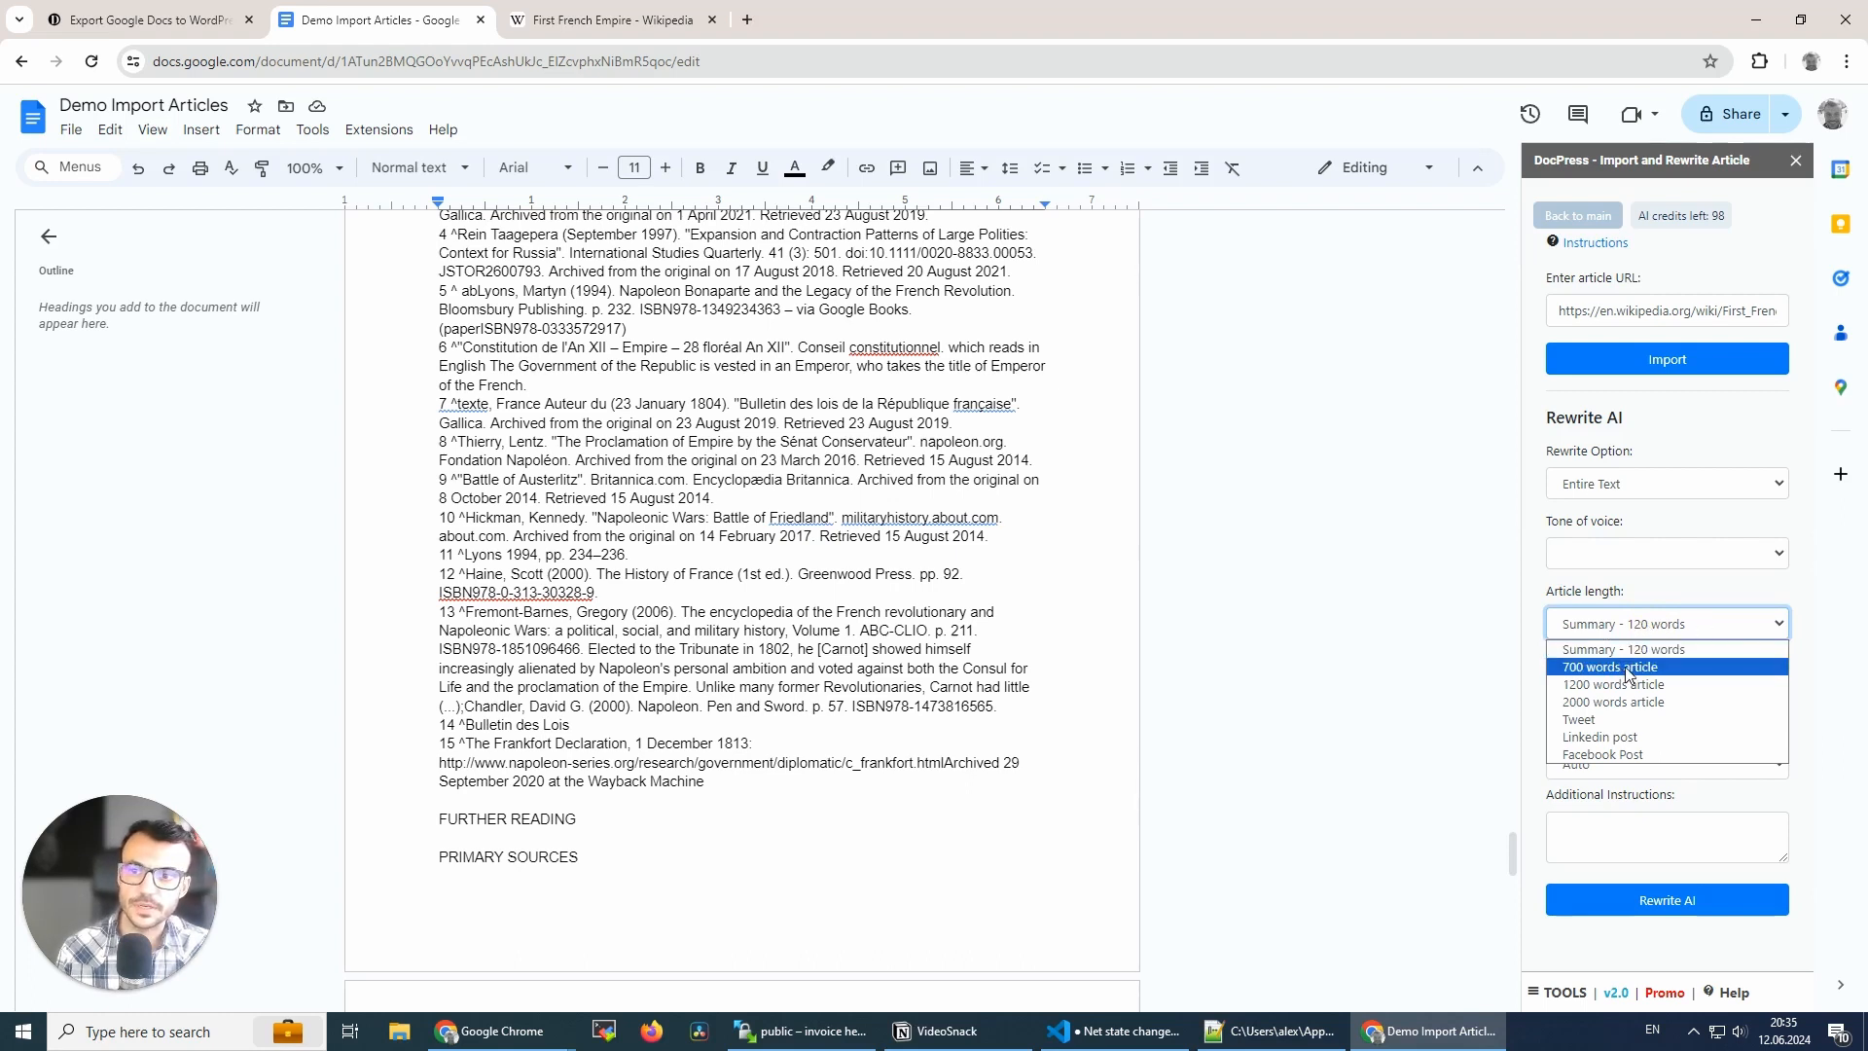
{"action": "mouse_move", "coordinate": [1661, 684]}
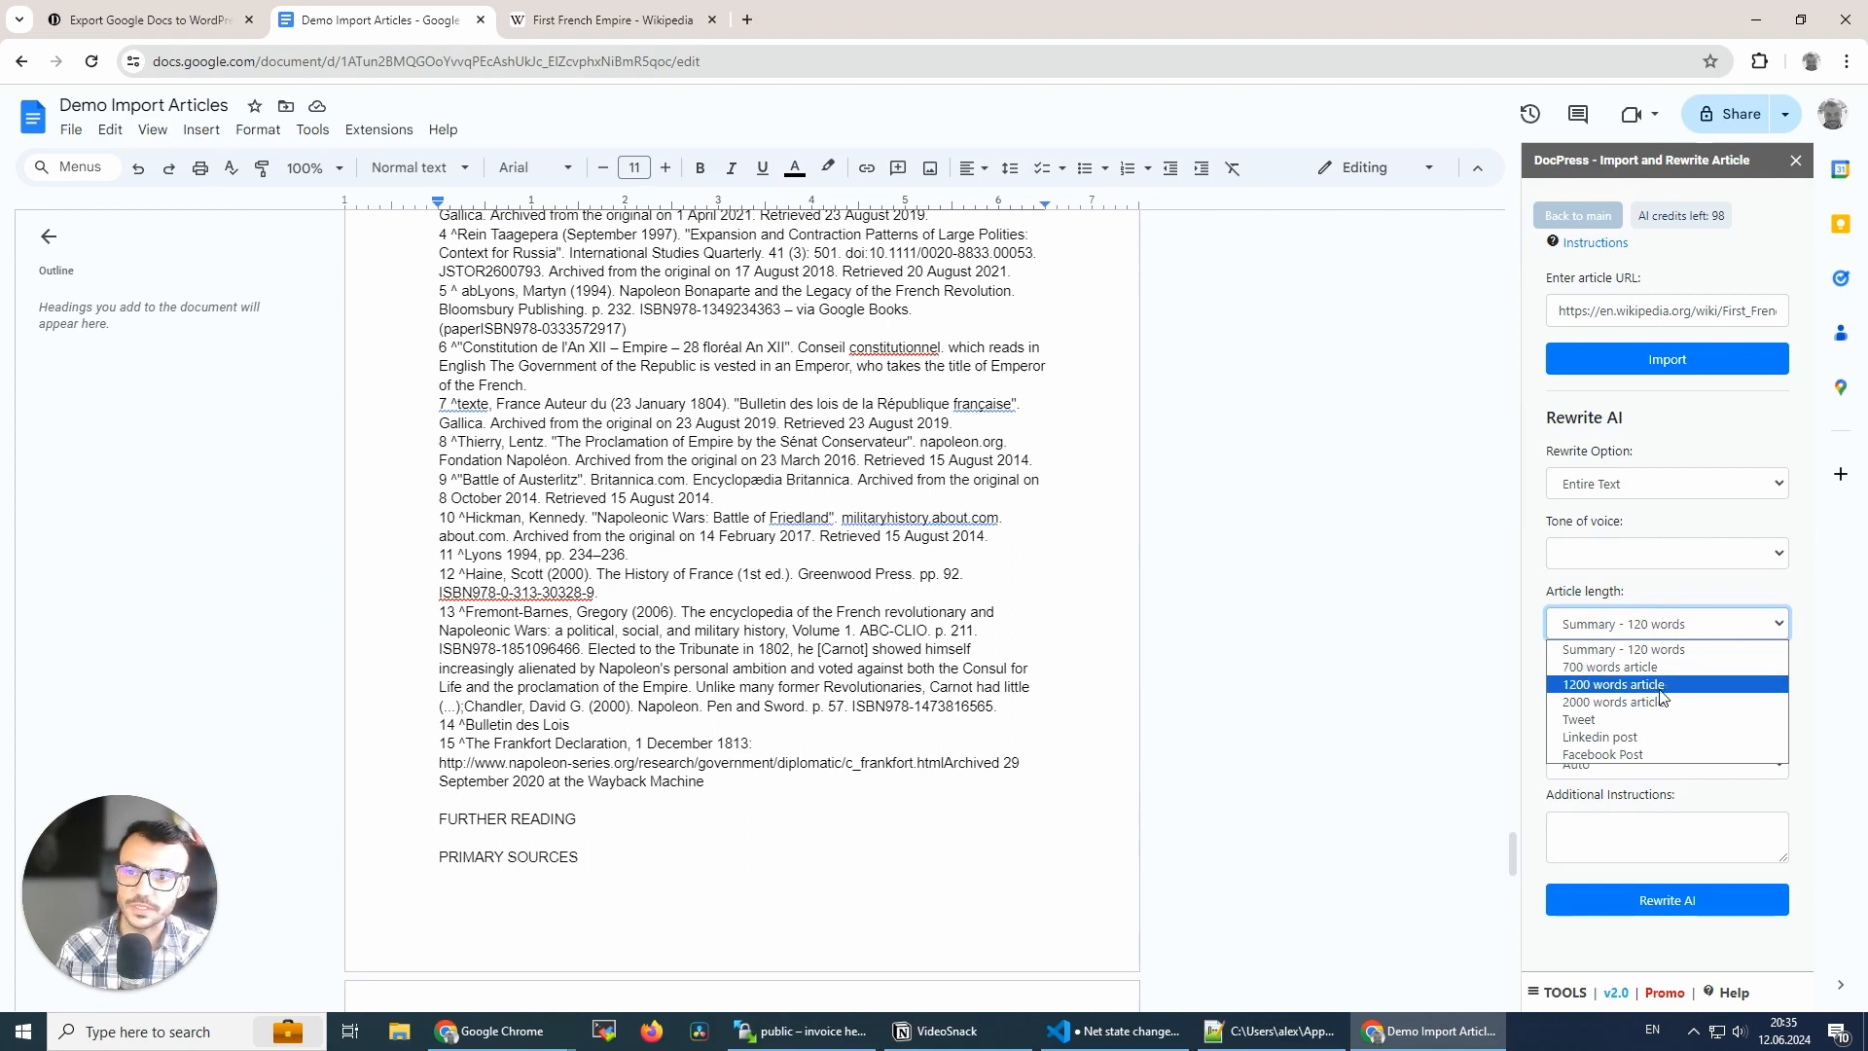
{"action": "mouse_move", "coordinate": [1659, 718]}
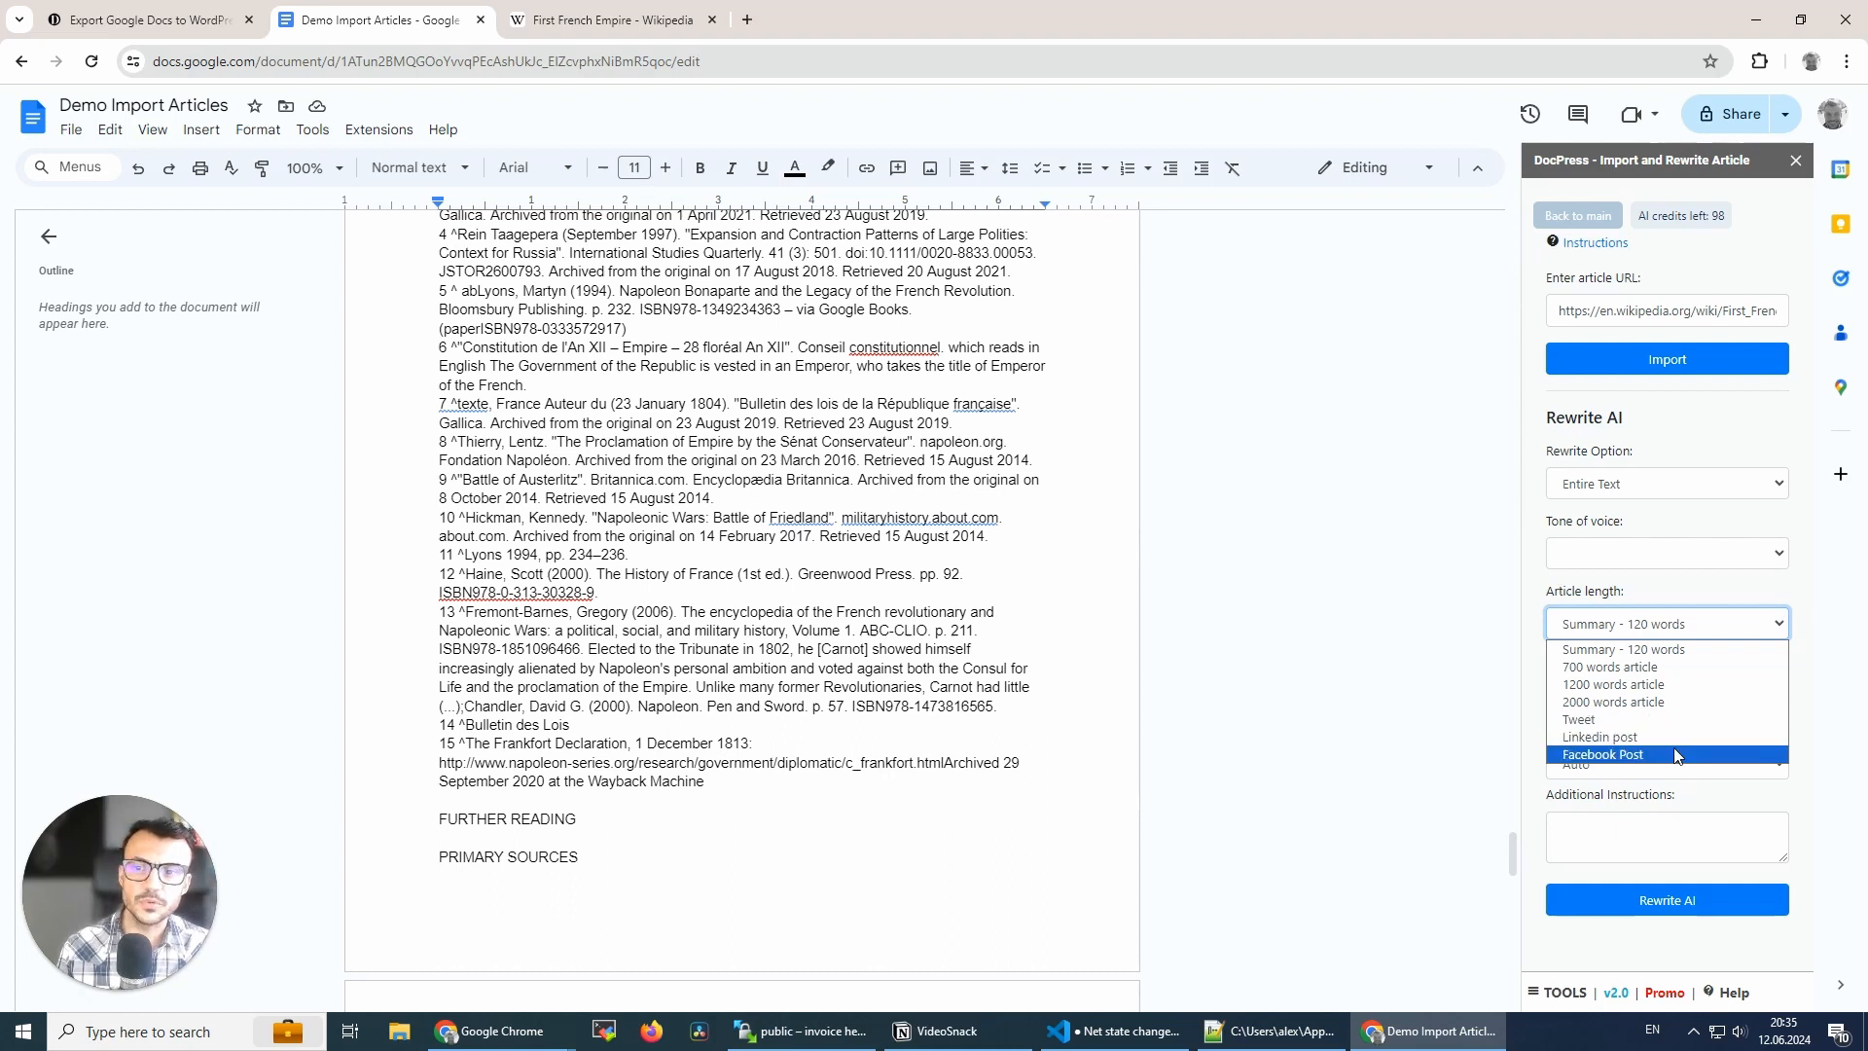
{"action": "mouse_move", "coordinate": [1644, 737]}
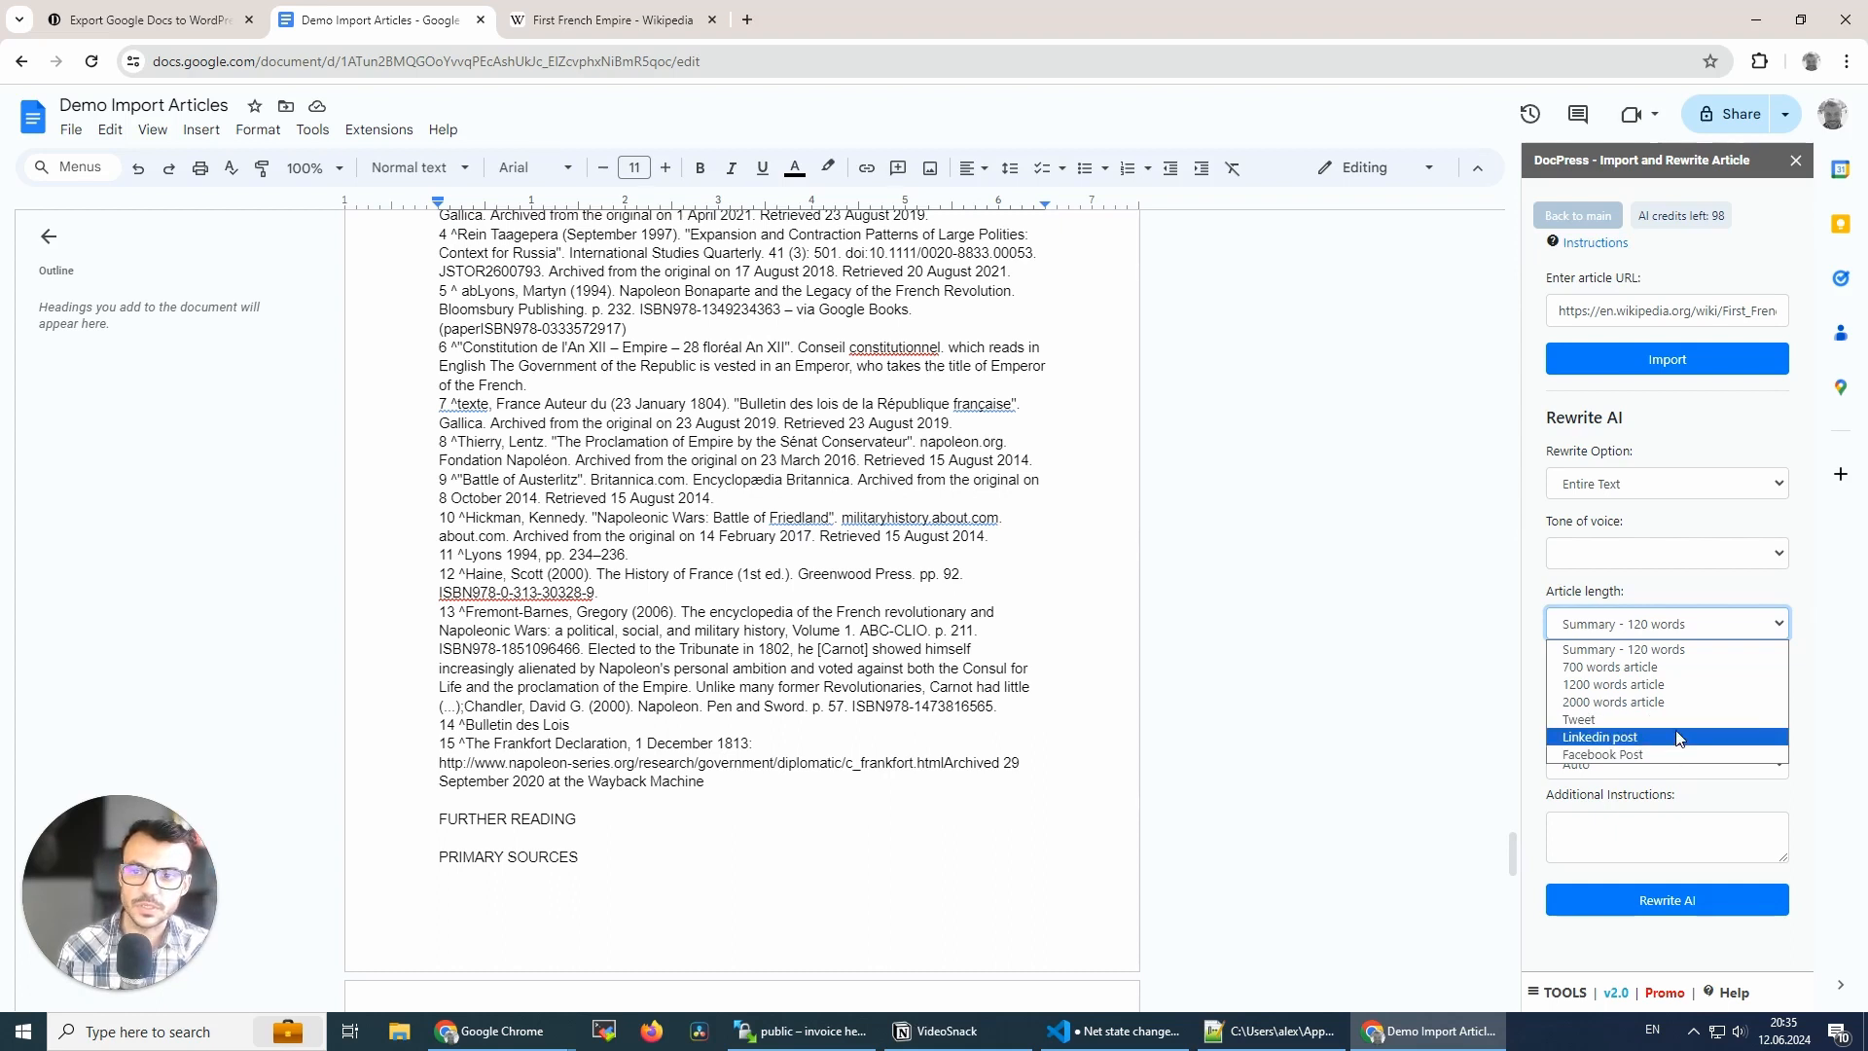
{"action": "left_click", "coordinate": [1665, 623]}
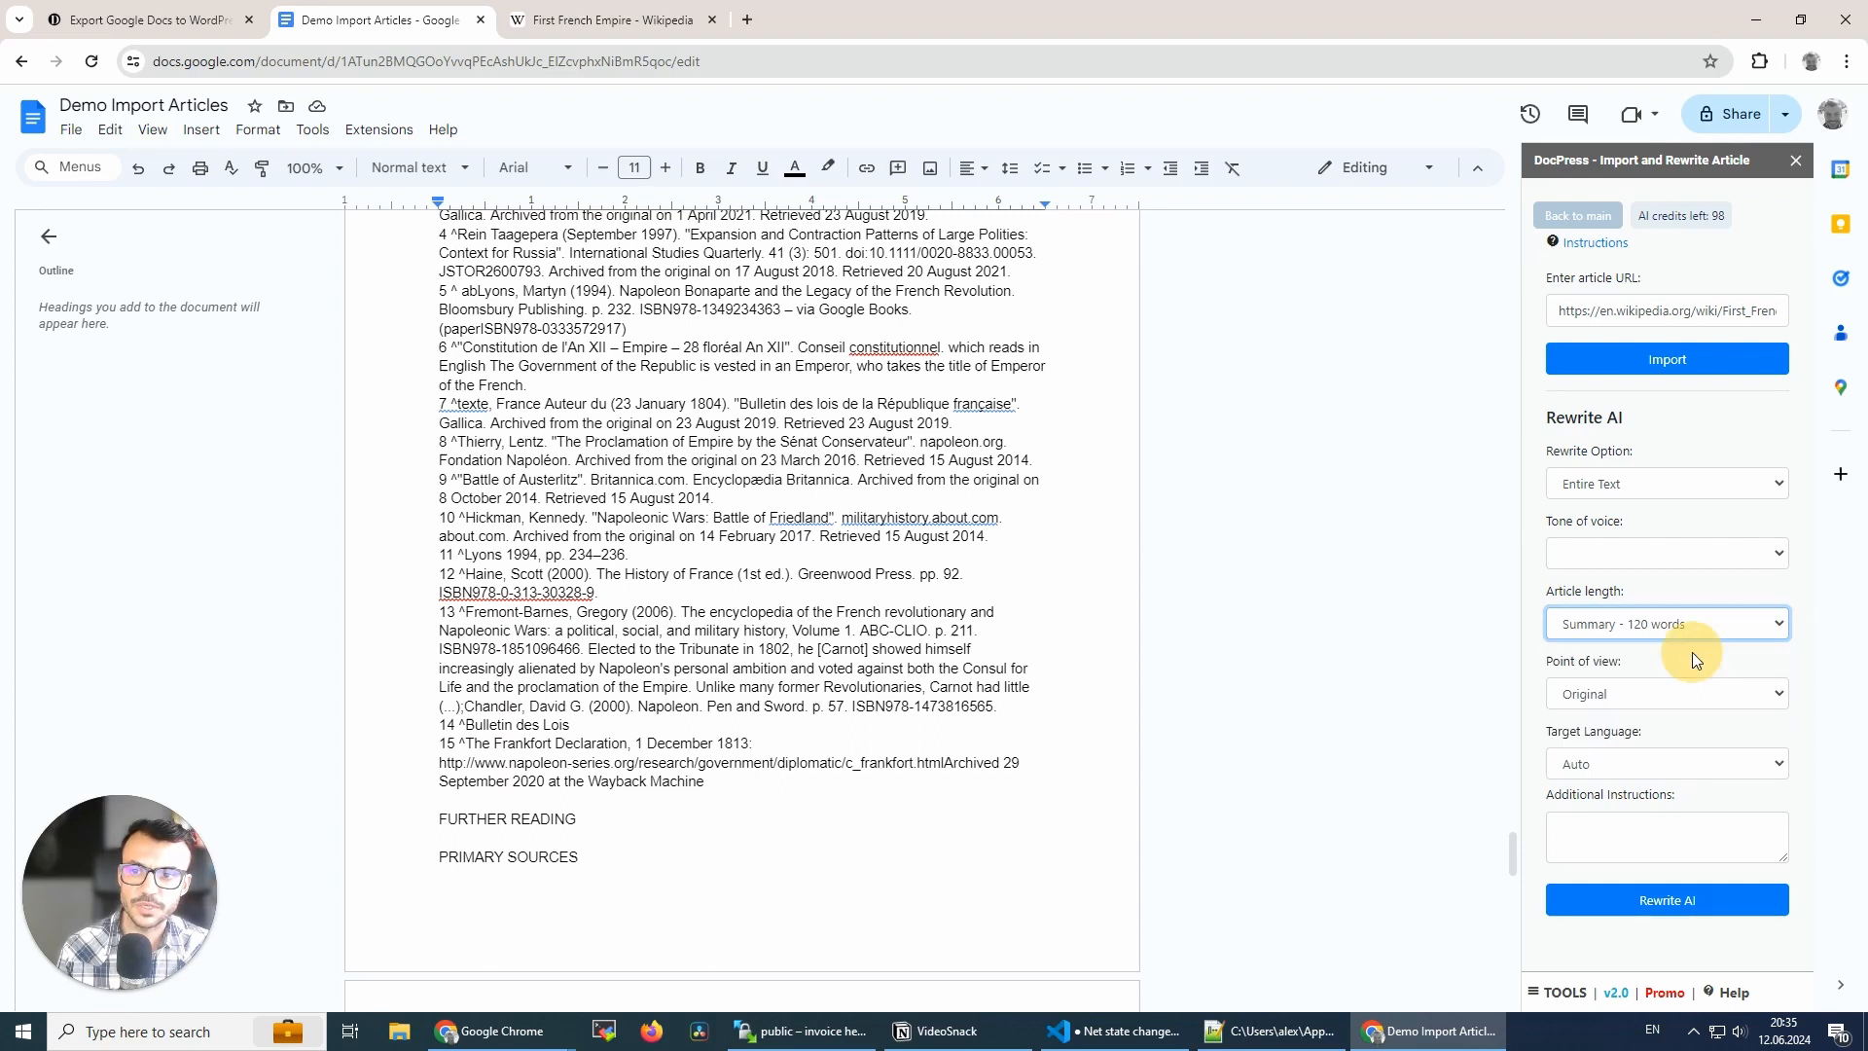
{"action": "mouse_move", "coordinate": [1622, 668]}
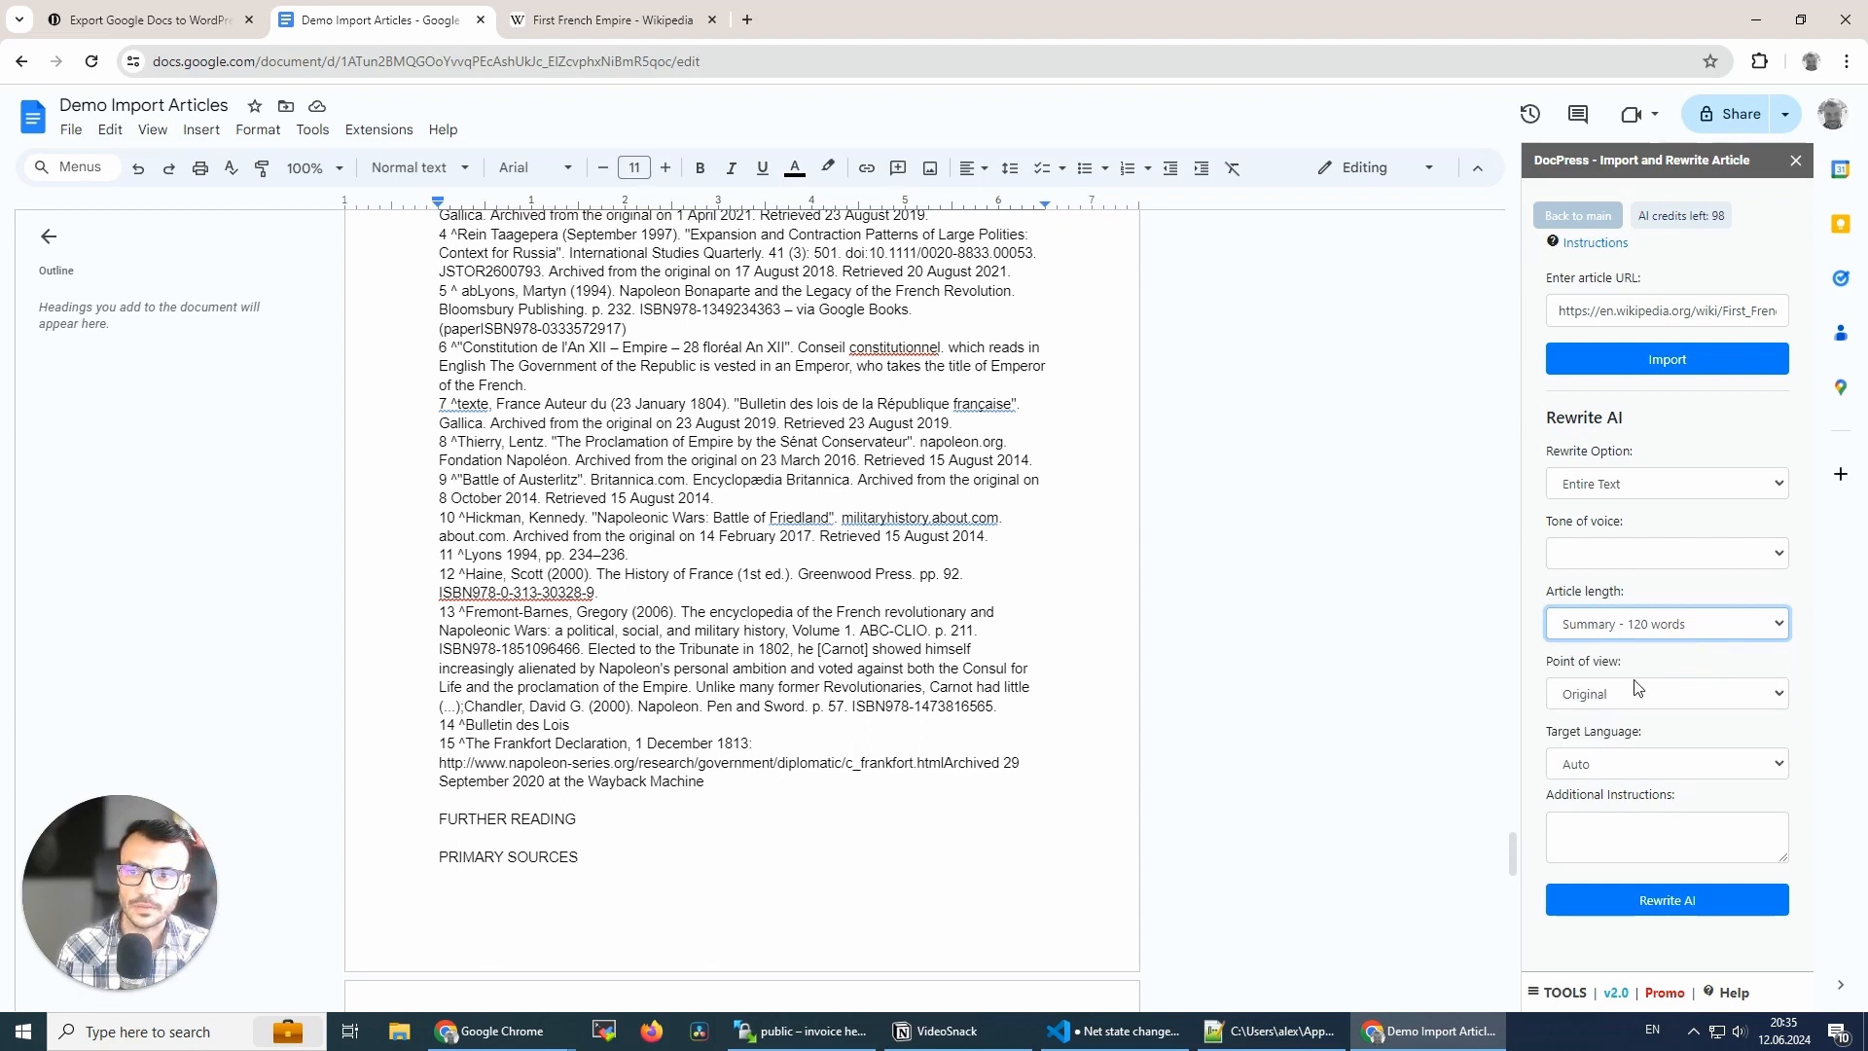
{"action": "left_click", "coordinate": [1666, 694]}
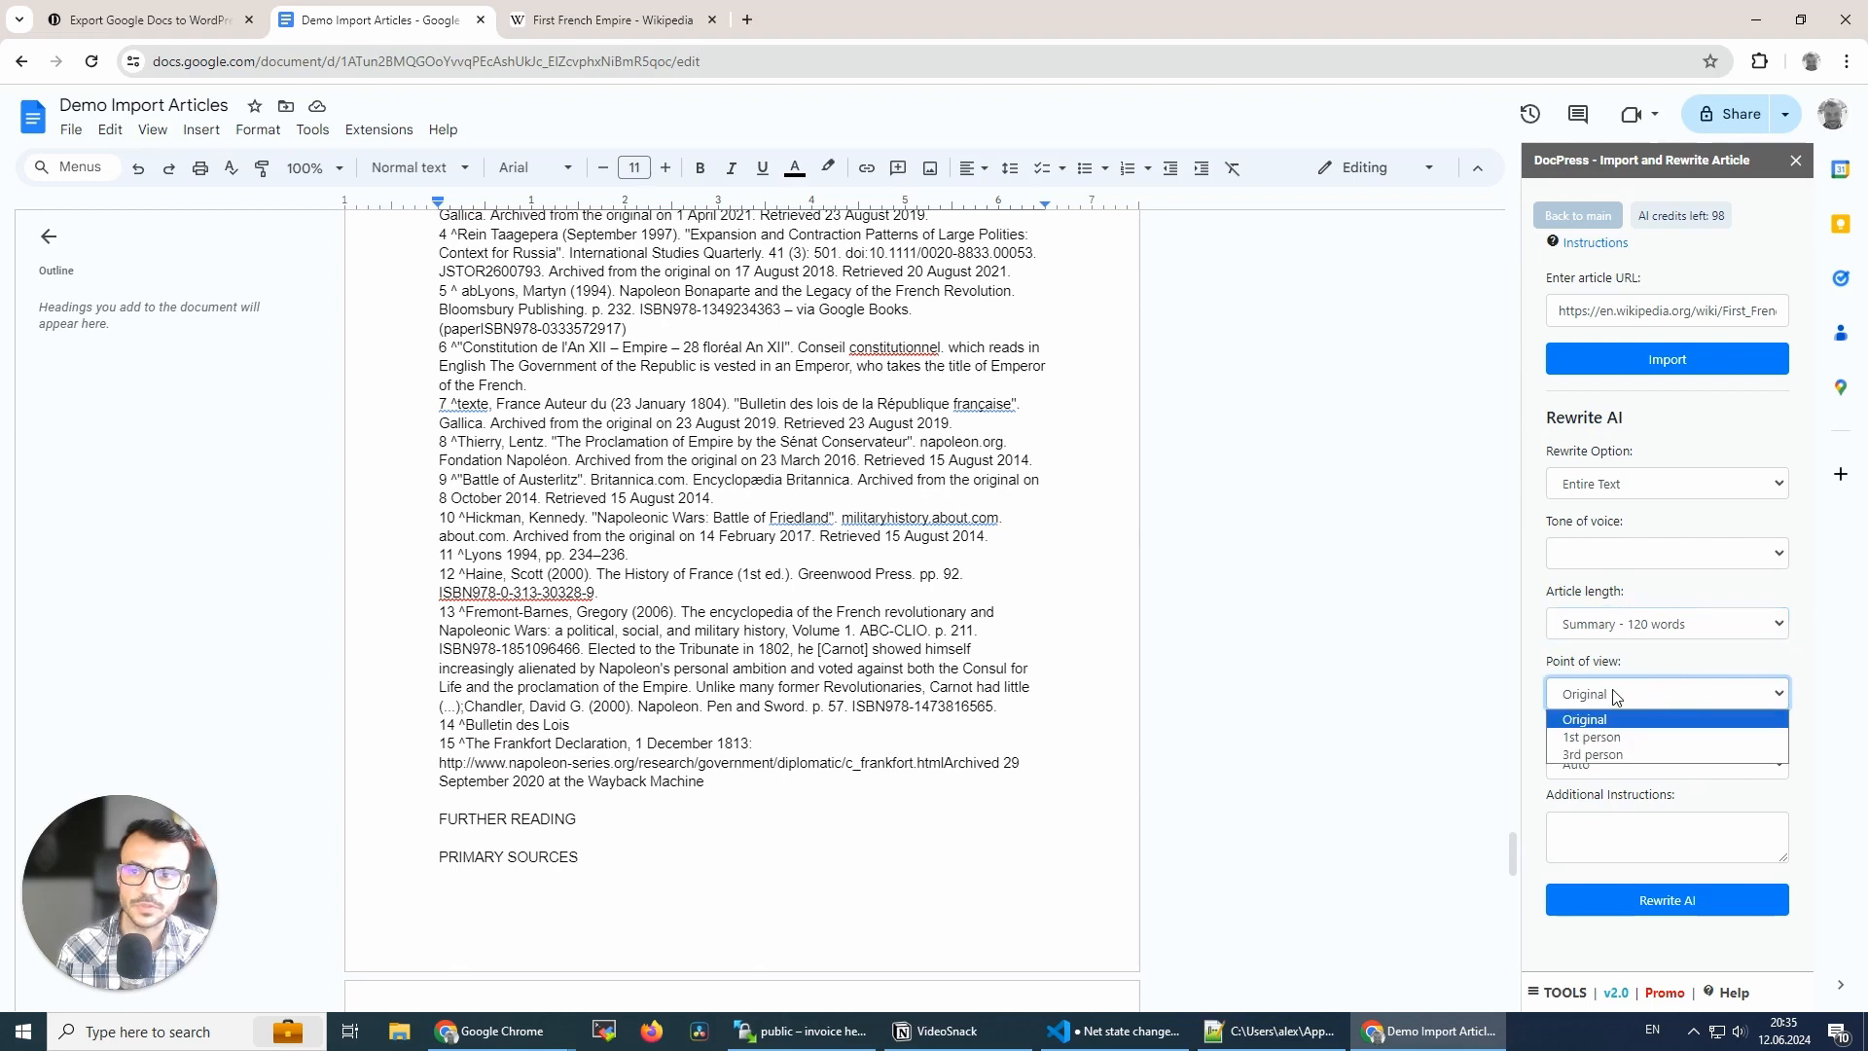
{"action": "left_click", "coordinate": [1615, 717]}
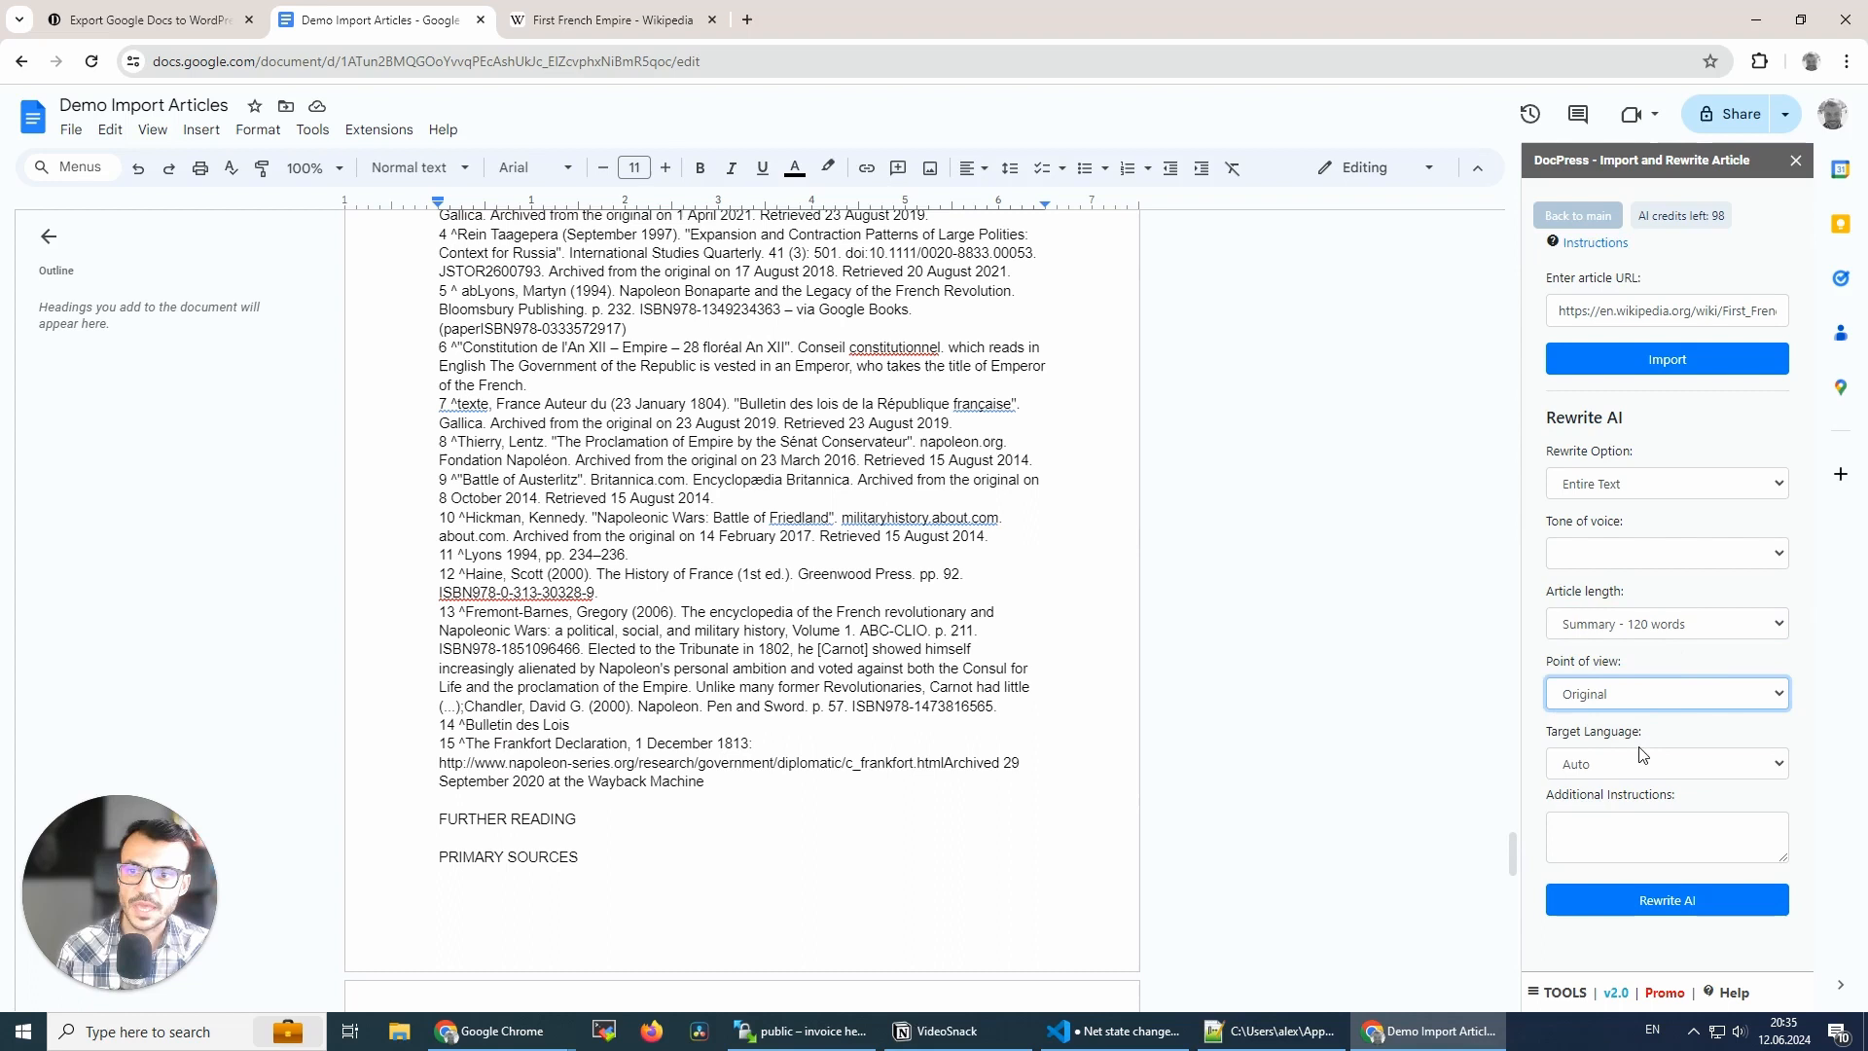
{"action": "left_click", "coordinate": [1665, 764]}
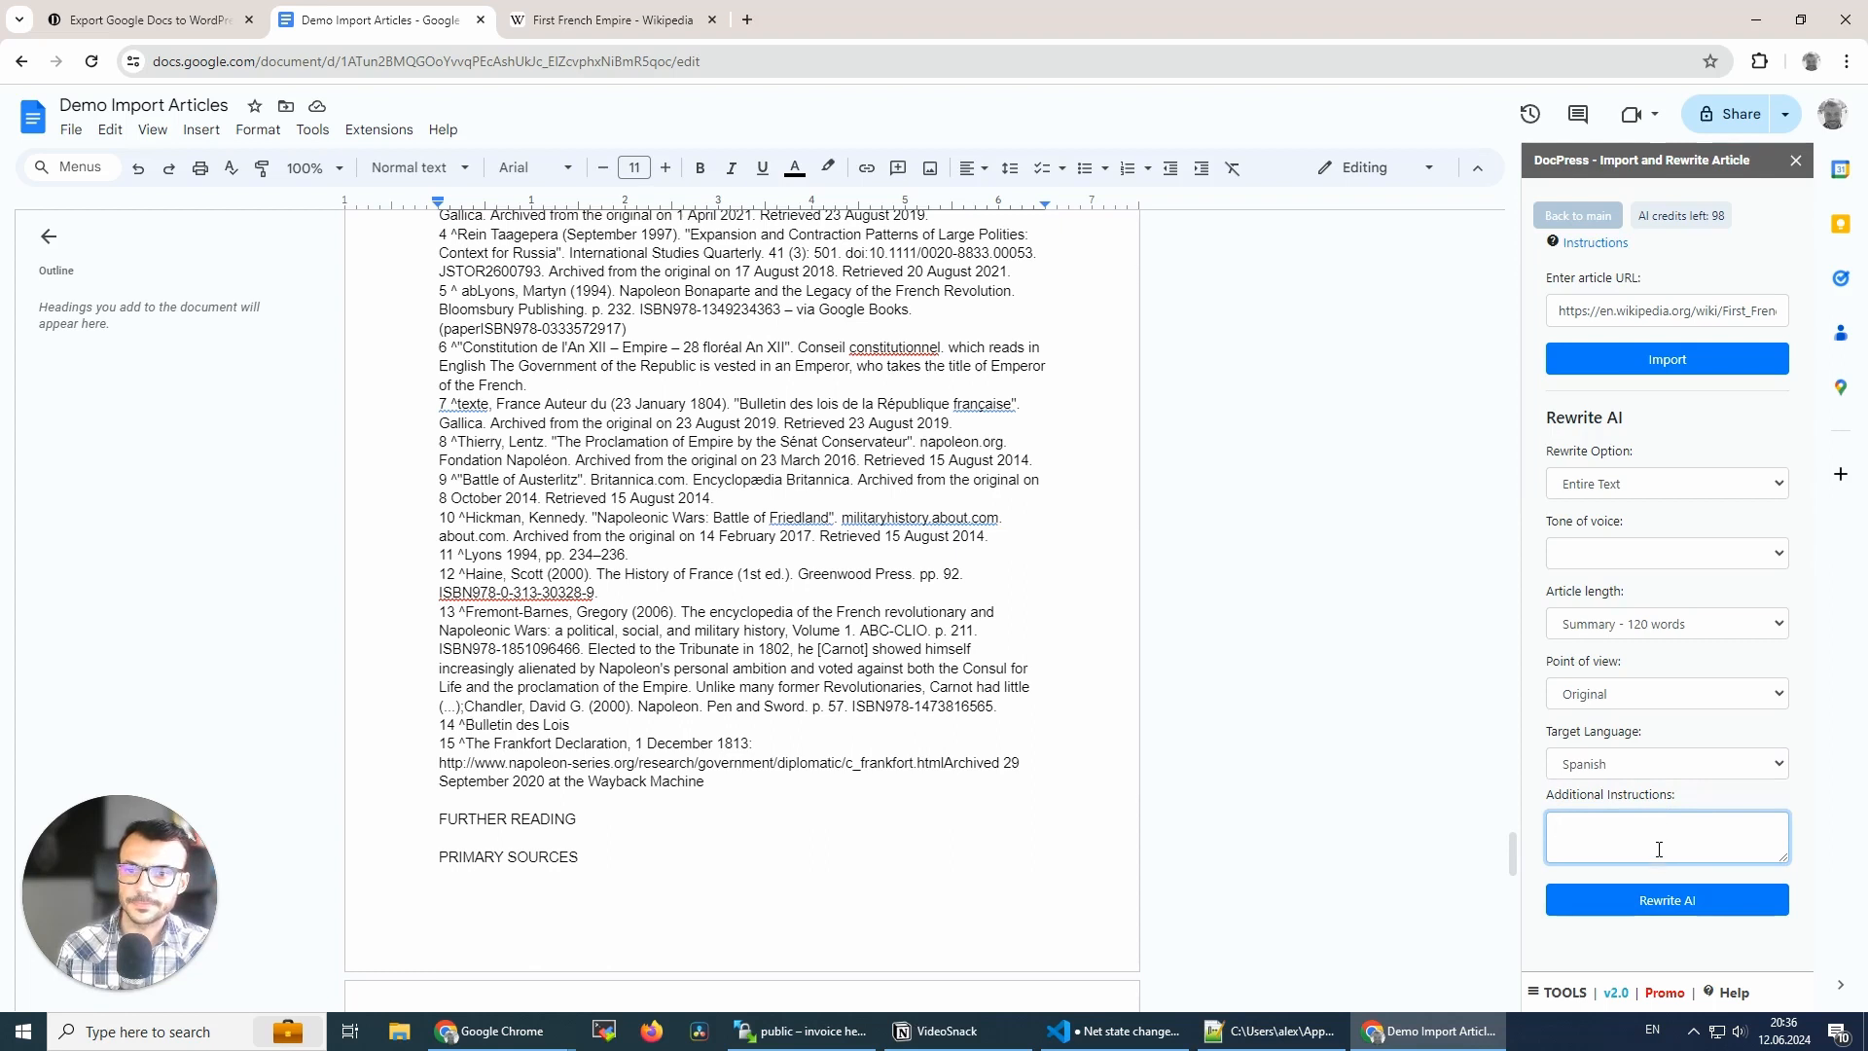
{"action": "type", "text": "add bullet points"}
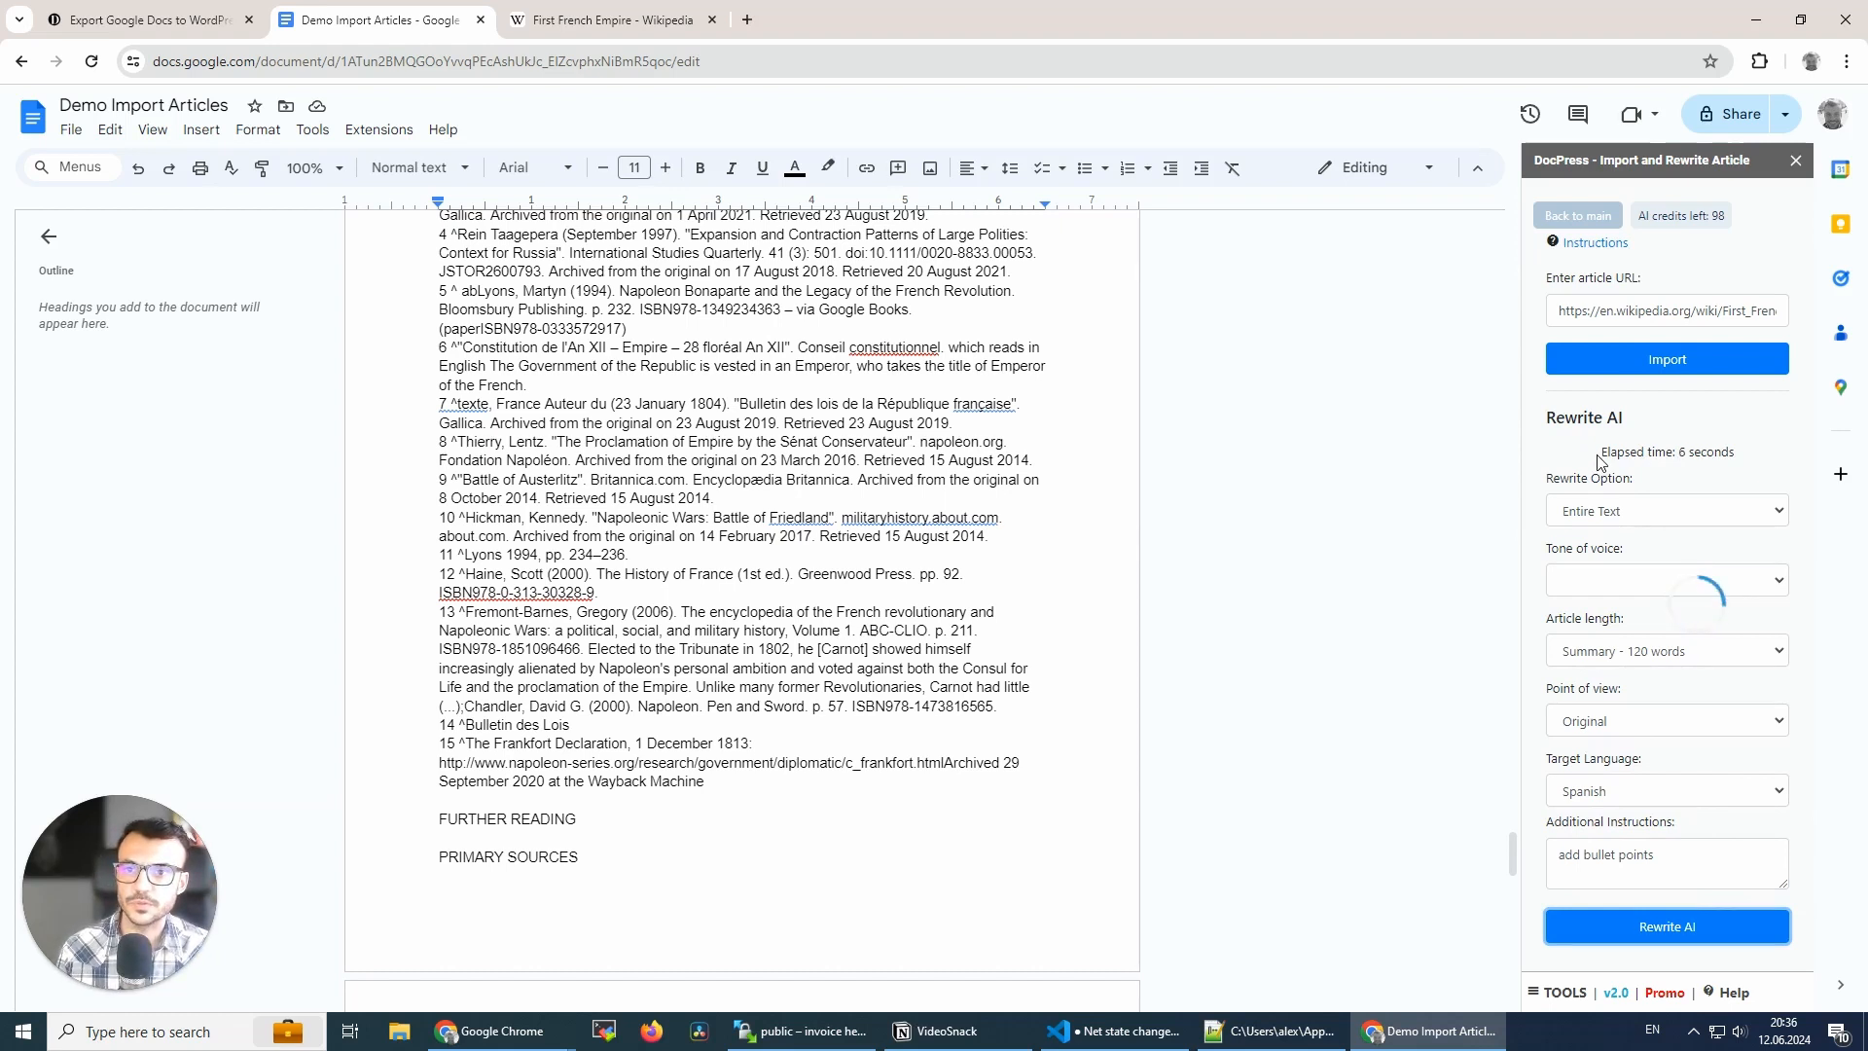
- Run Rewrite AI with the 'add bullet points' instruction
{"action": "left_click", "coordinate": [1666, 925]}
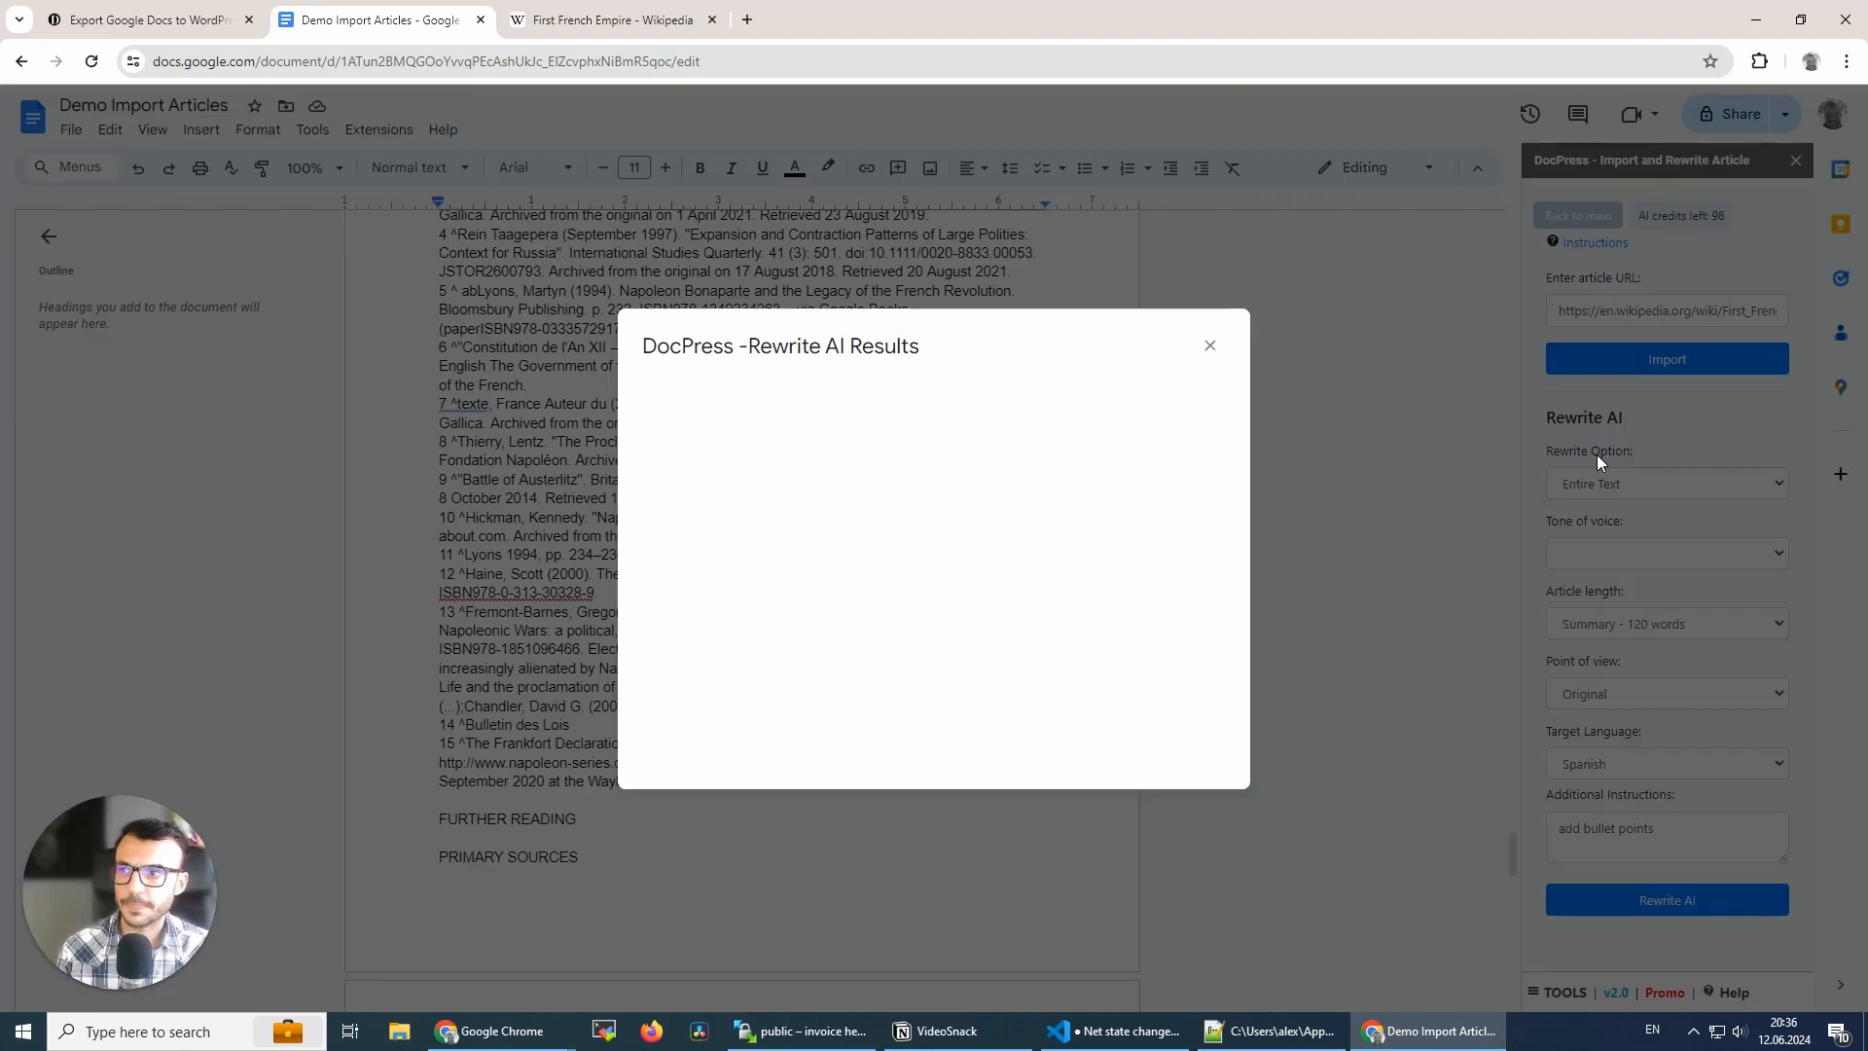
- Copy the Spanish summary from the results window and dismiss the 'Copied to clipboard' alert
{"action": "left_click", "coordinate": [1665, 899]}
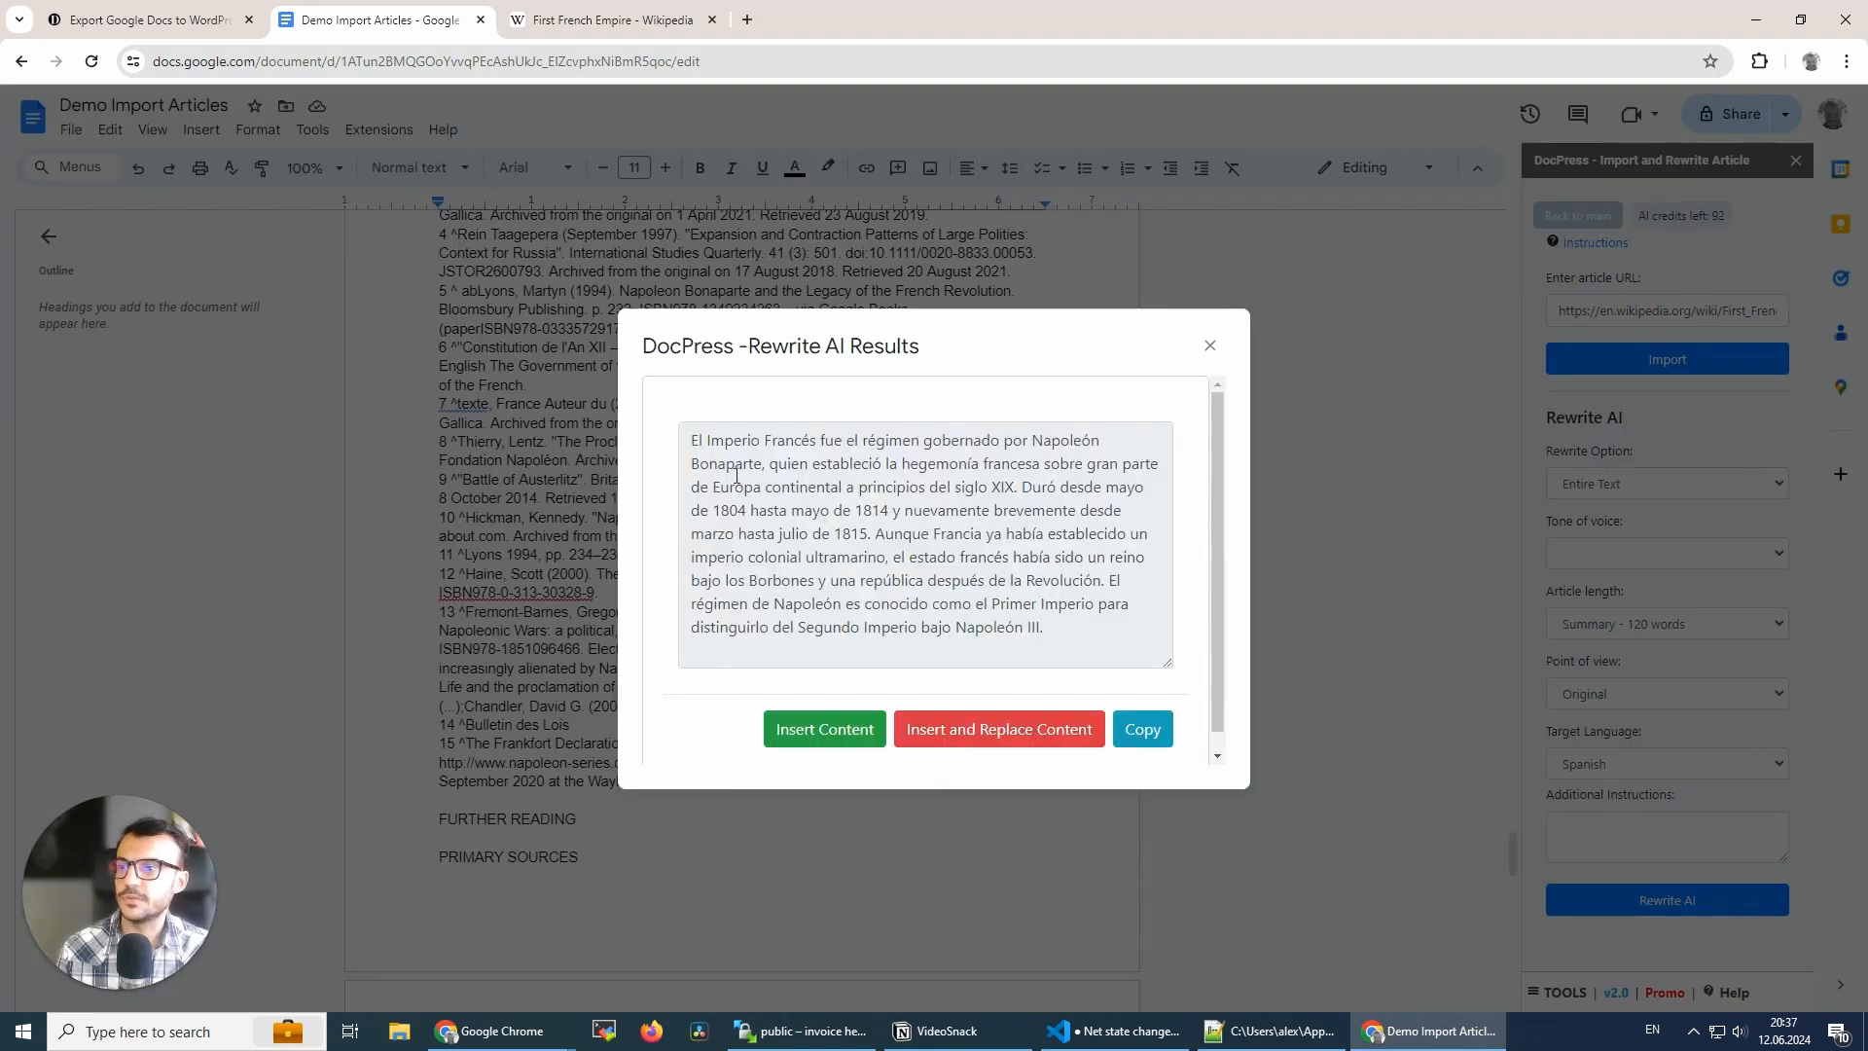
{"action": "mouse_move", "coordinate": [707, 424]}
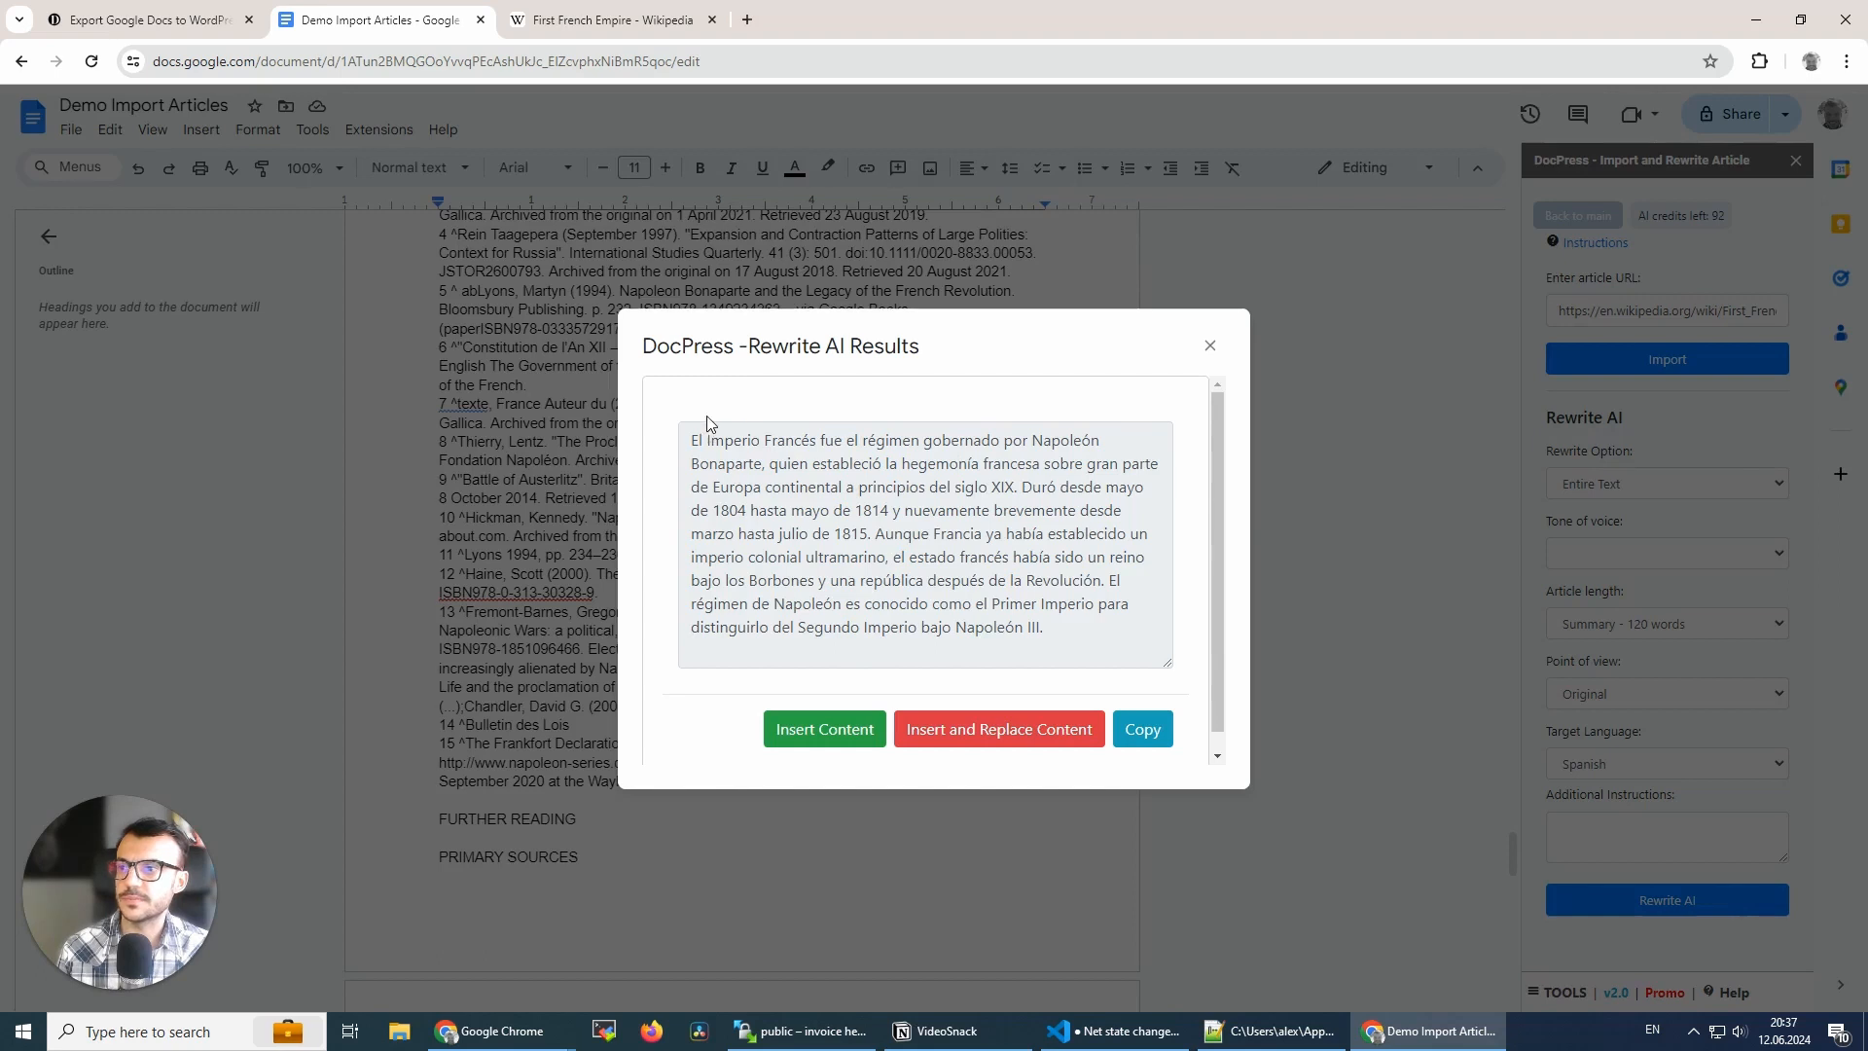
{"action": "mouse_move", "coordinate": [769, 473]}
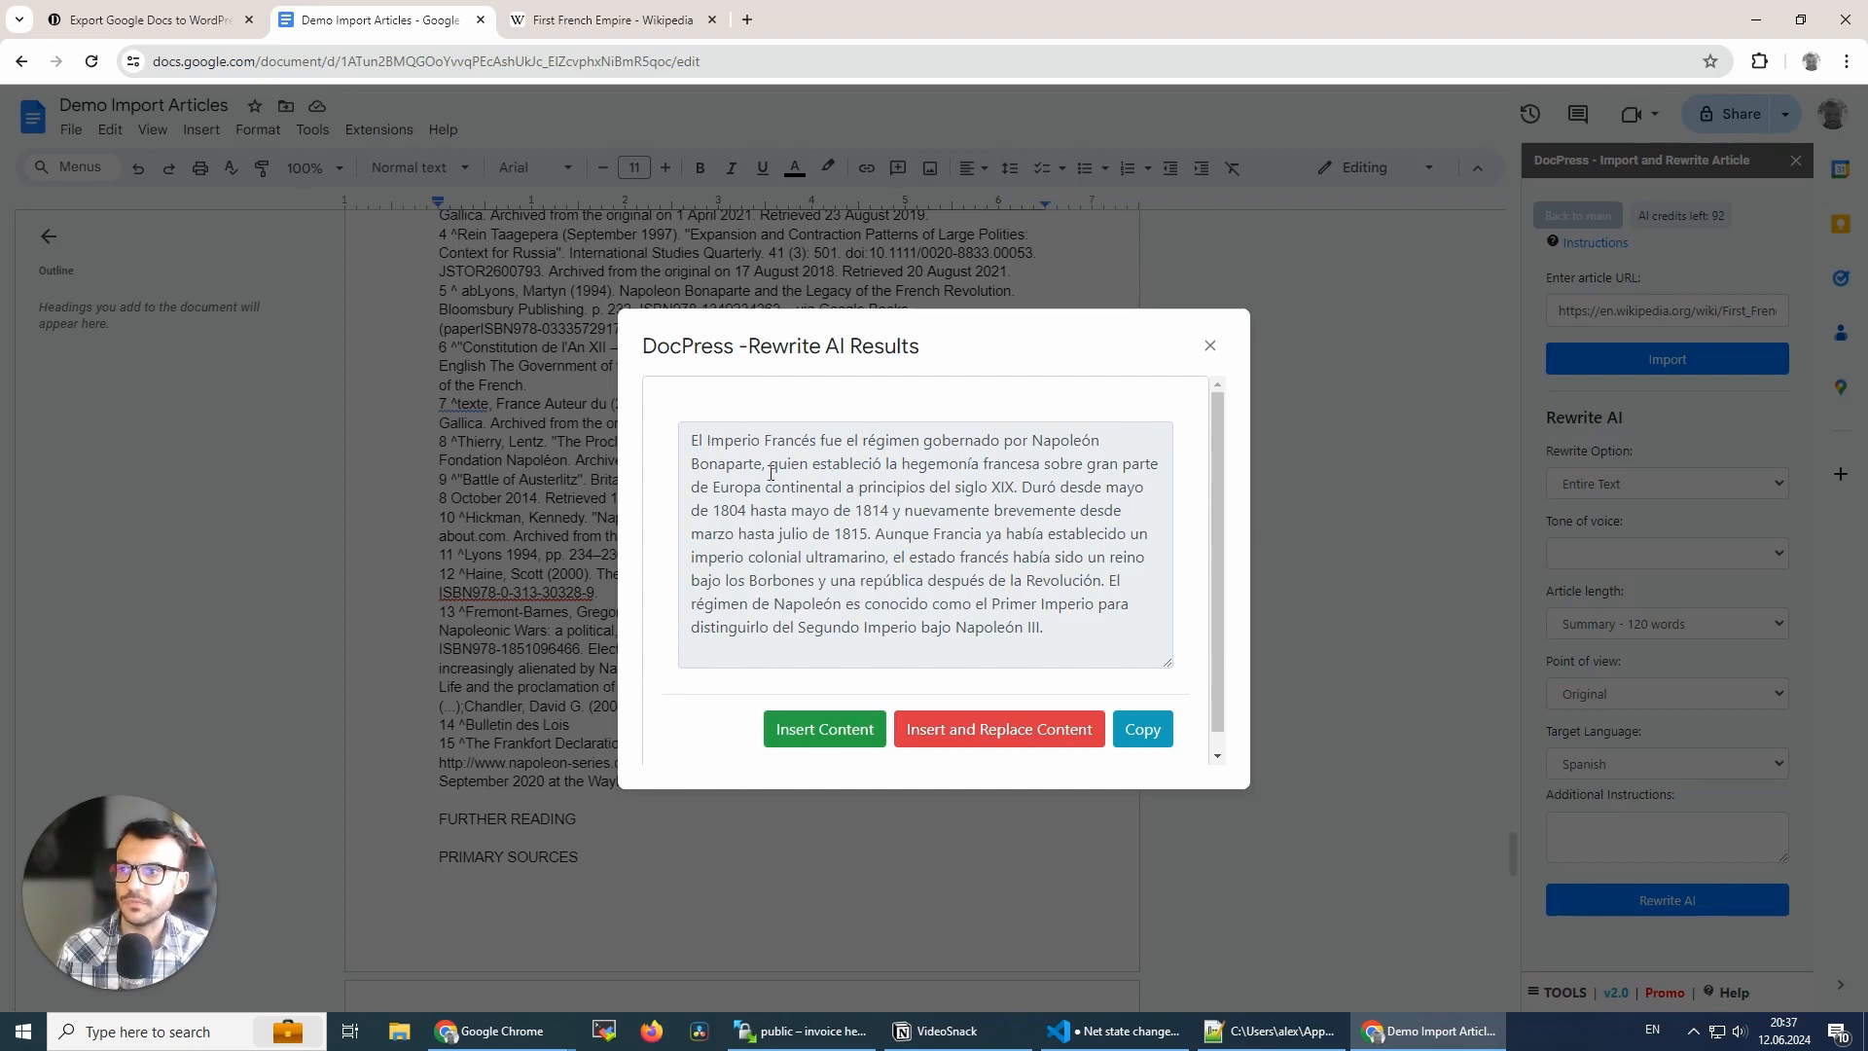
{"action": "mouse_move", "coordinate": [815, 572]}
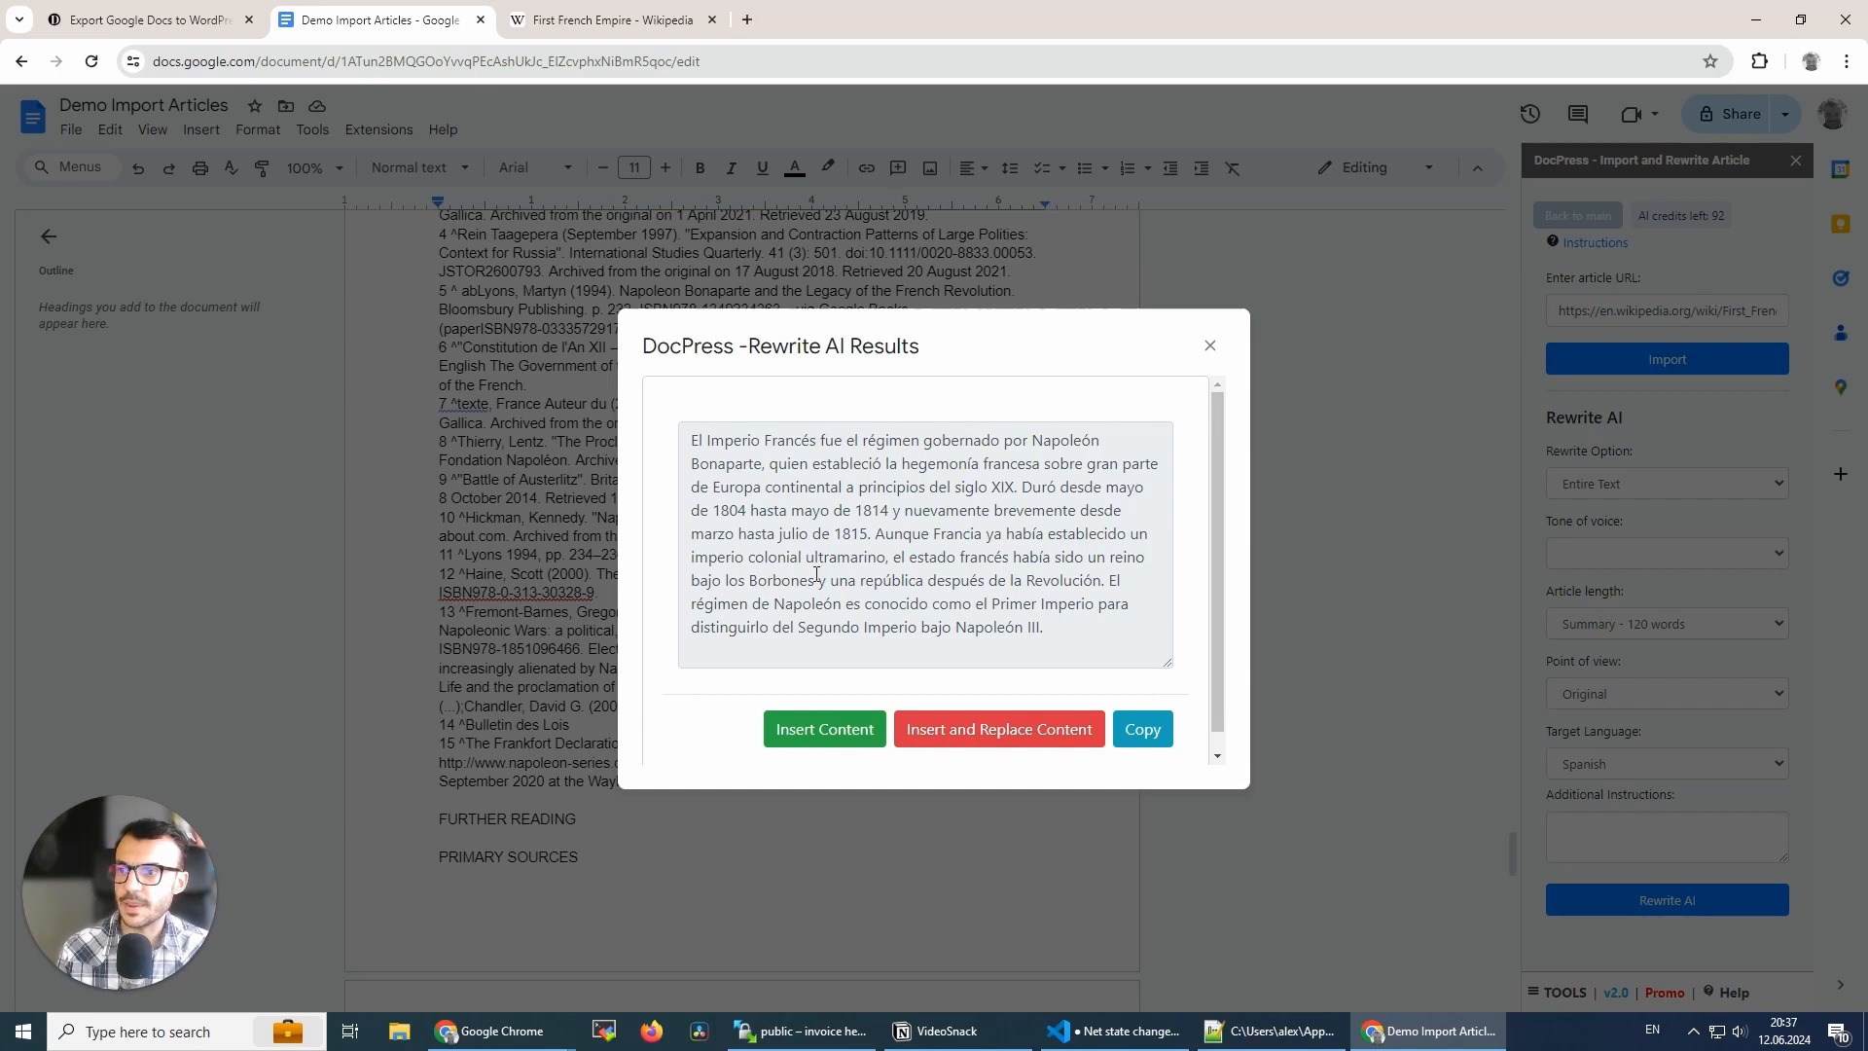
{"action": "left_click", "coordinate": [1139, 727]}
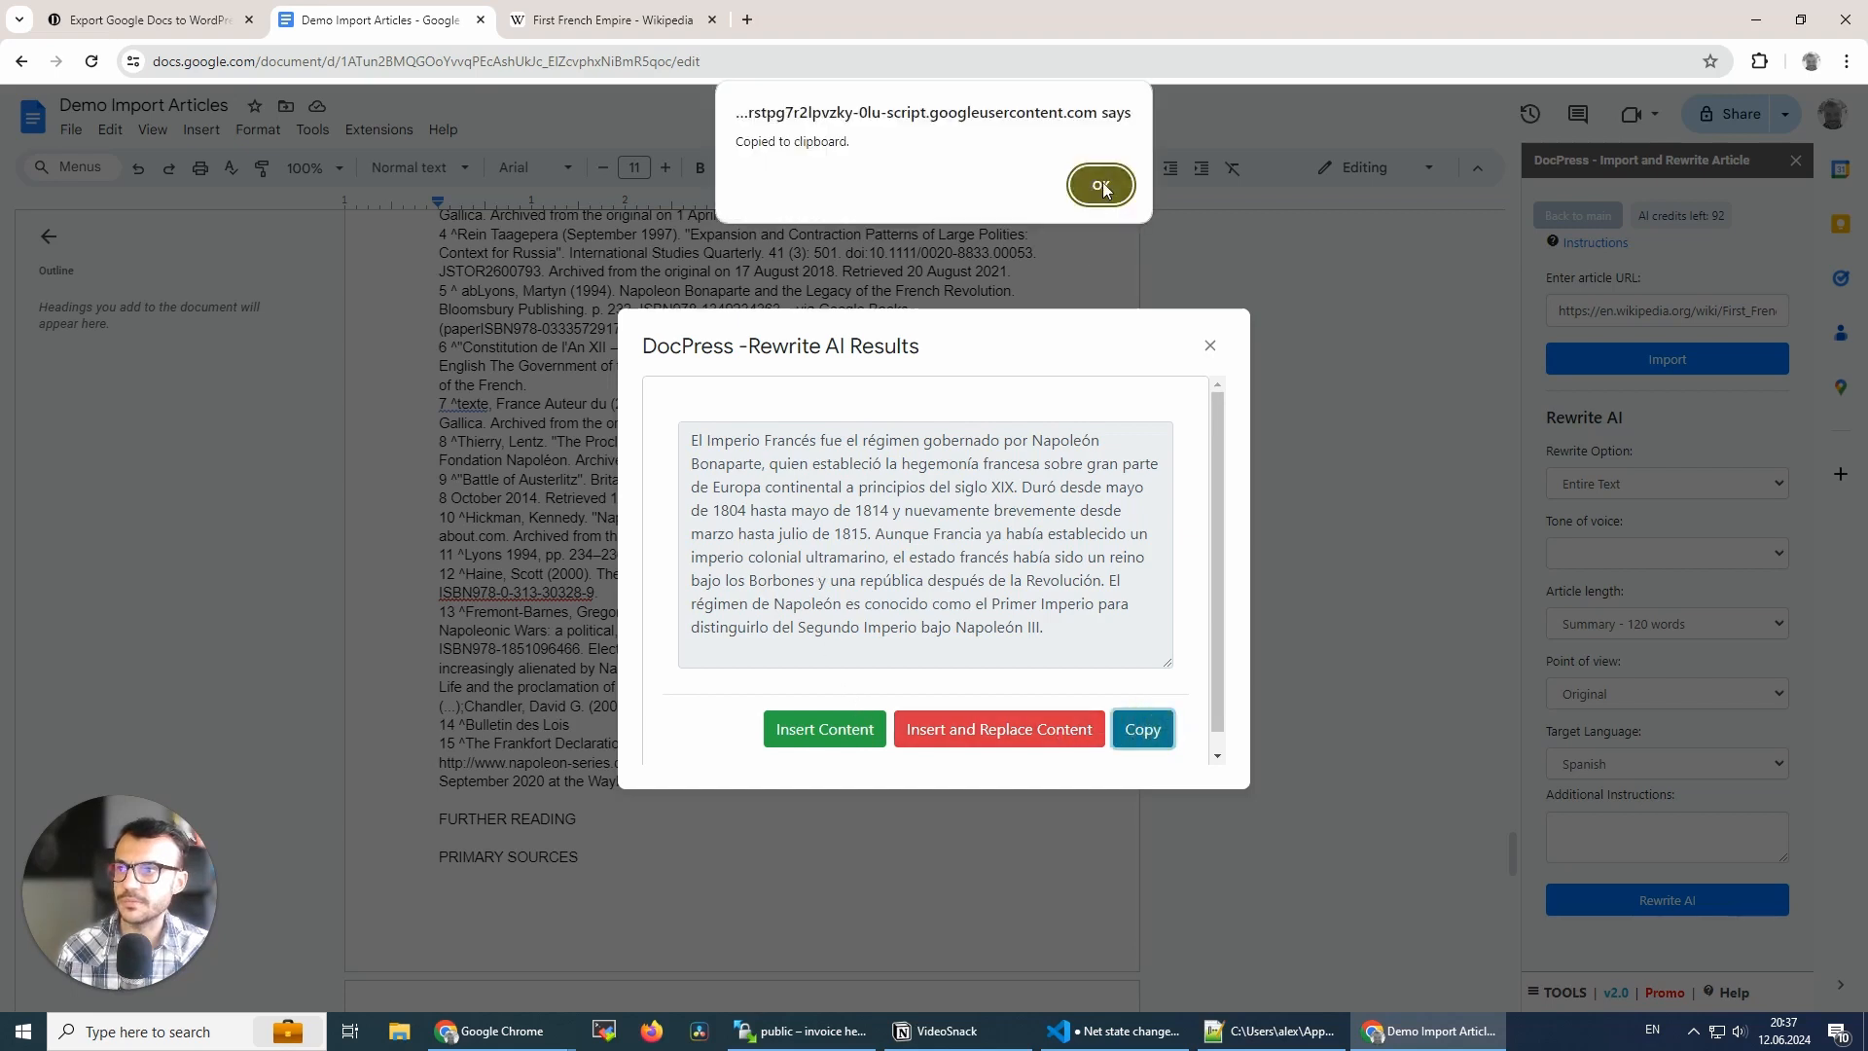
{"action": "left_click", "coordinate": [1099, 185]}
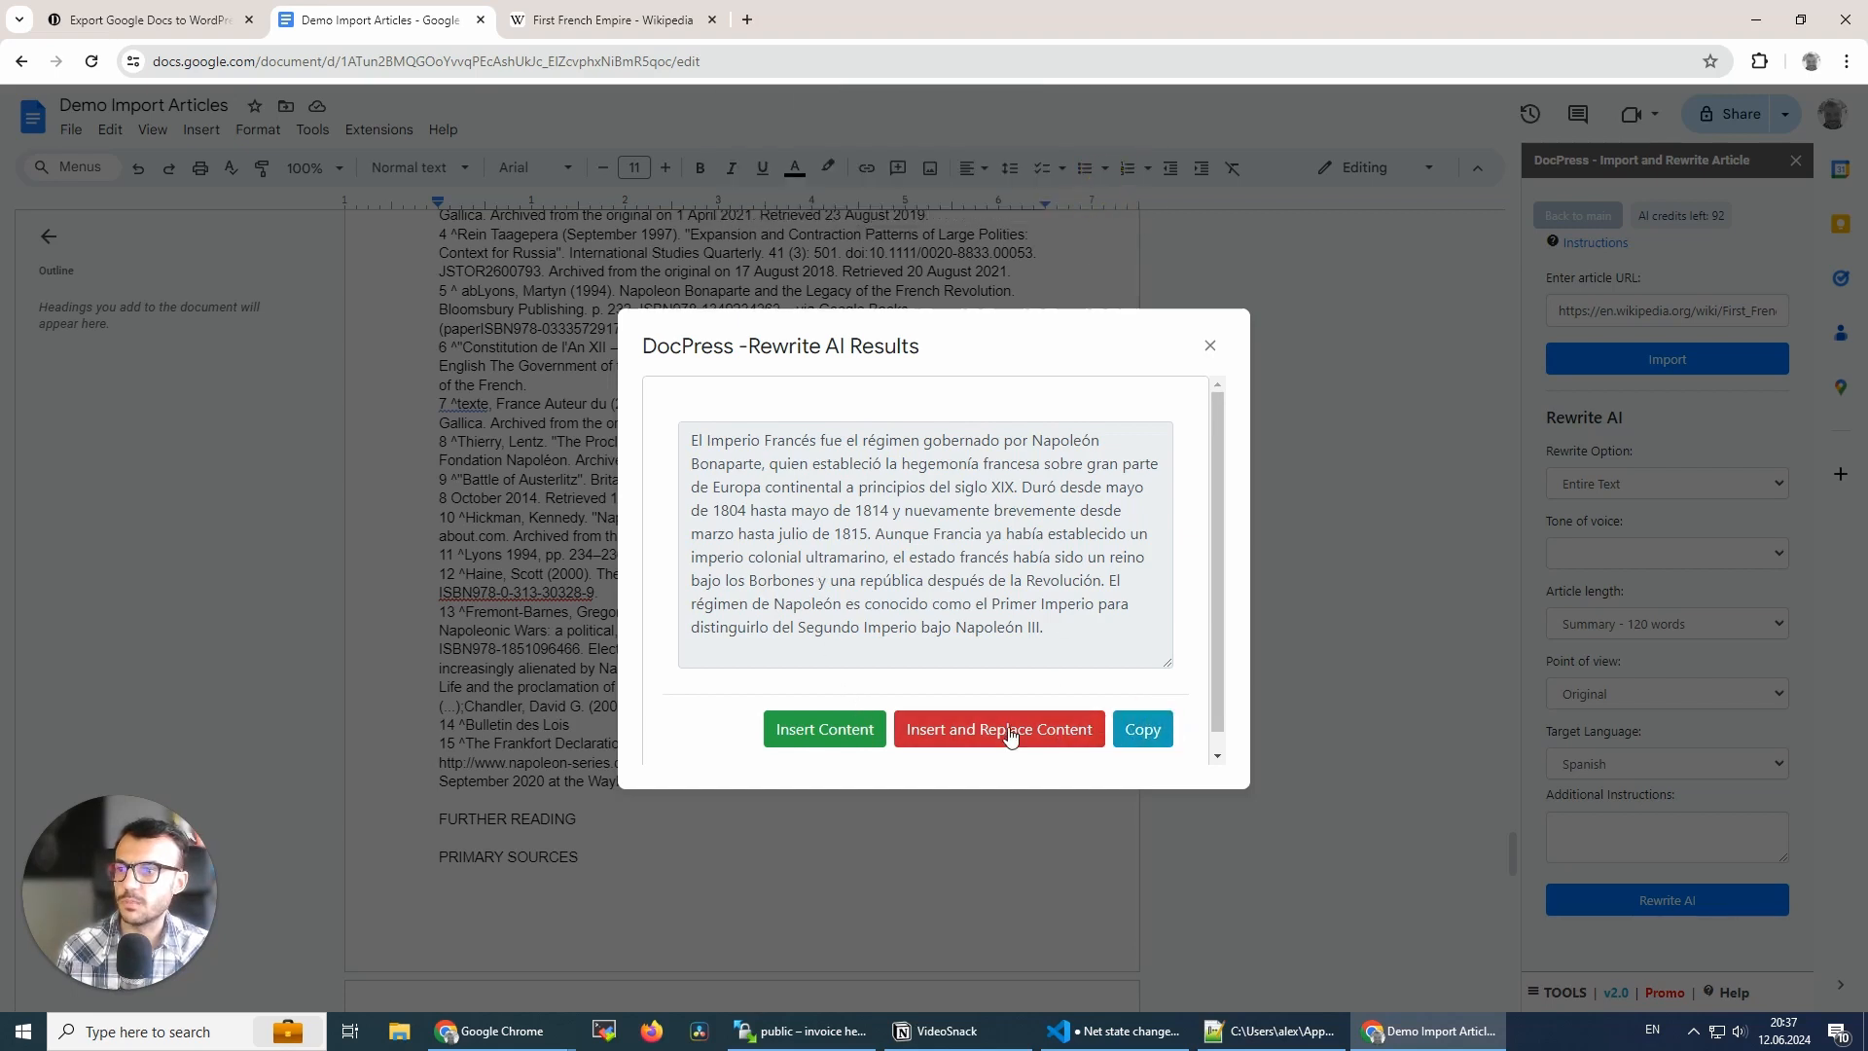
{"action": "mouse_move", "coordinate": [823, 728]}
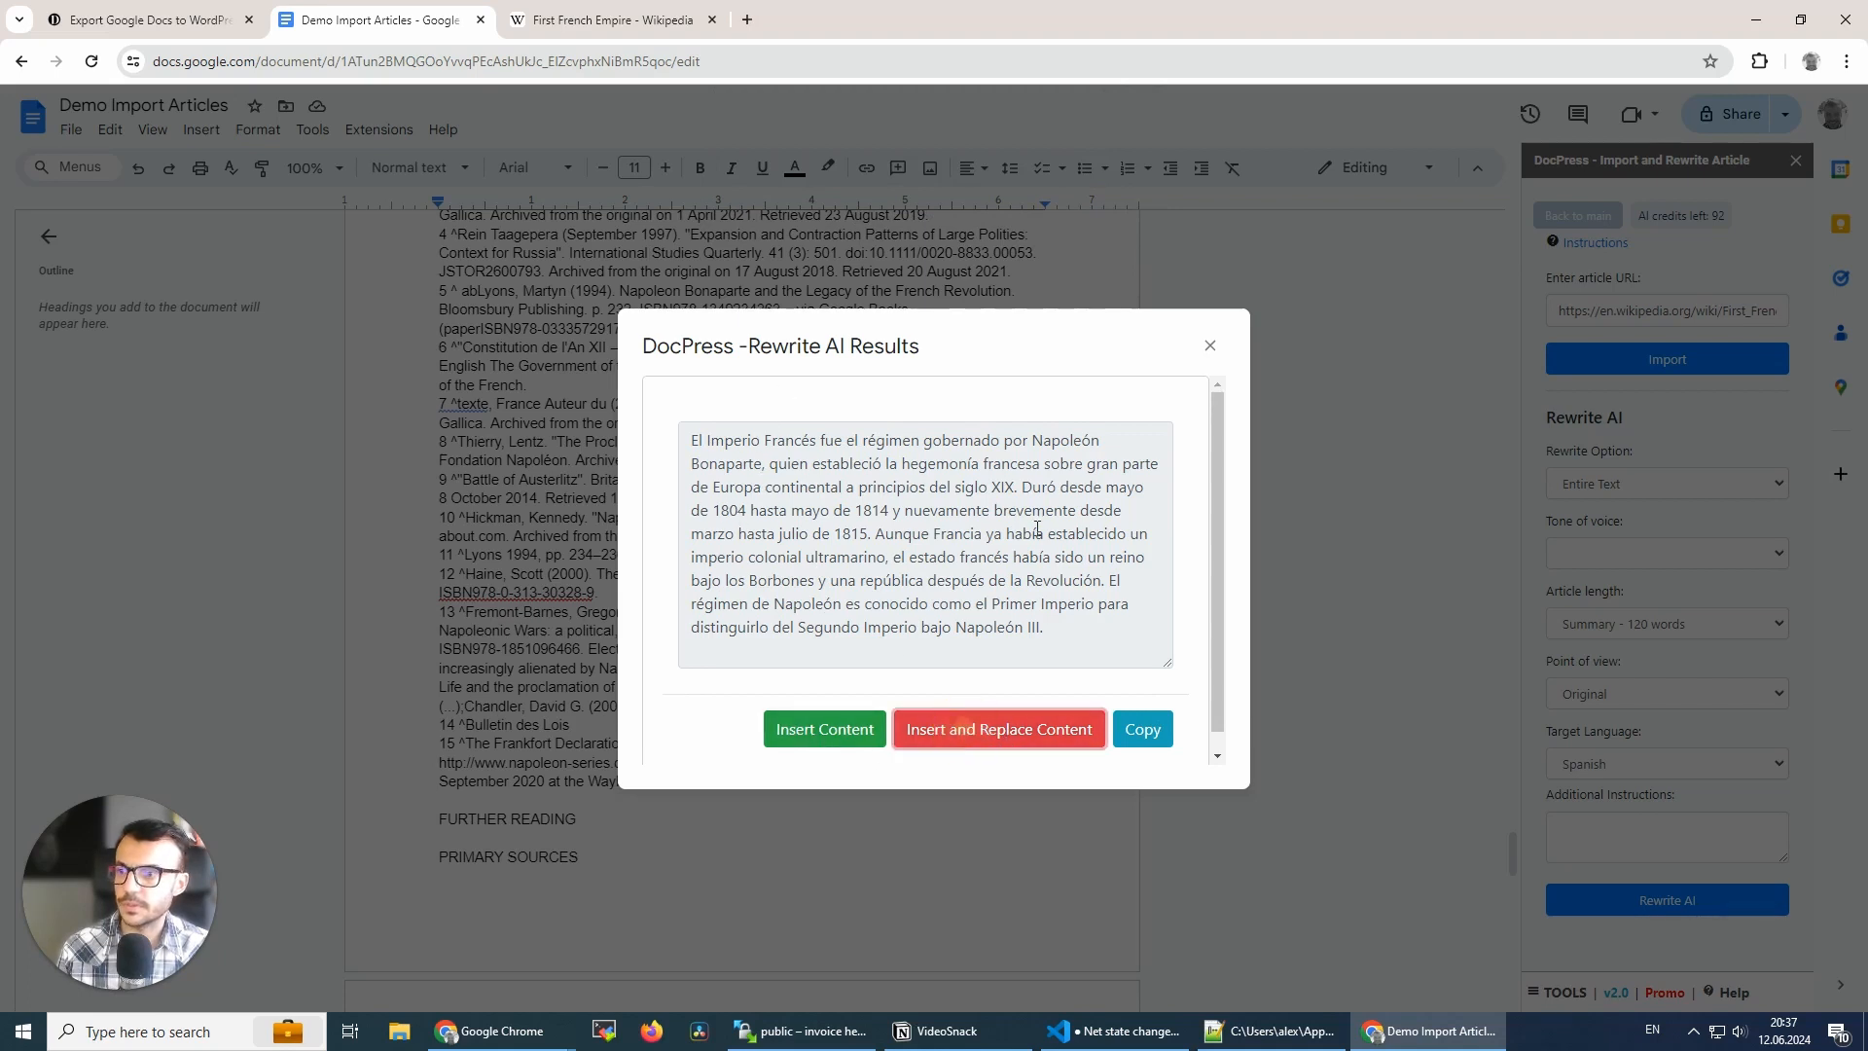
- Use Insert and Replace Content to swap the article for the Spanish summary
{"action": "left_click", "coordinate": [997, 728]}
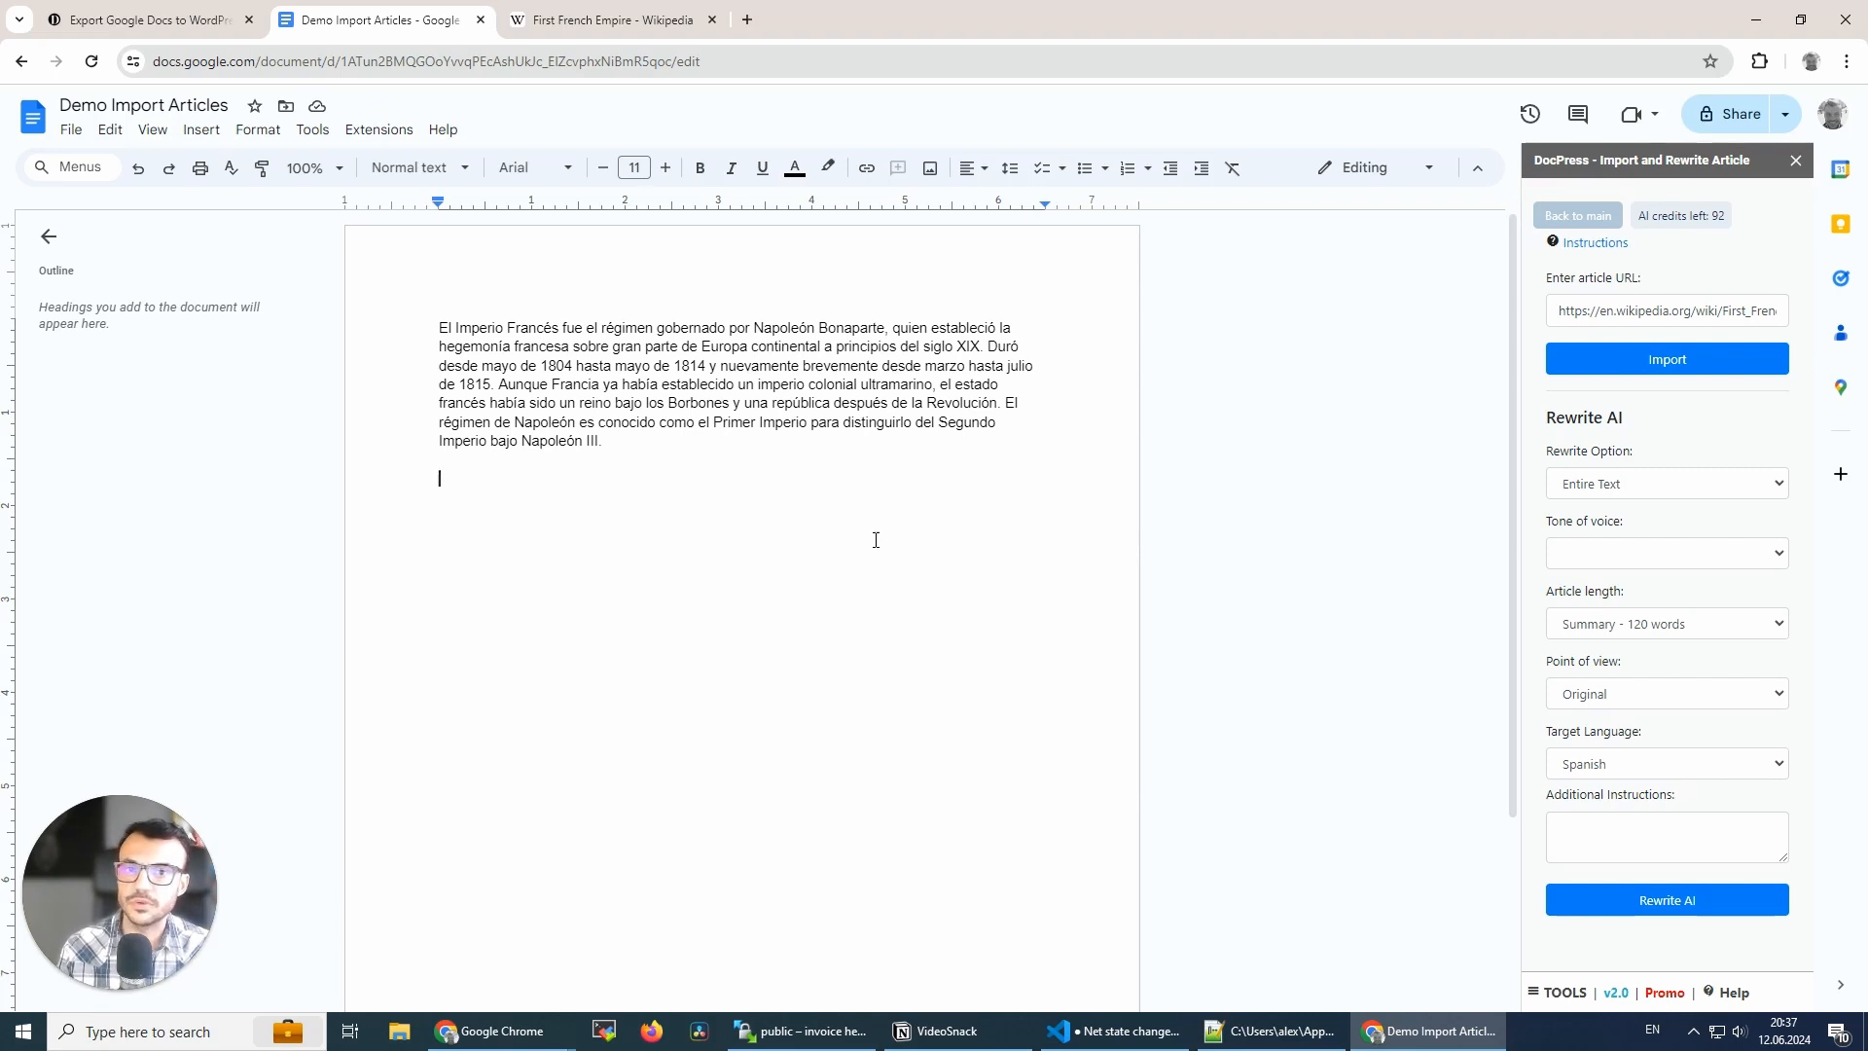
{"action": "mouse_move", "coordinate": [874, 521]}
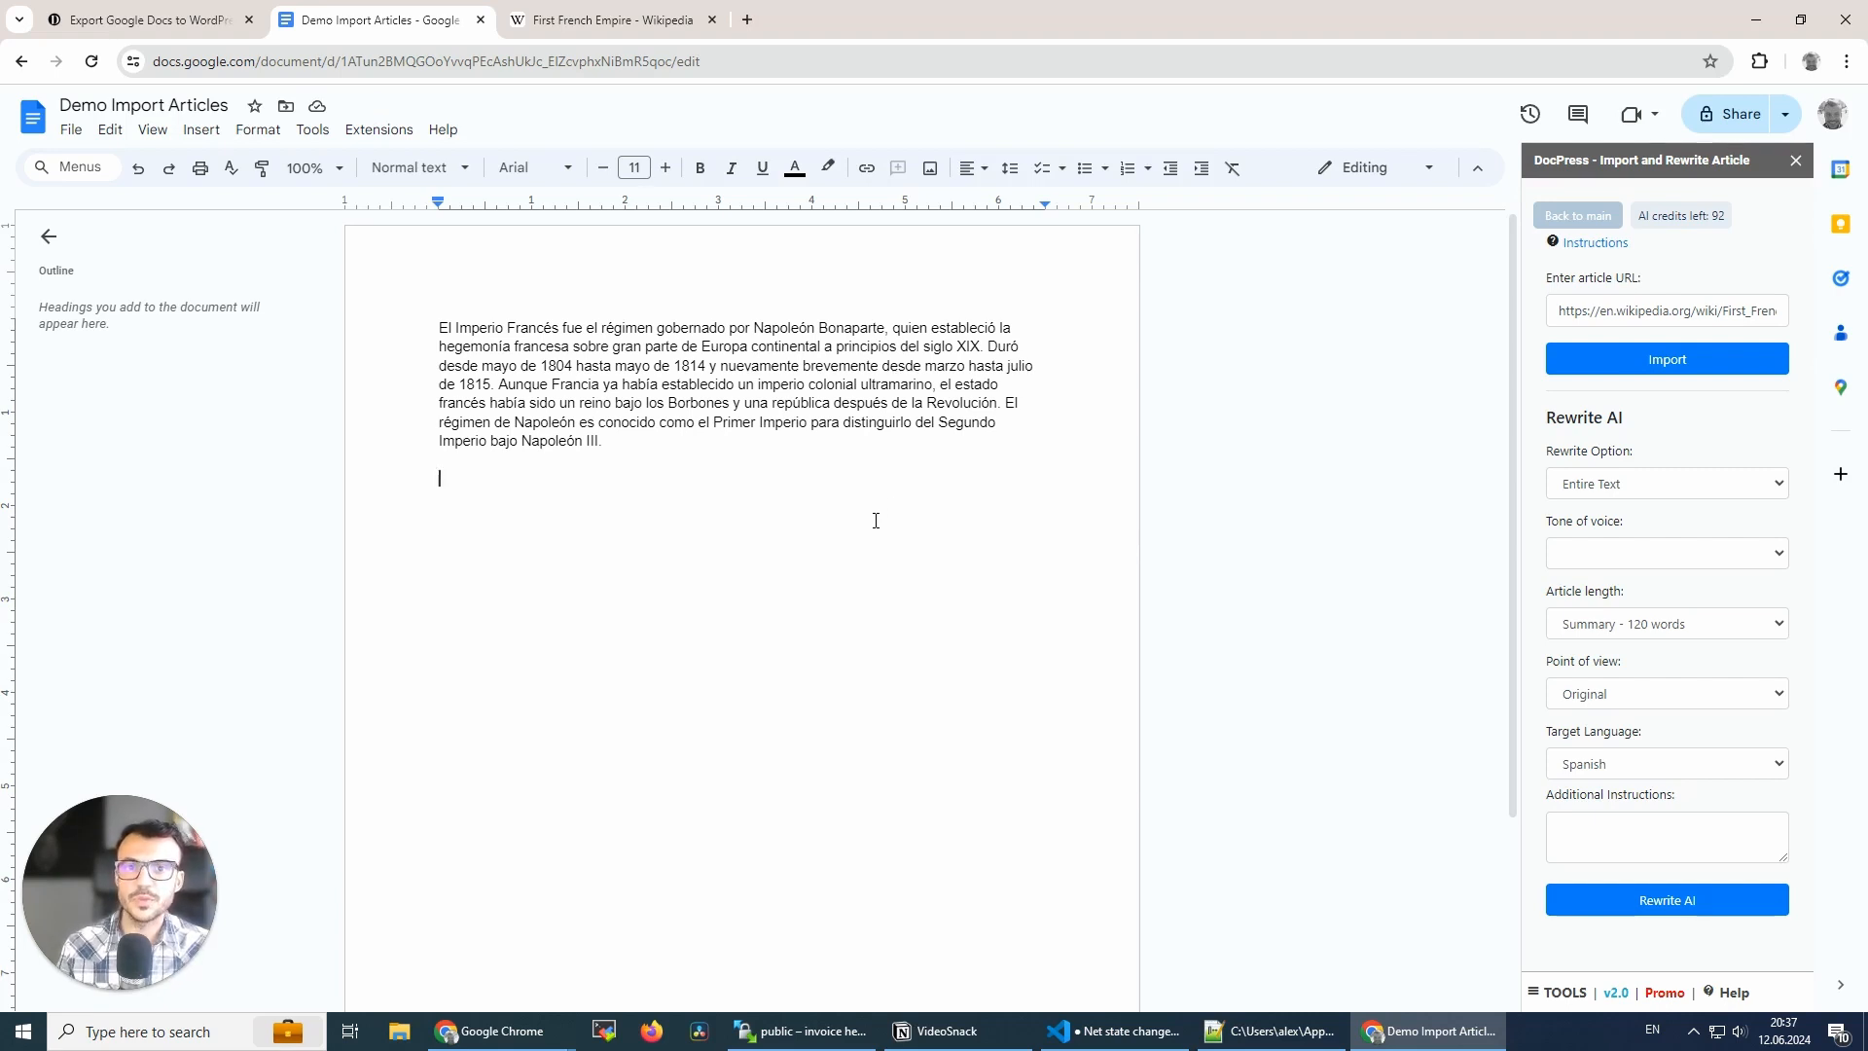